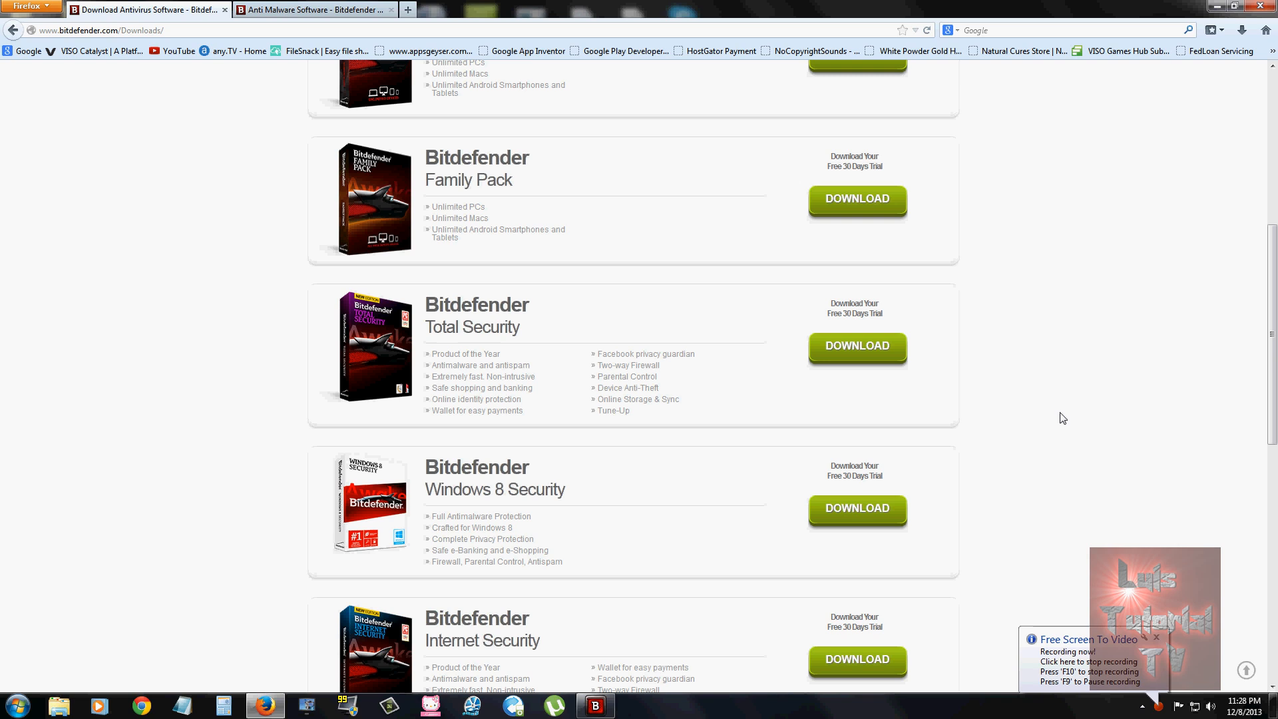
Bring the Bitdefender main window to the front, showing the system protected with 30 trial days left.
scroll(down, 3)
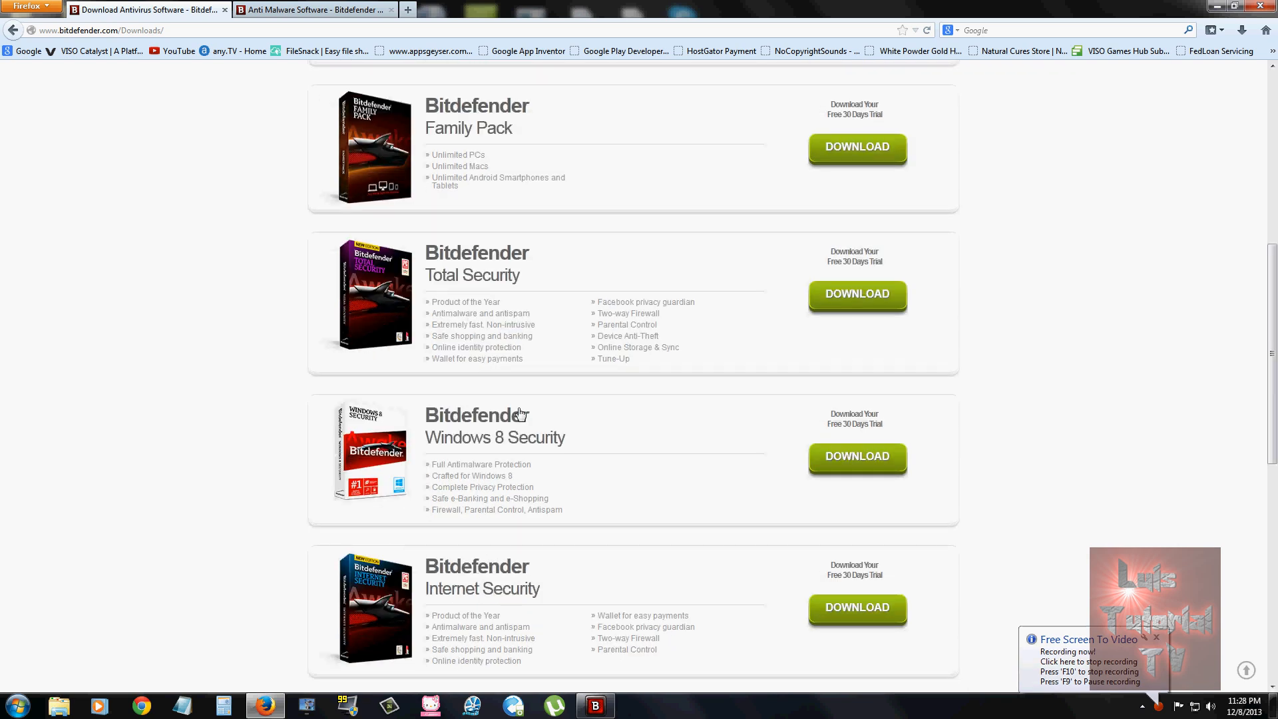
mouse_move(514, 487)
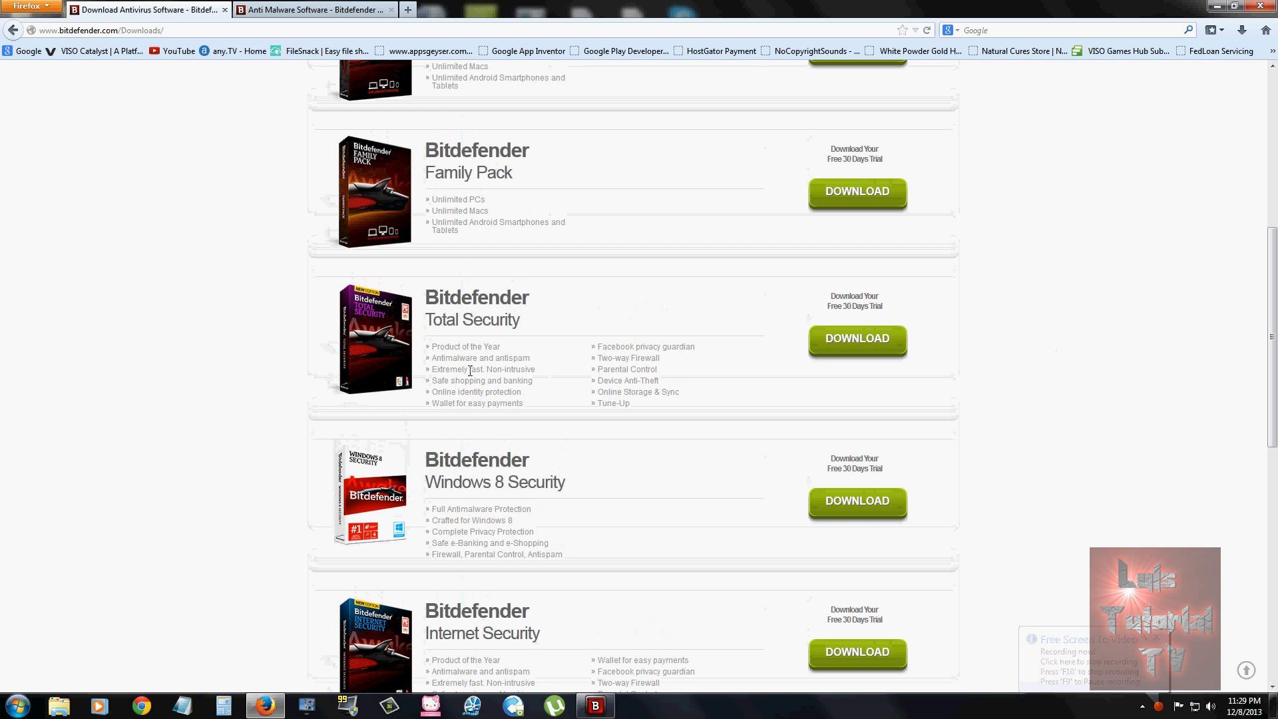
mouse_move(458, 319)
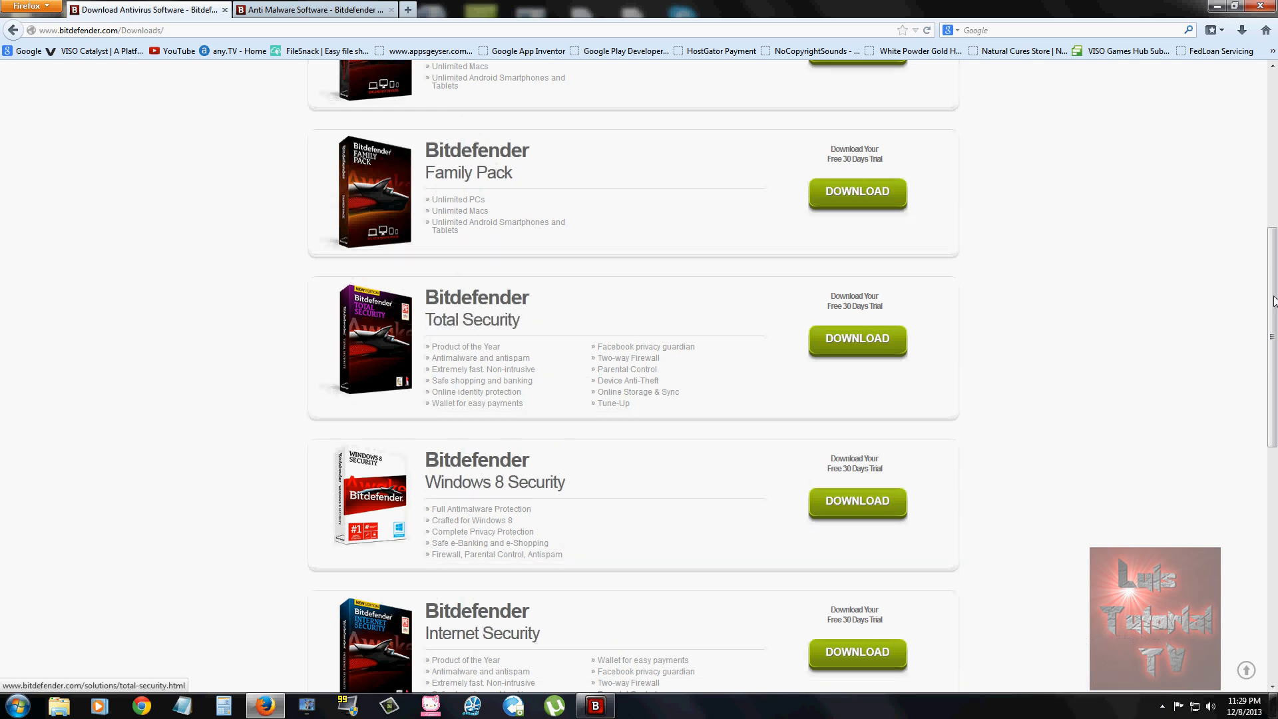
scroll(down, 3)
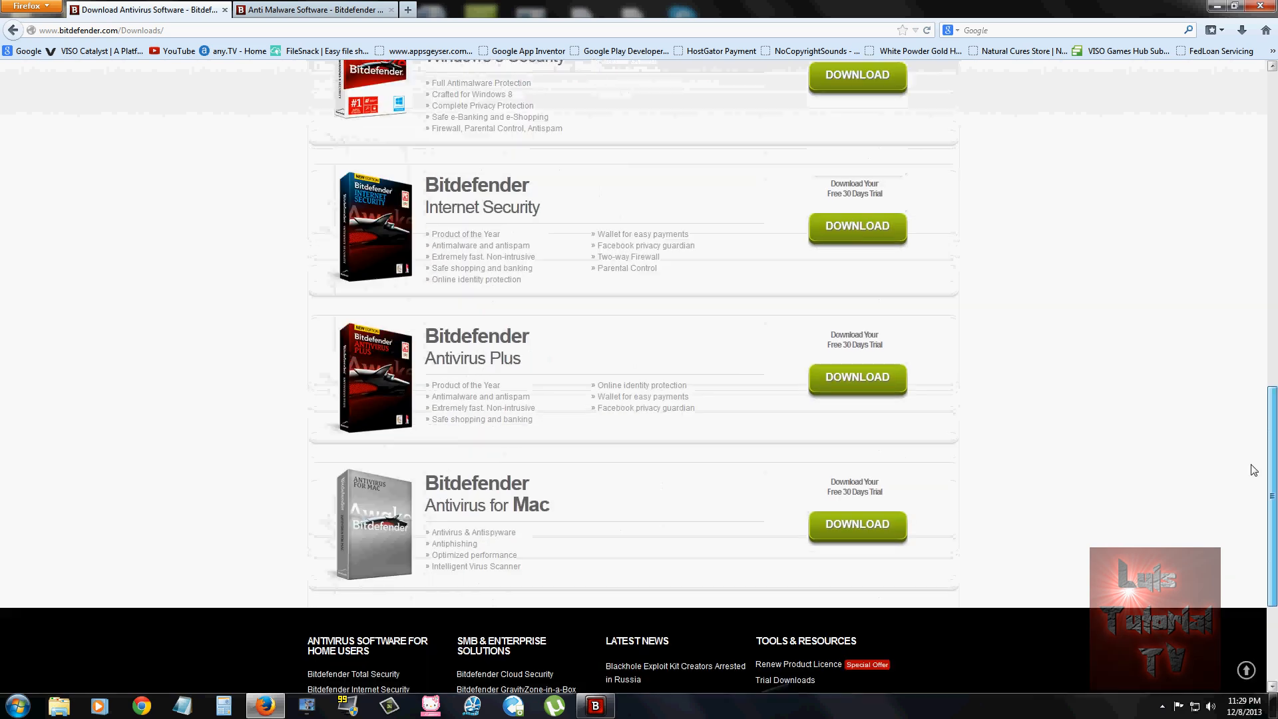
scroll(up, 3)
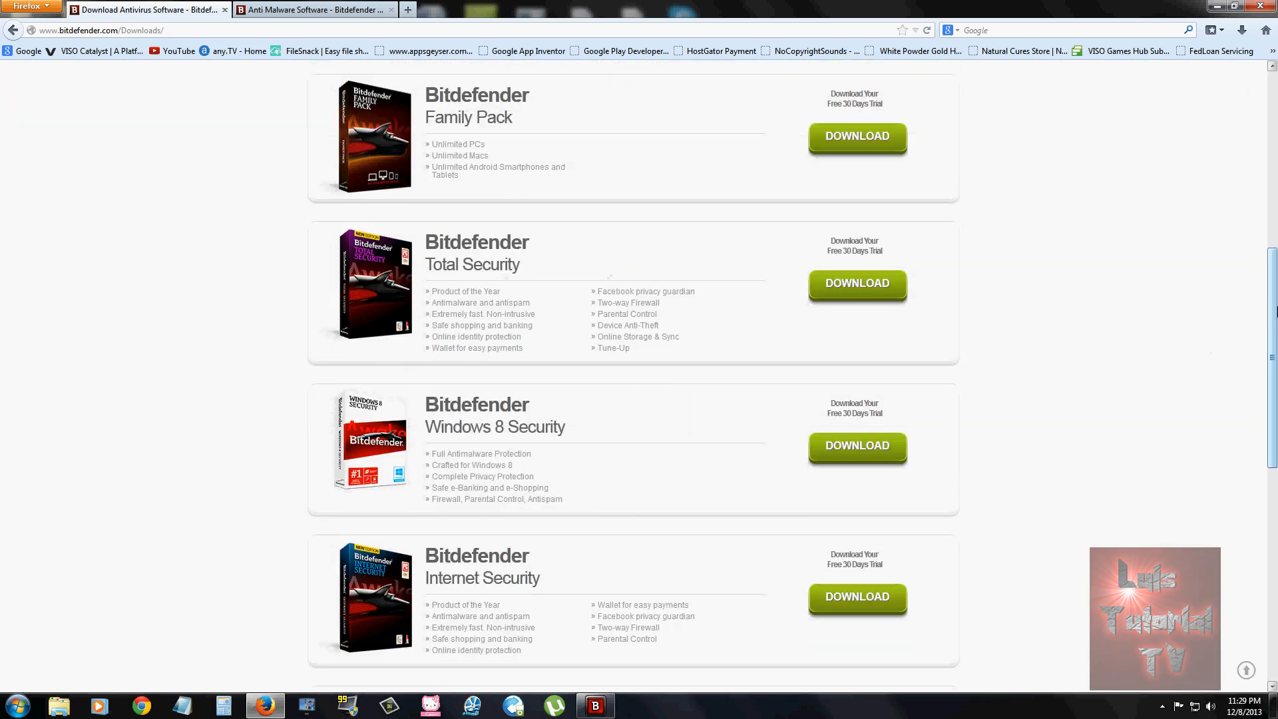
scroll(down, 3)
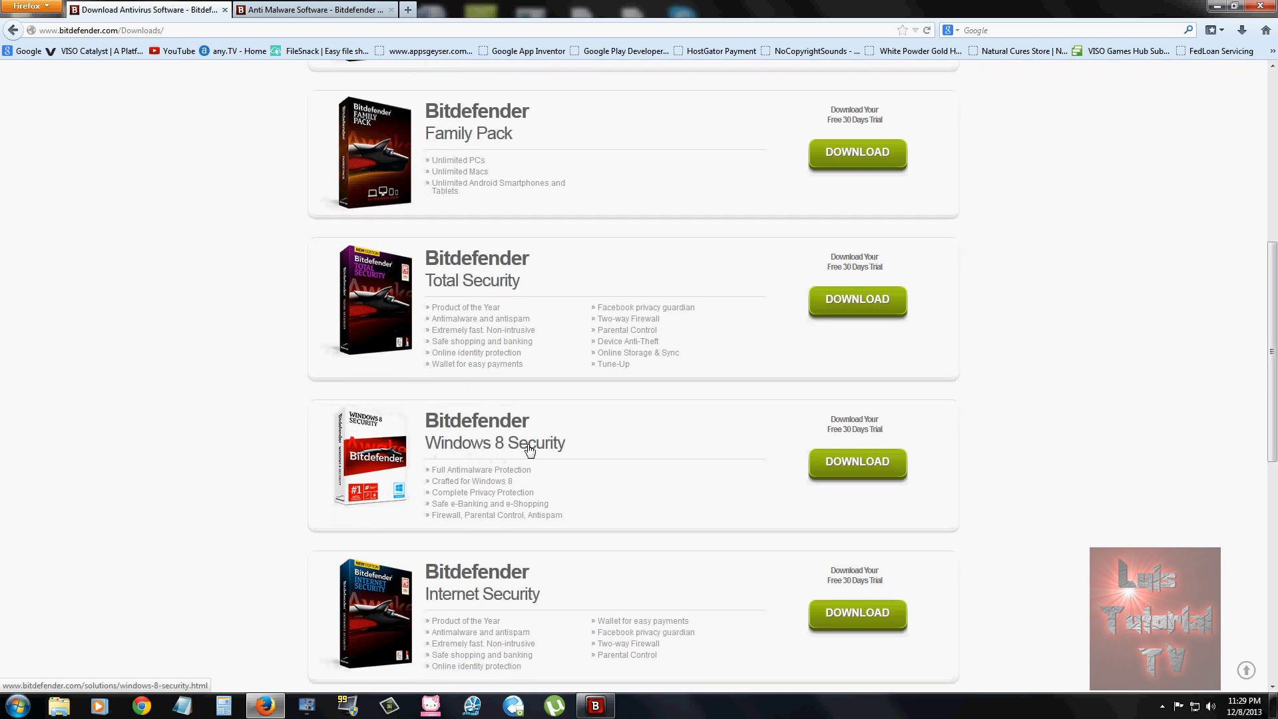
scroll(down, 3)
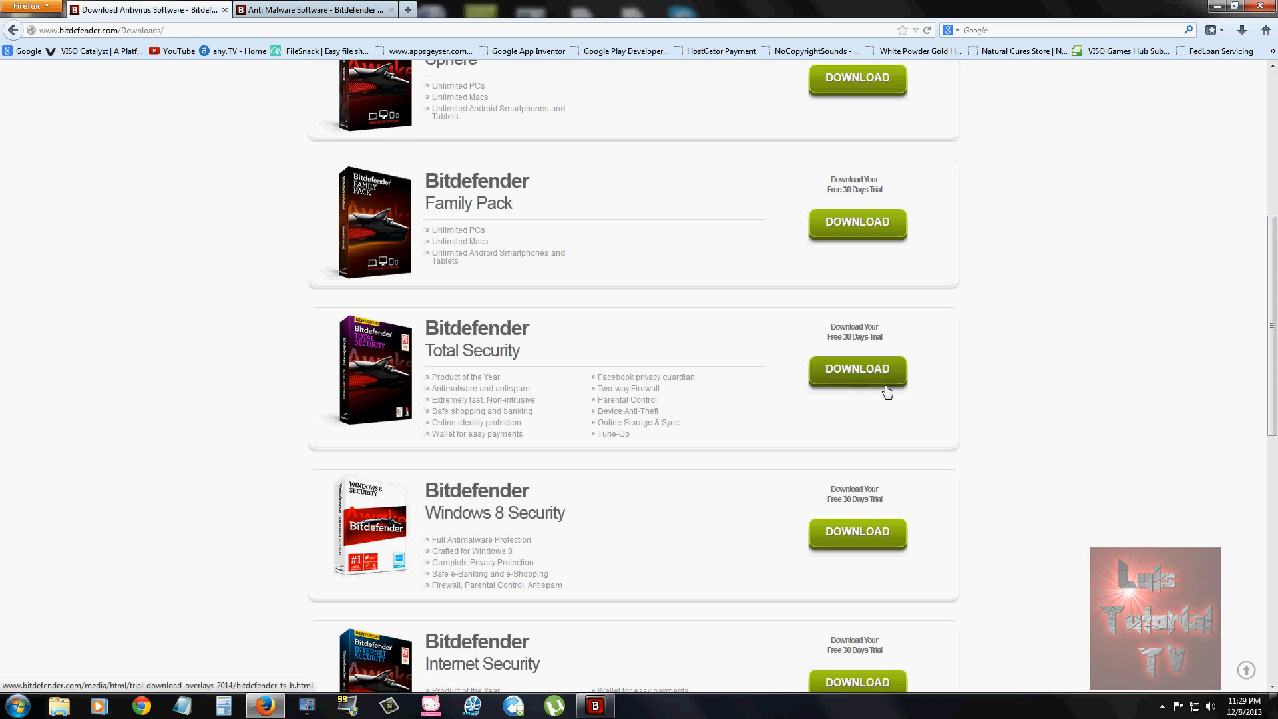
click(856, 371)
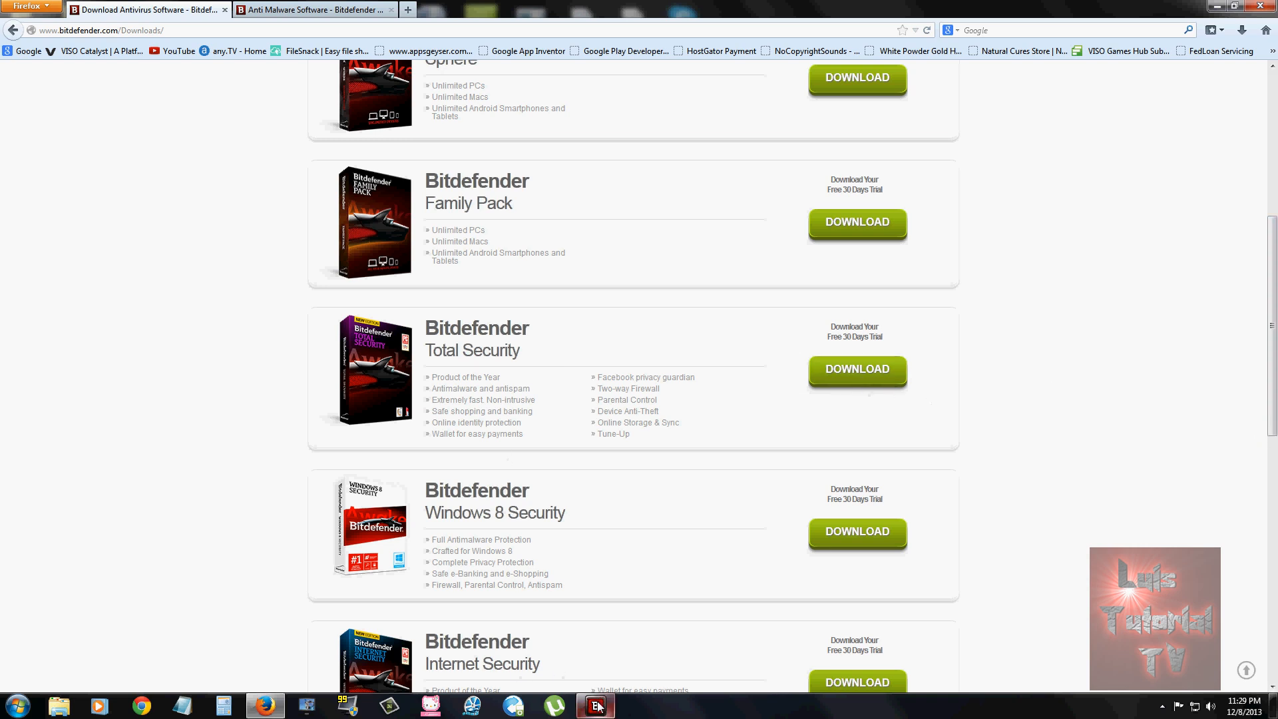
click(595, 705)
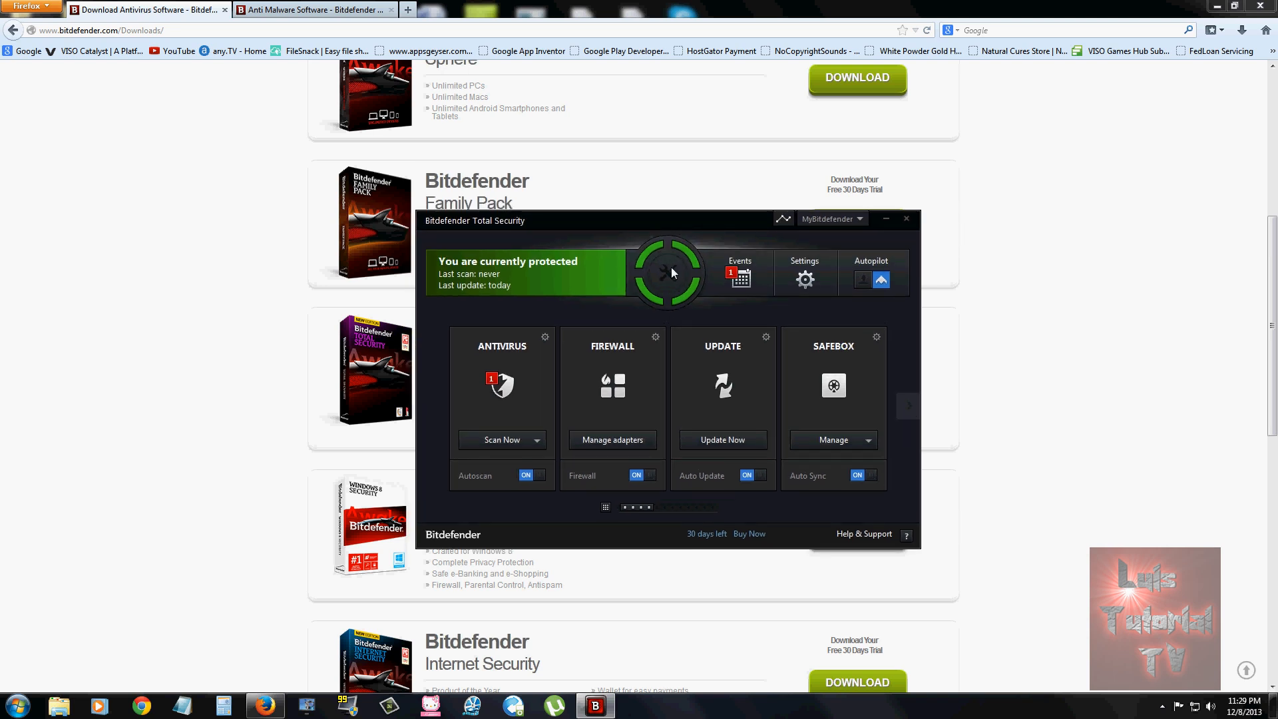
mouse_move(667, 282)
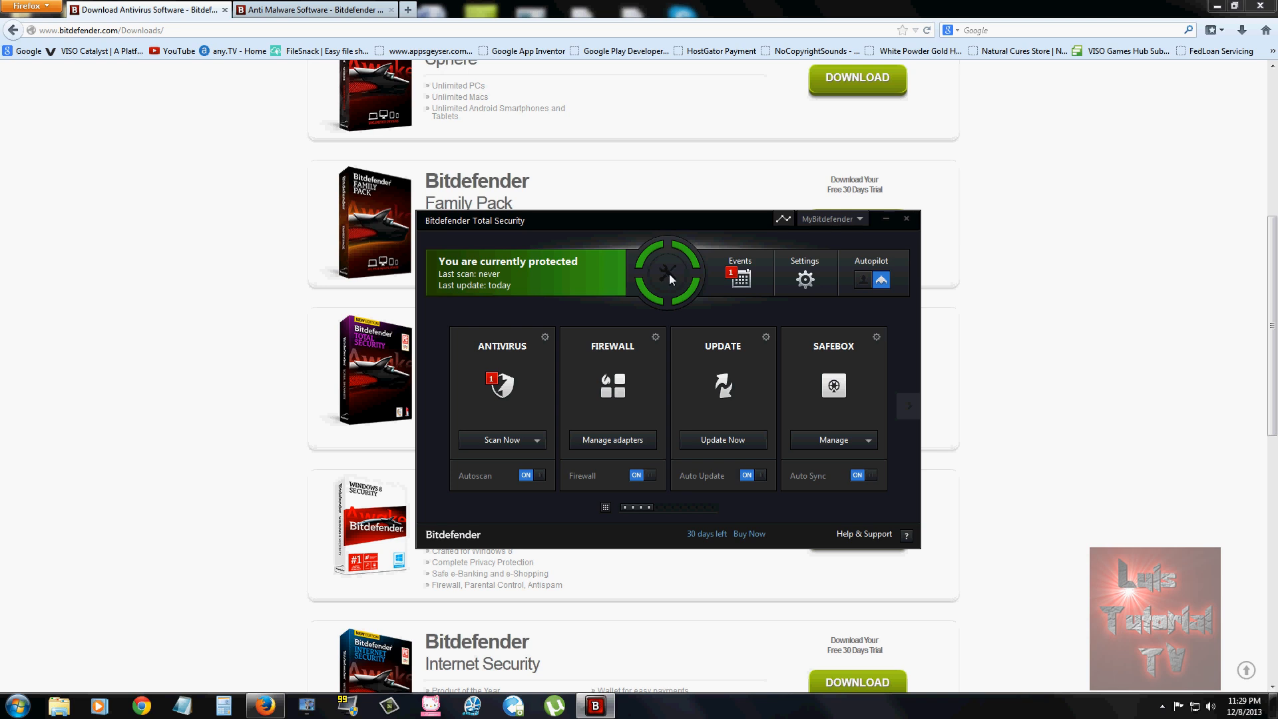
mouse_move(707, 249)
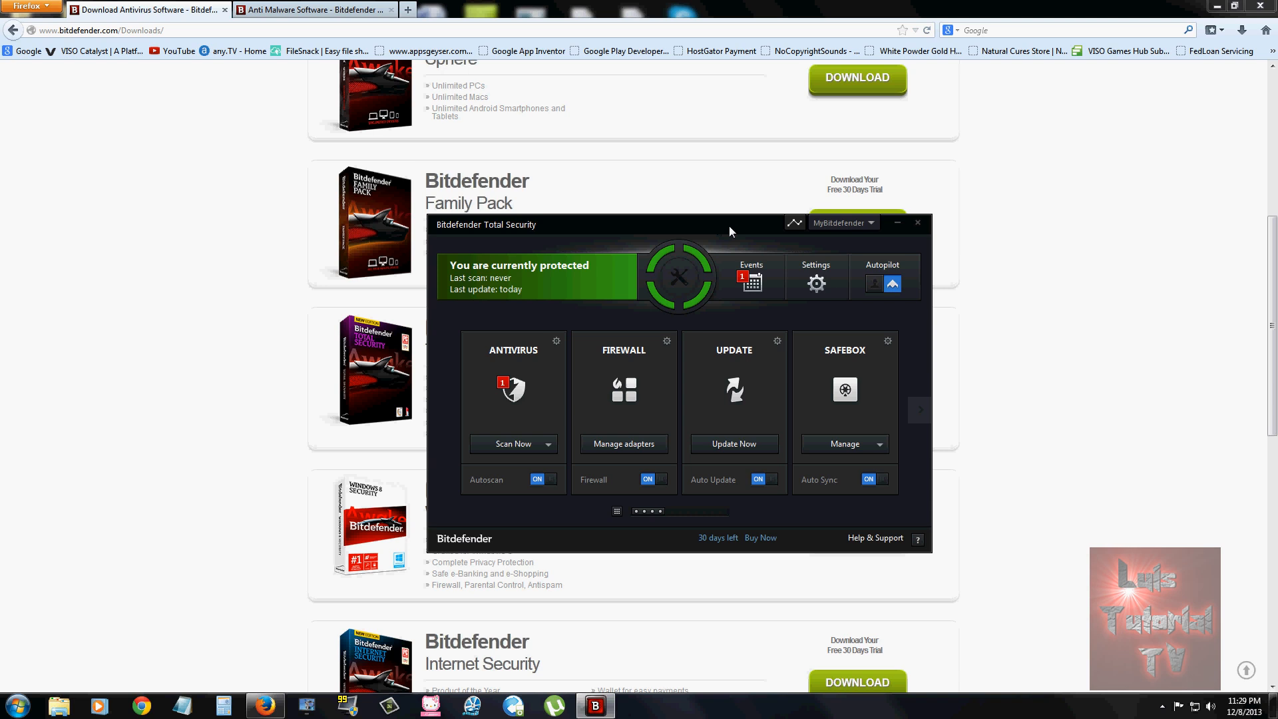
mouse_move(745, 324)
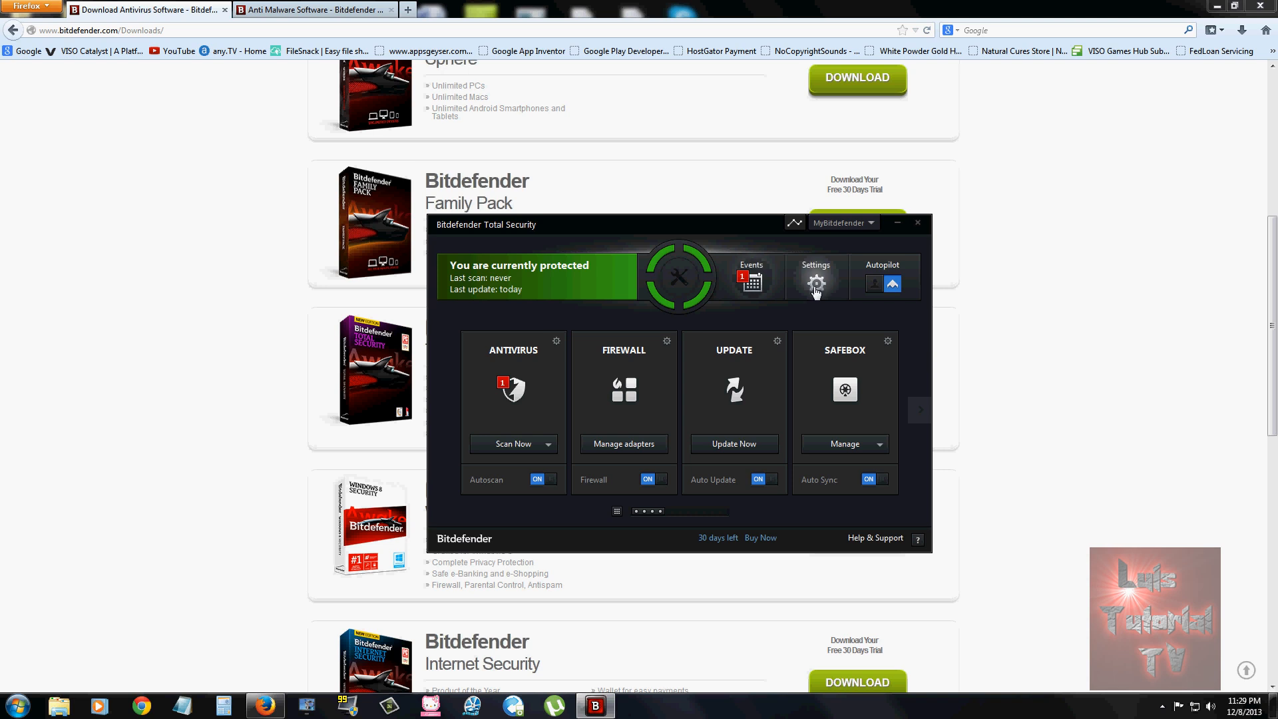
mouse_move(872, 284)
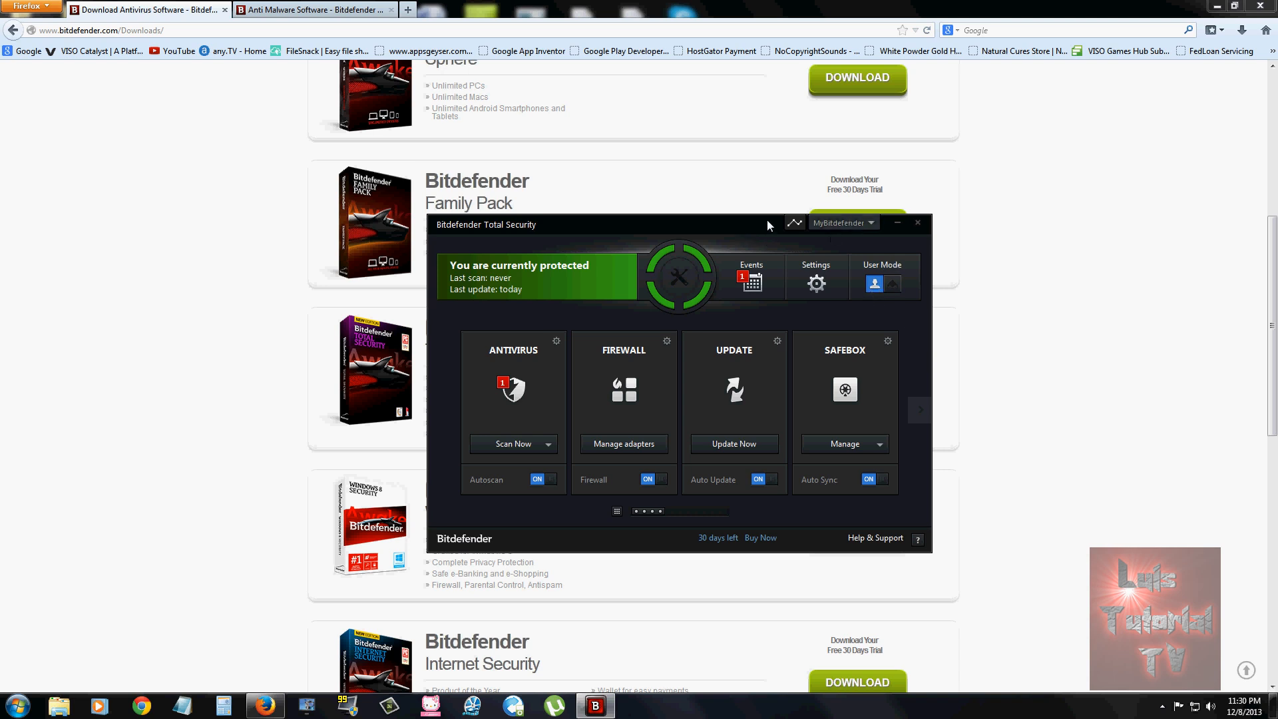
mouse_move(590, 350)
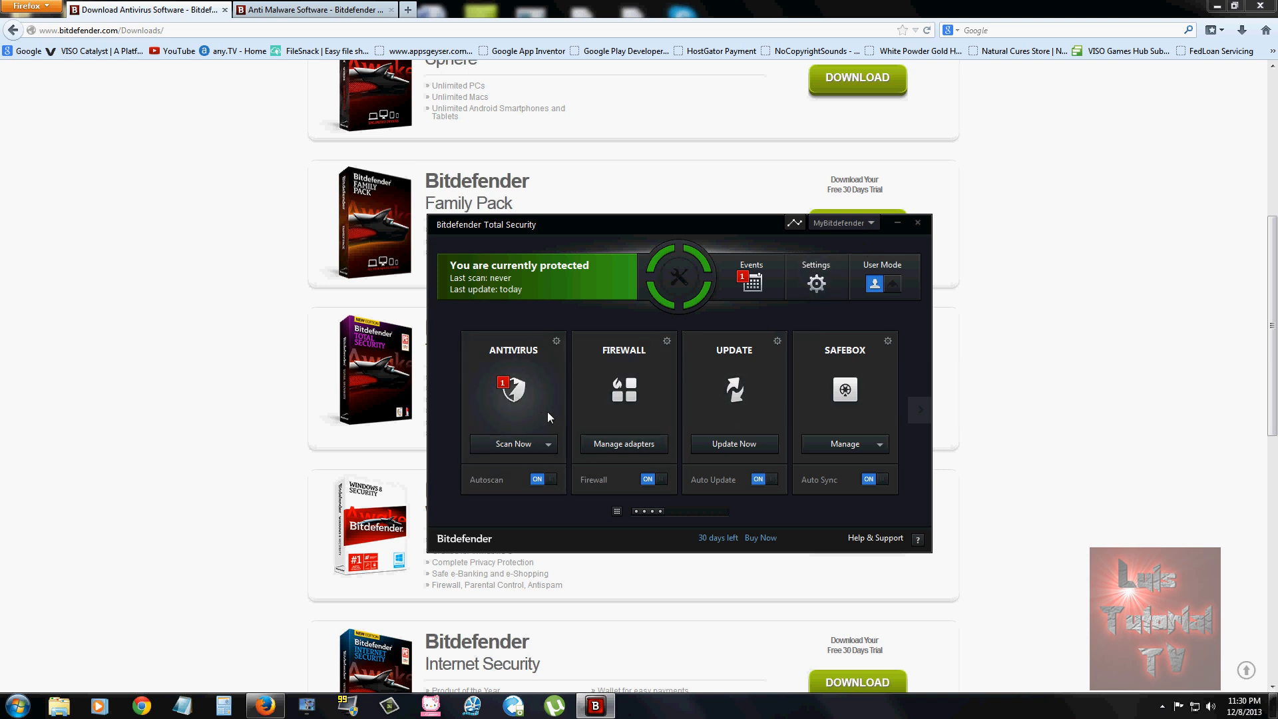
mouse_move(510, 412)
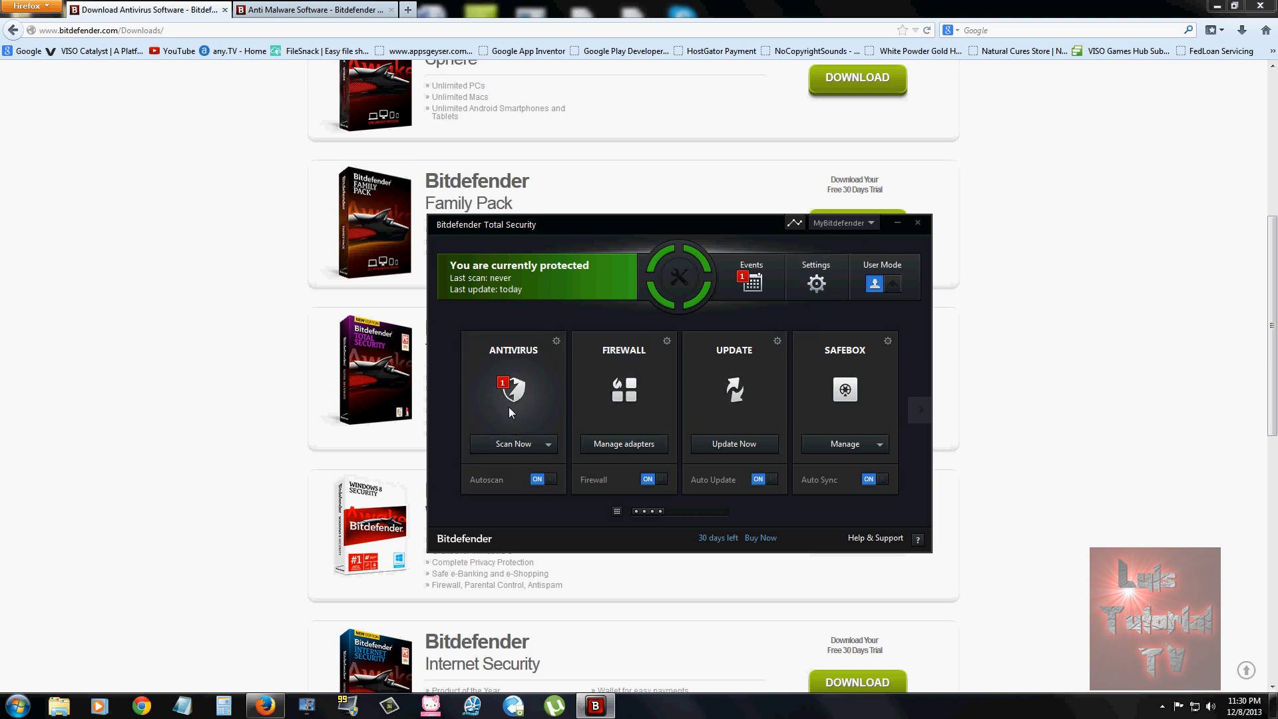
mouse_move(551, 449)
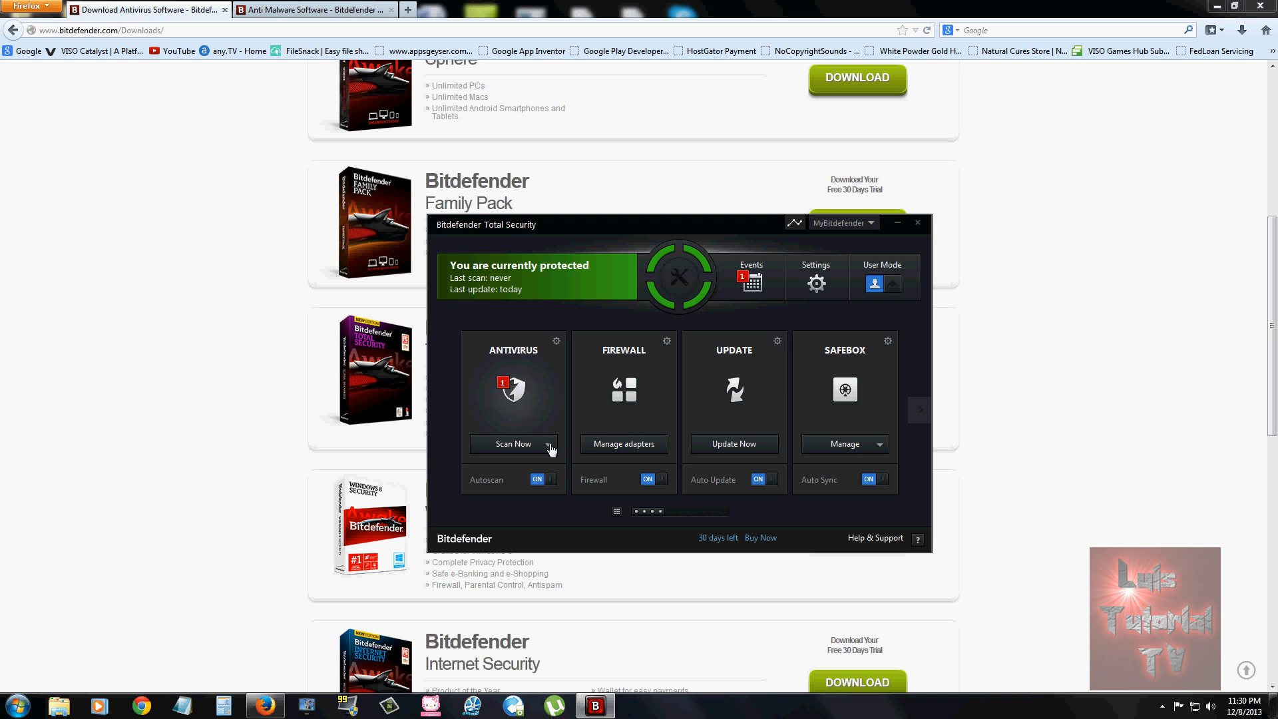
click(547, 446)
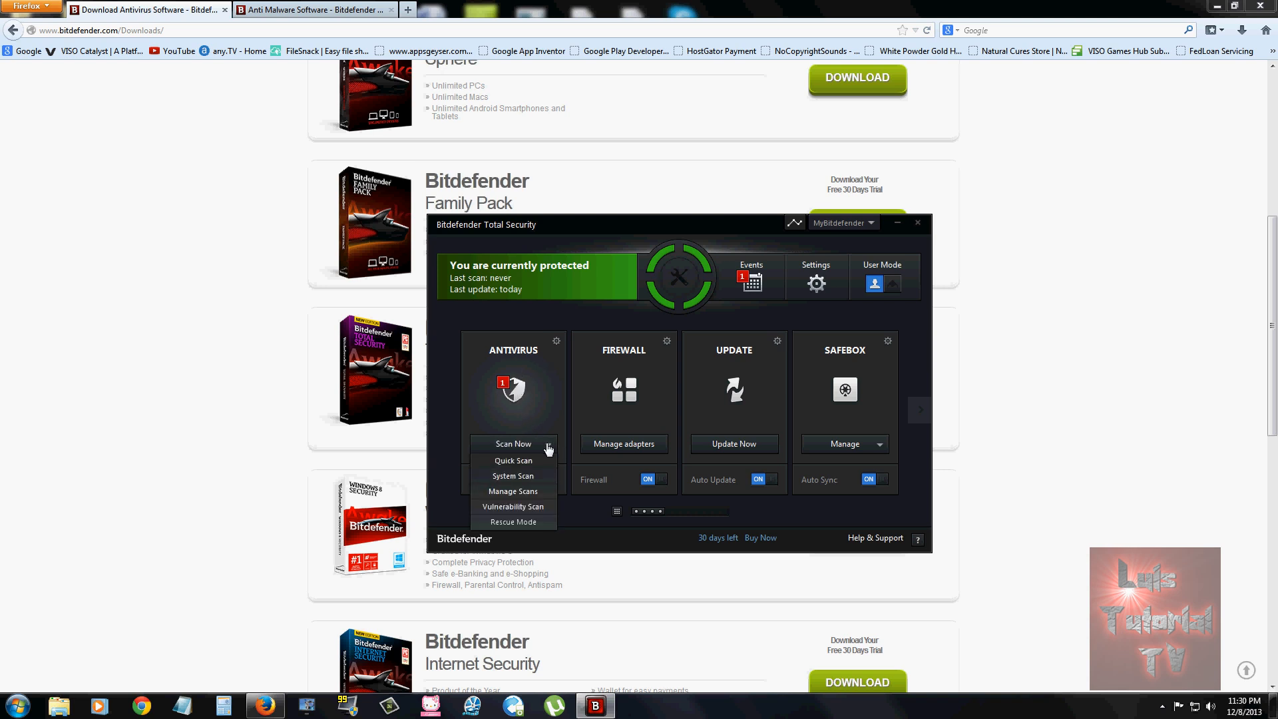
mouse_move(514, 476)
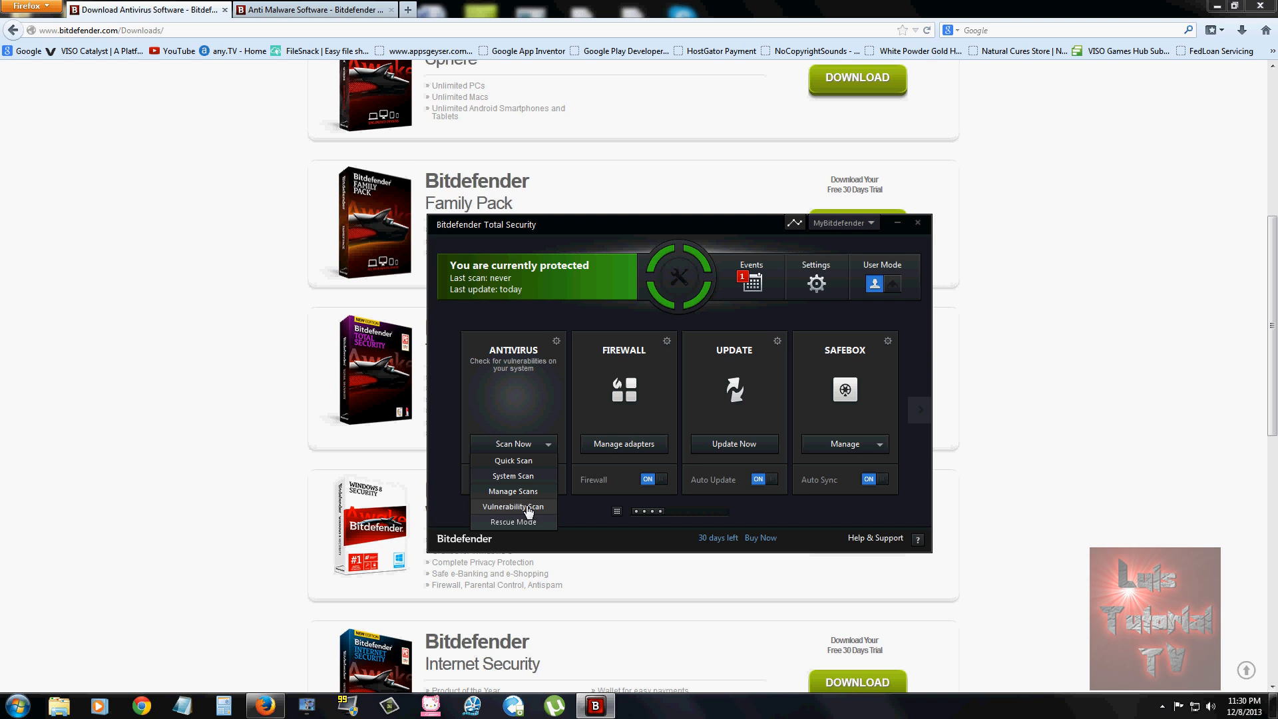
mouse_move(533, 519)
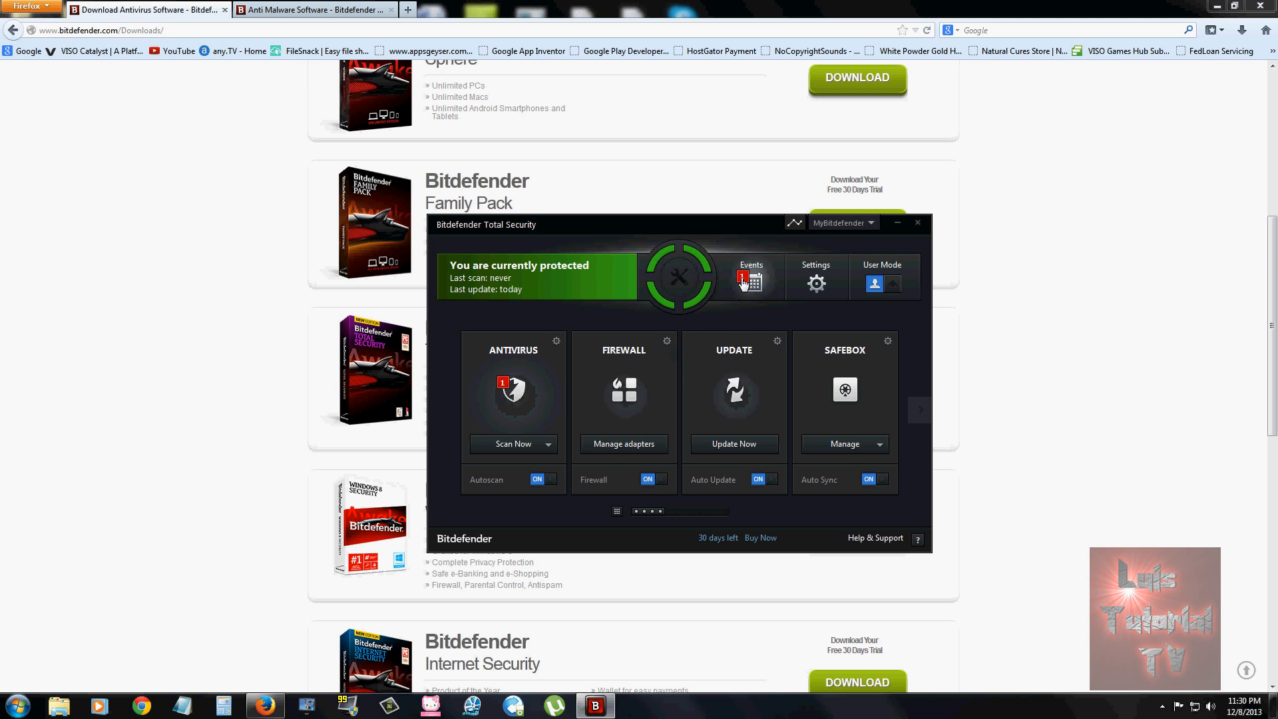
Review the antivirus event log of critical Windows update vulnerabilities, then return to the dashboard.
click(750, 277)
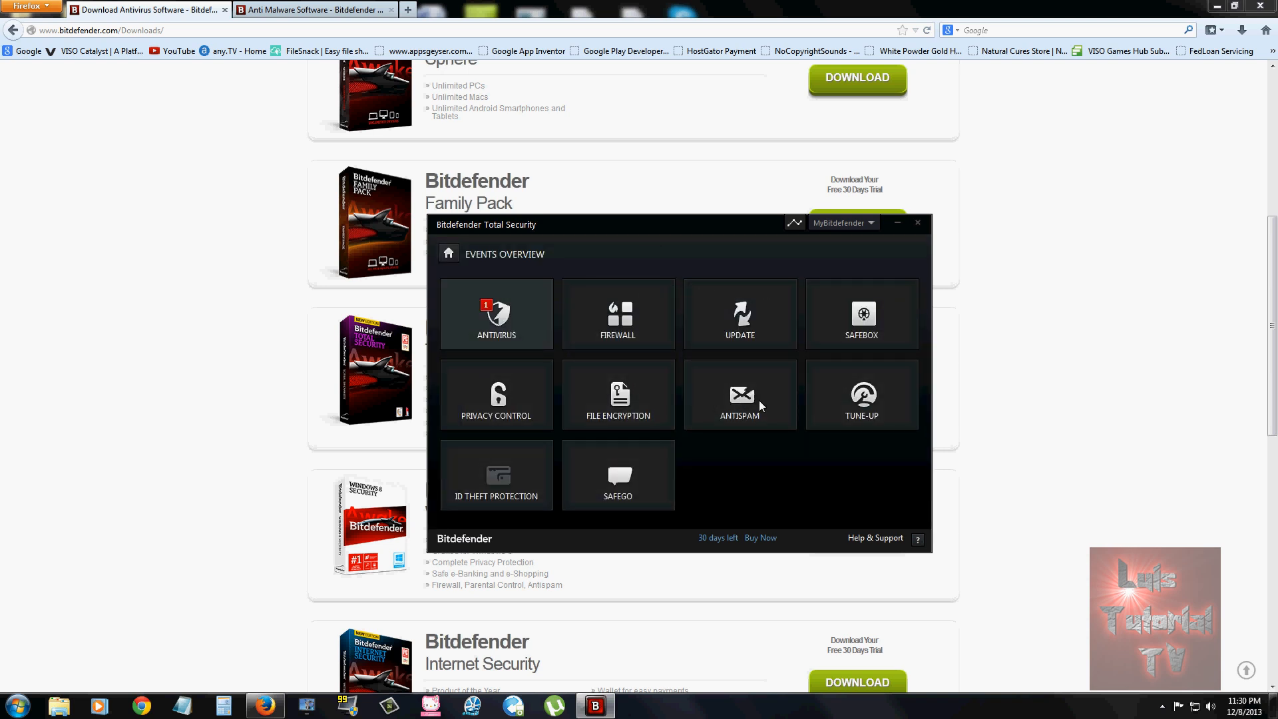
click(495, 314)
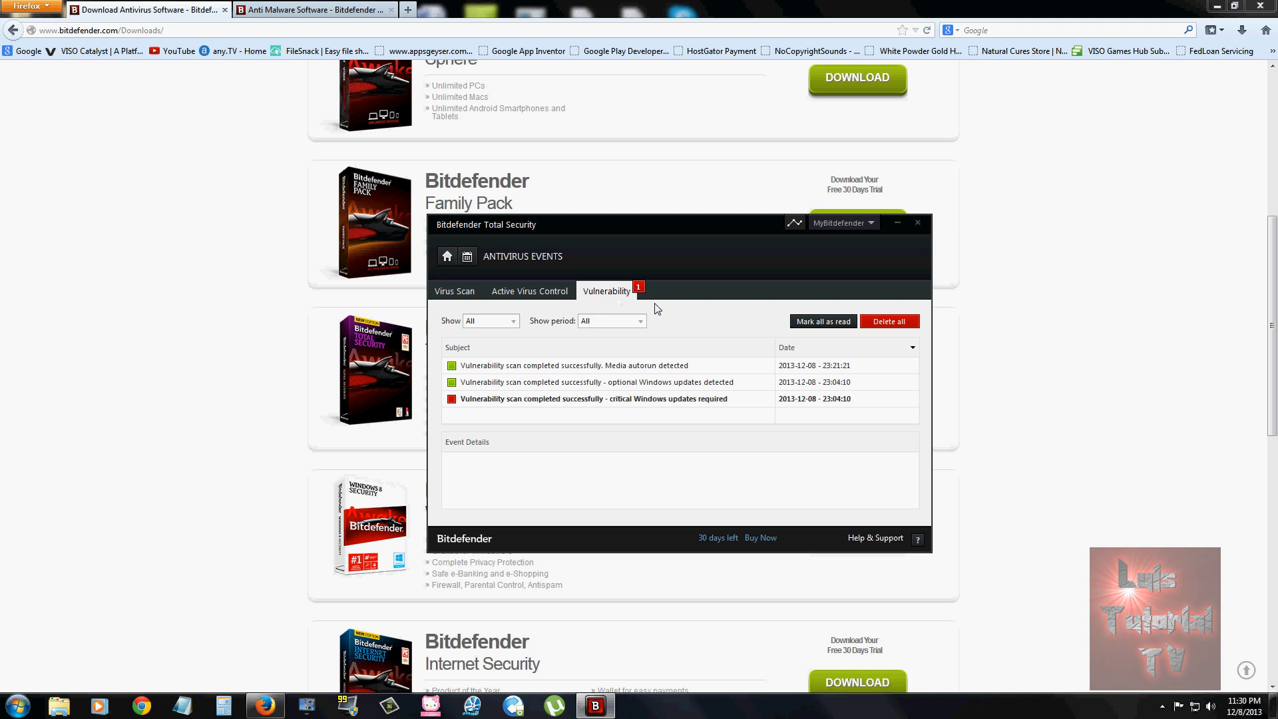
mouse_move(660, 408)
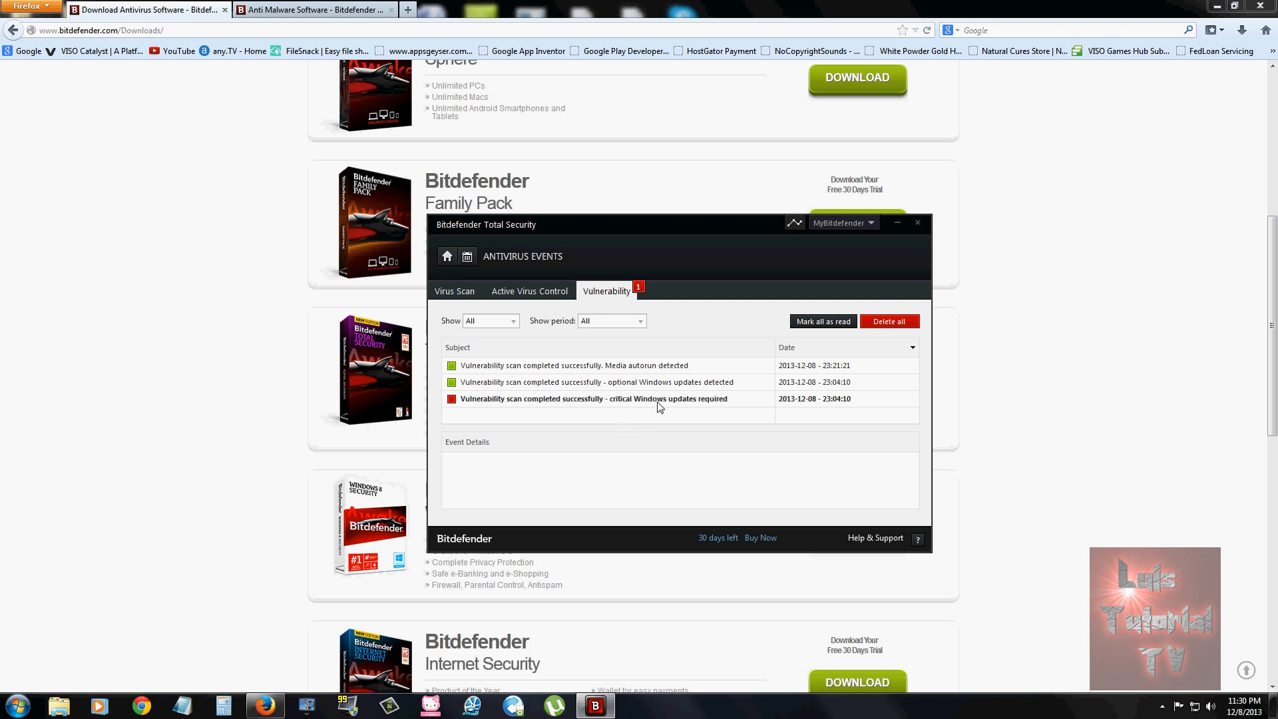
mouse_move(622, 400)
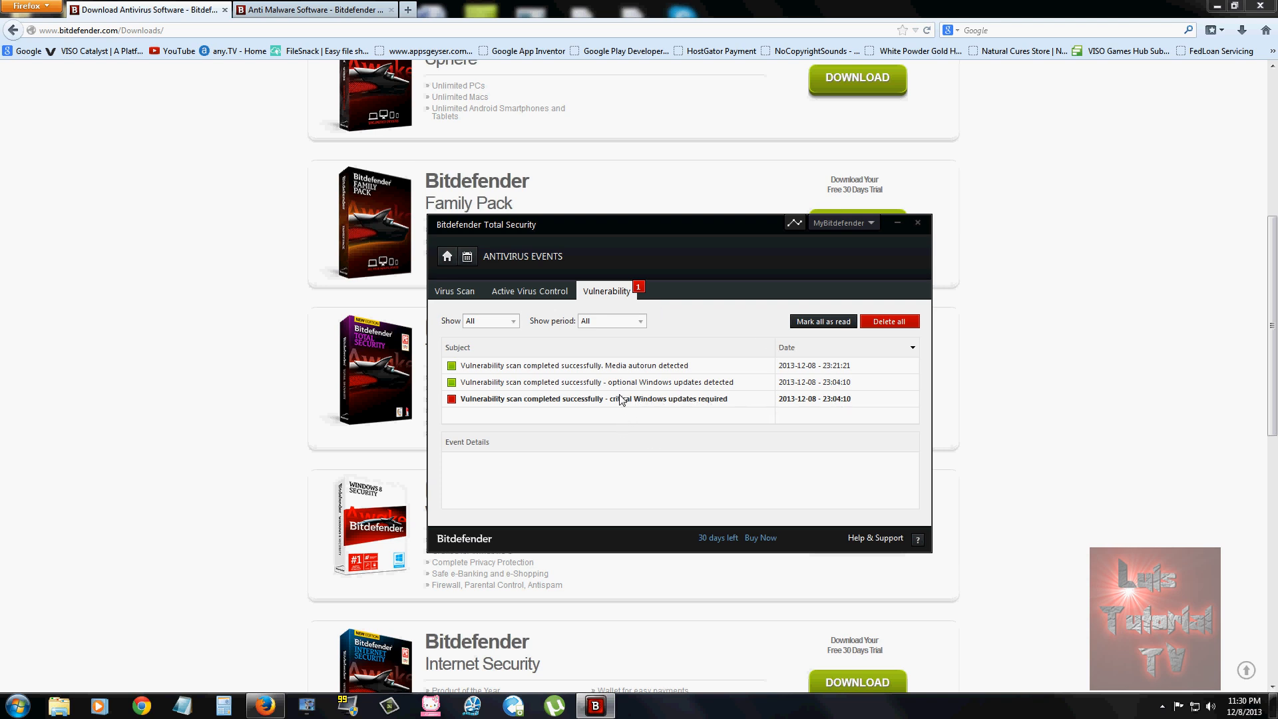
mouse_move(716, 403)
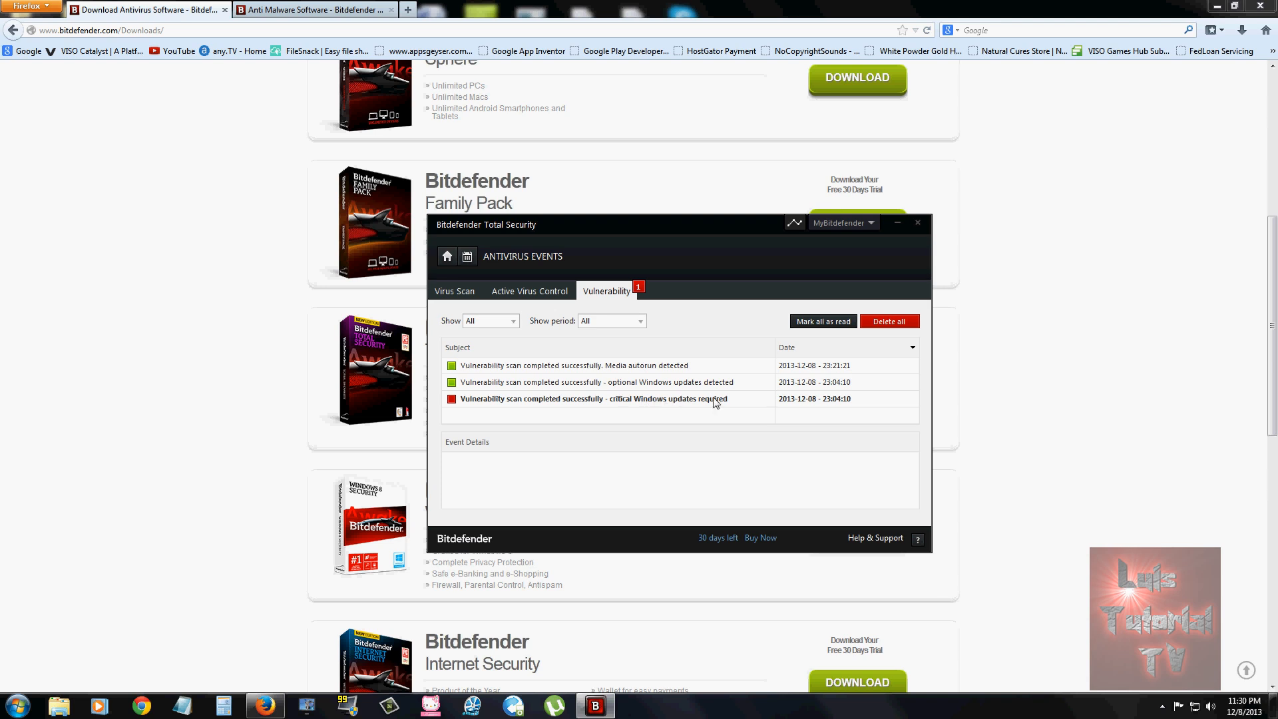
mouse_move(489, 271)
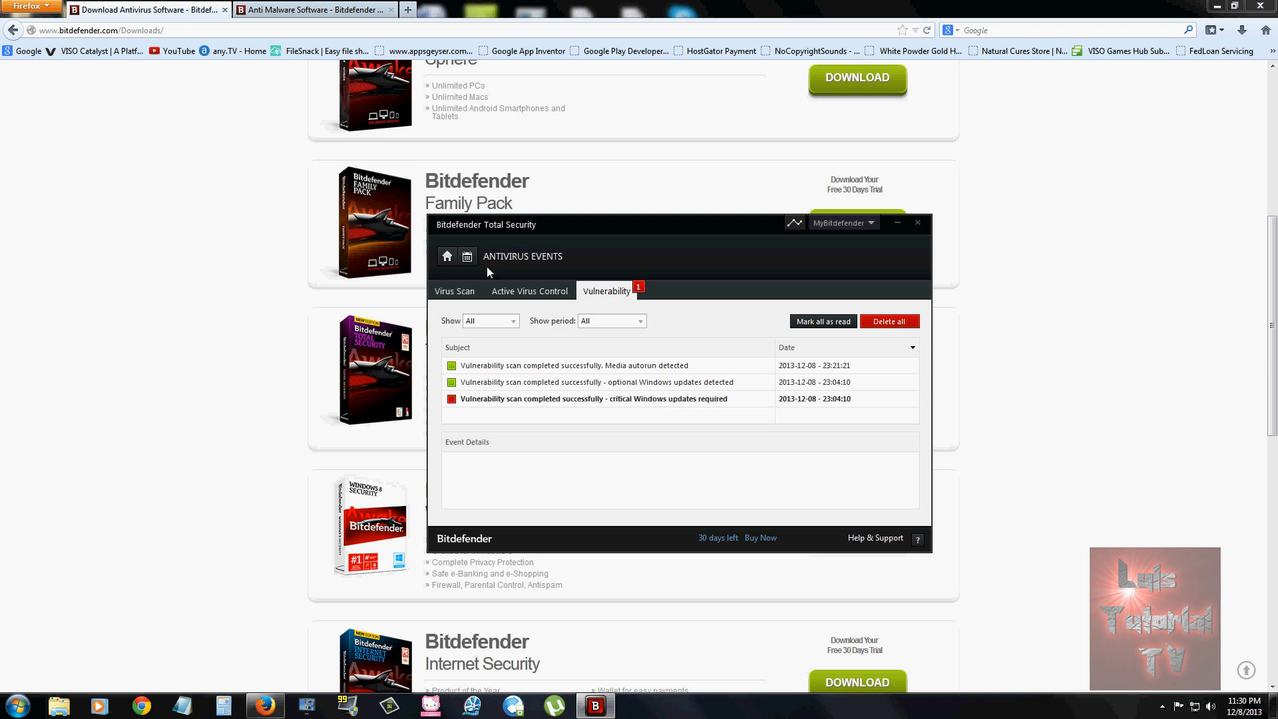
mouse_move(457, 269)
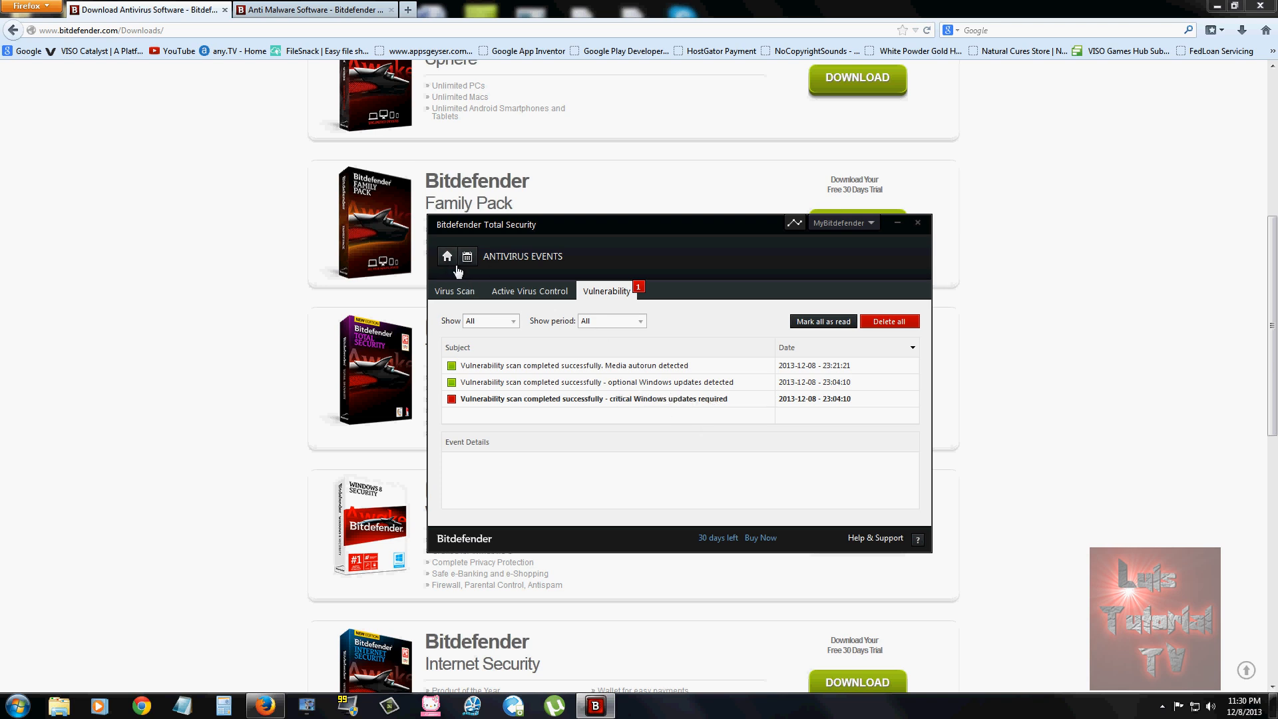
click(447, 256)
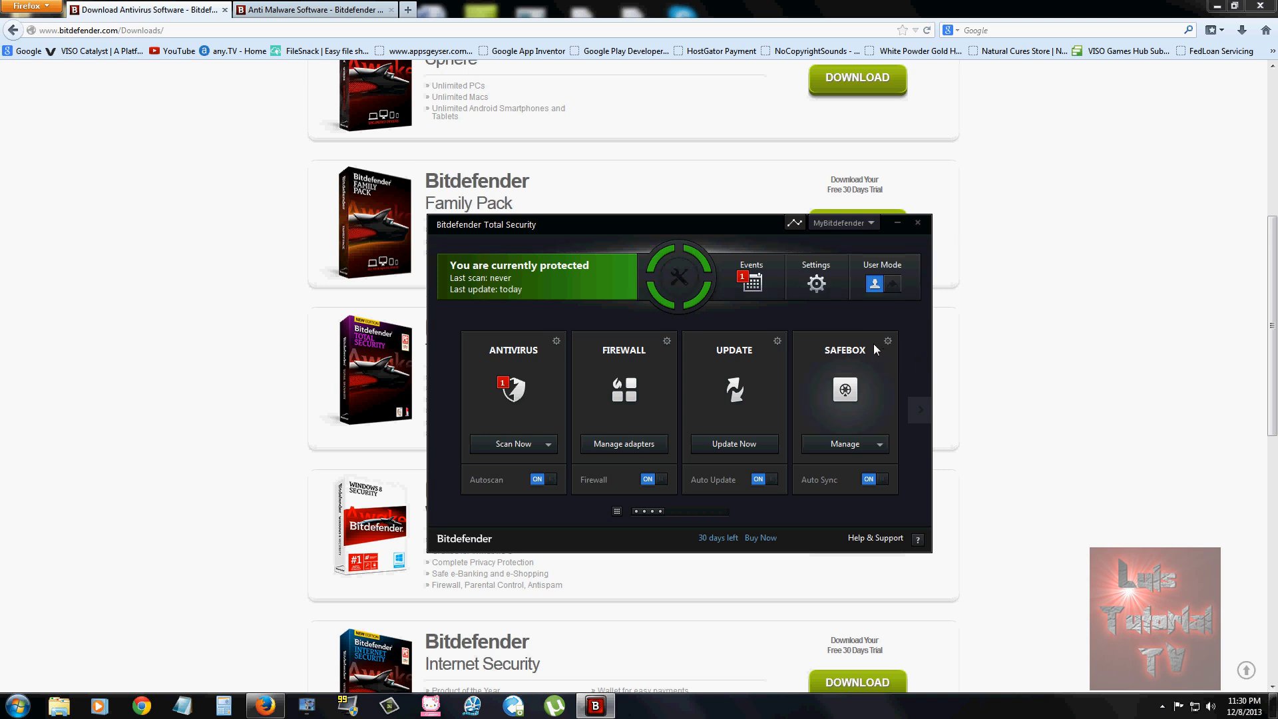
mouse_move(637, 405)
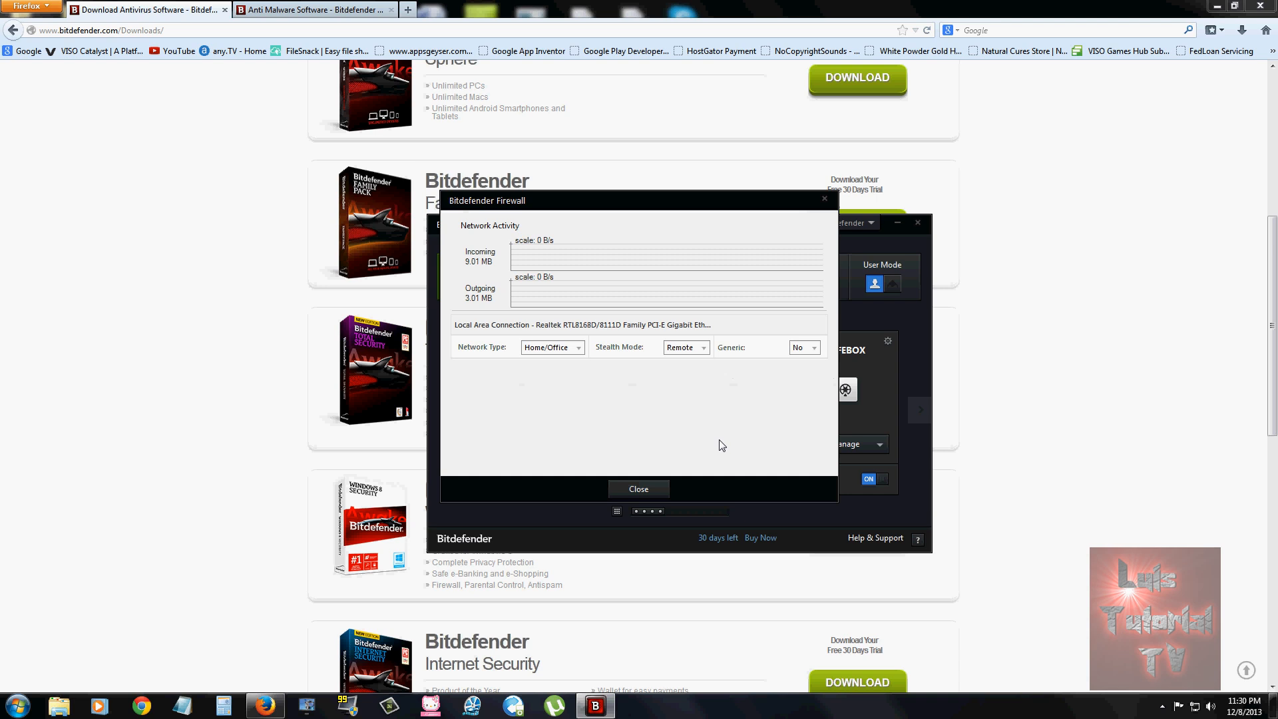
Review the Network Type and Generic options, keep Home/Office and No, and close the adapter settings.
click(579, 346)
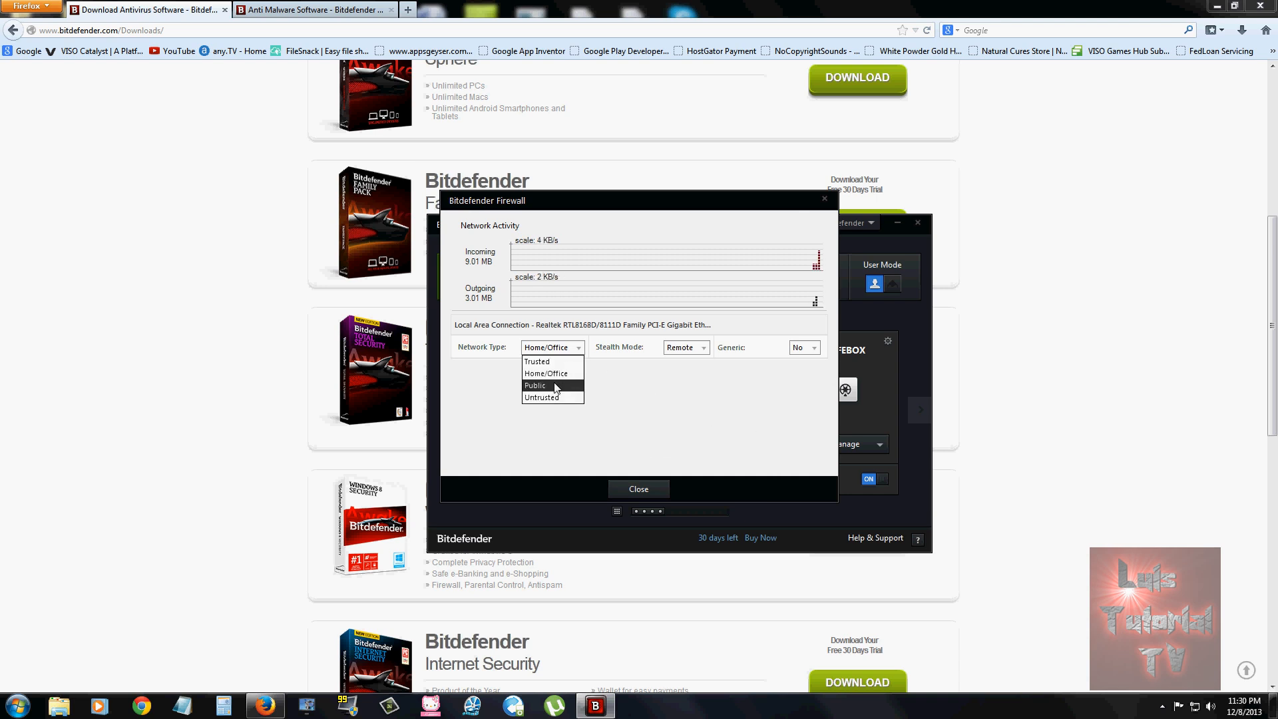
mouse_move(542, 398)
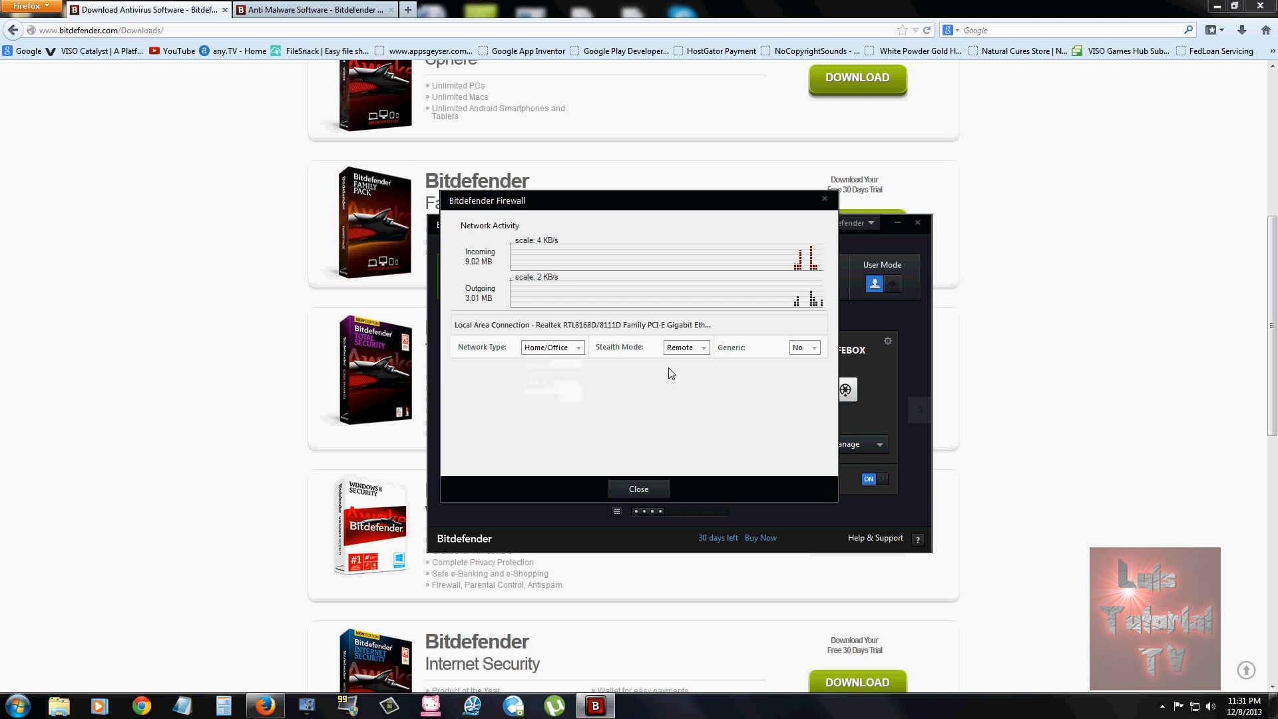
mouse_move(638, 488)
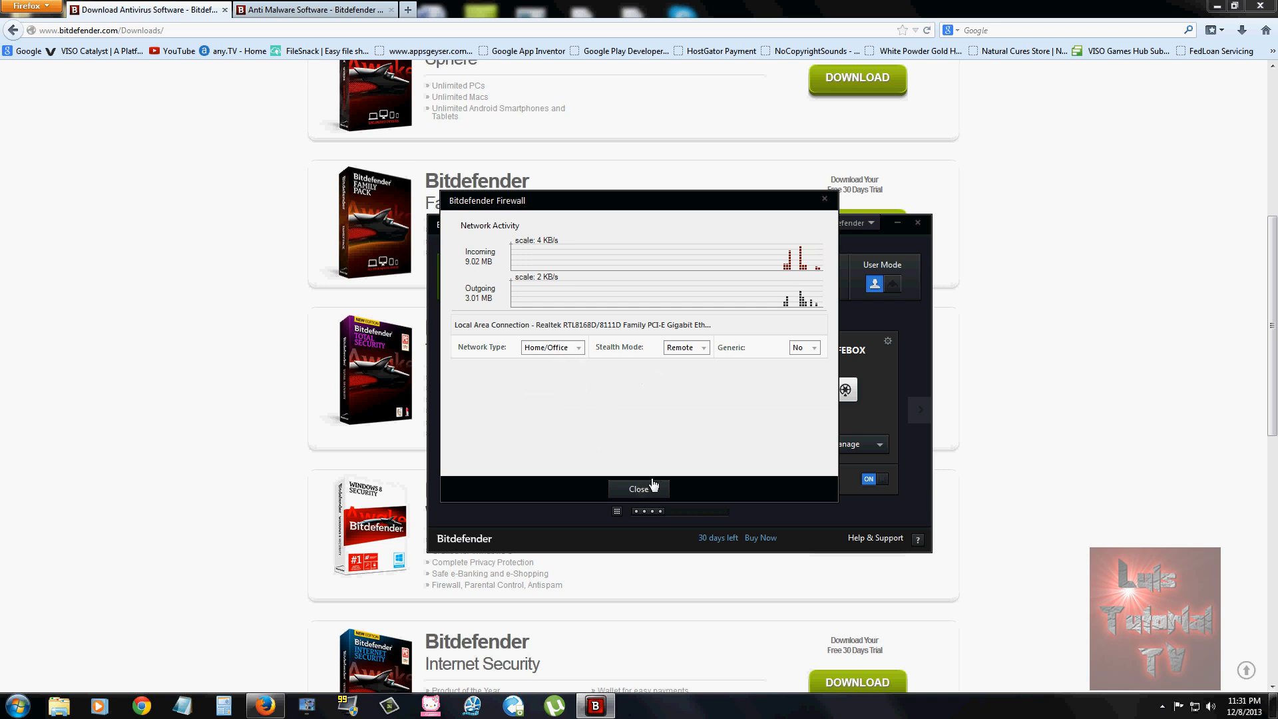
click(802, 348)
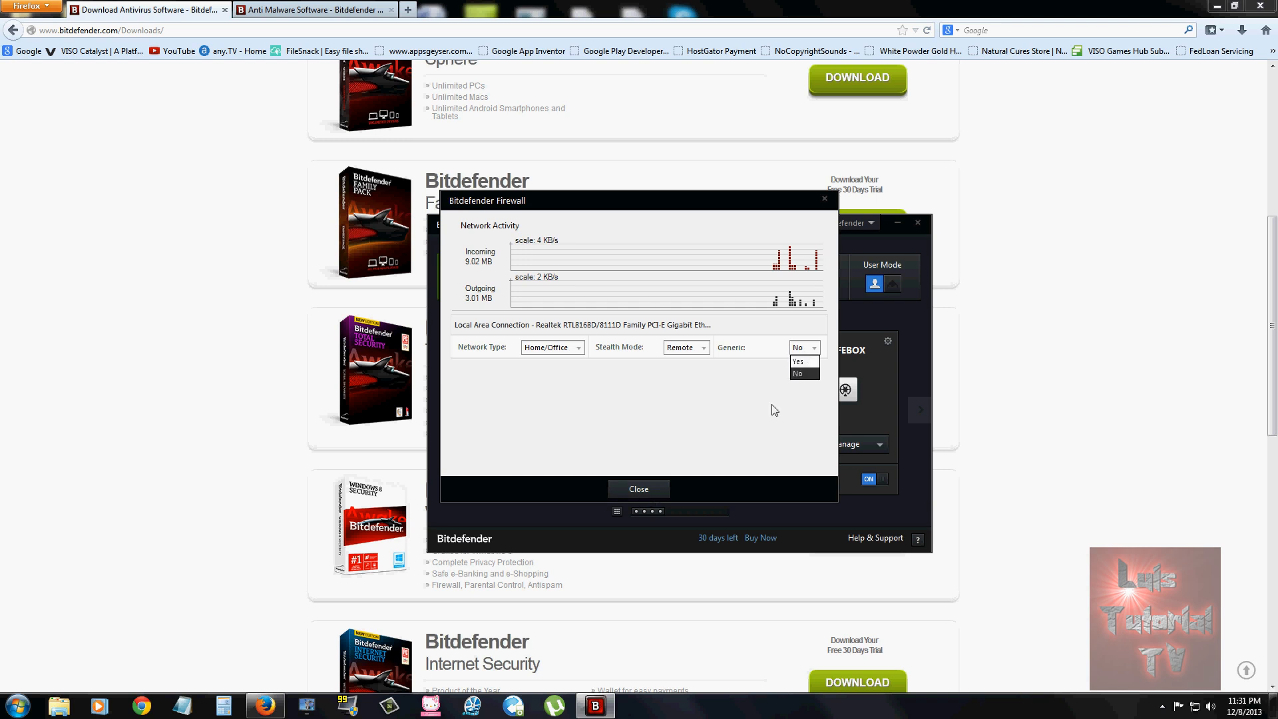
click(637, 489)
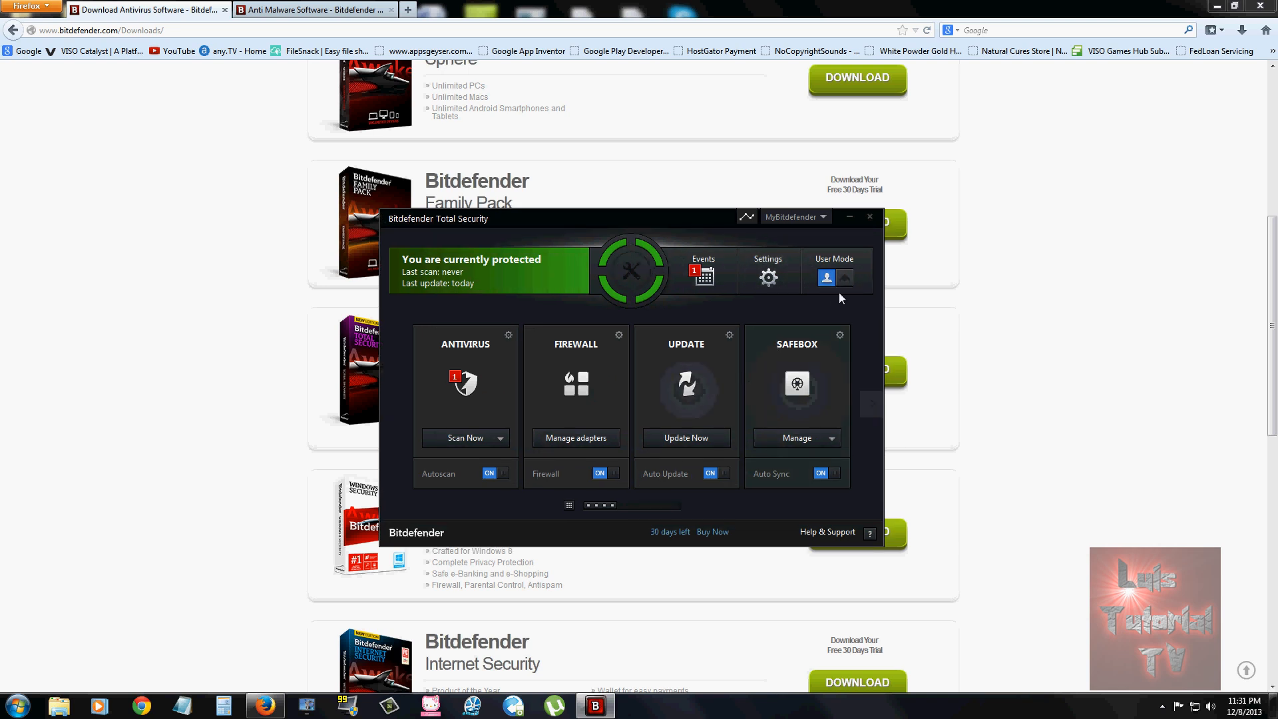
Switch protection back to Autopilot and show the Safebox management options on the next feature page.
click(844, 278)
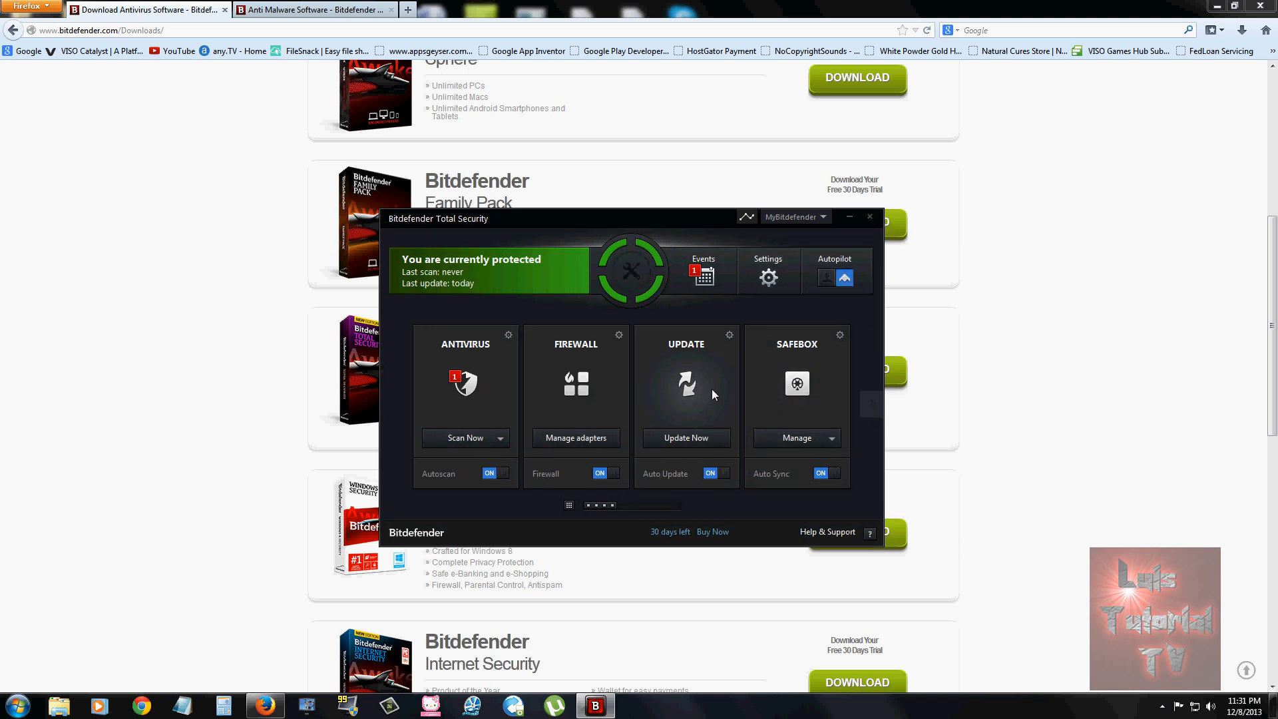
mouse_move(686, 403)
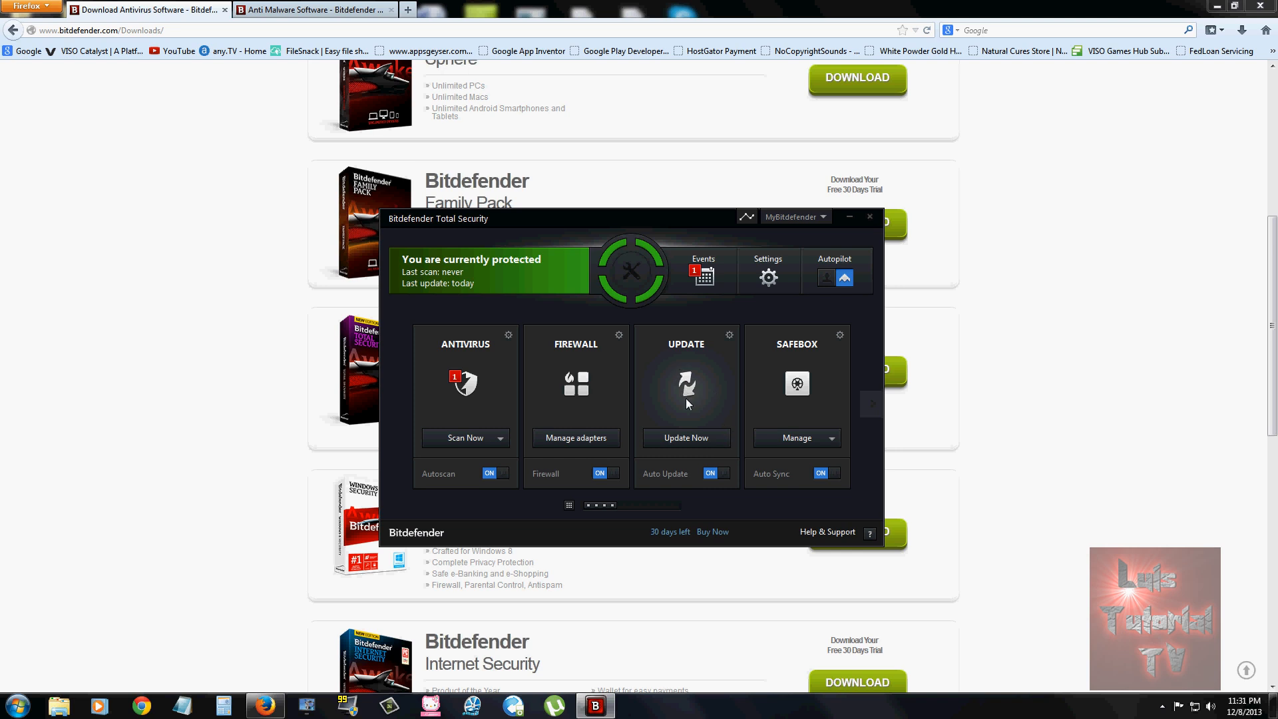
mouse_move(870, 408)
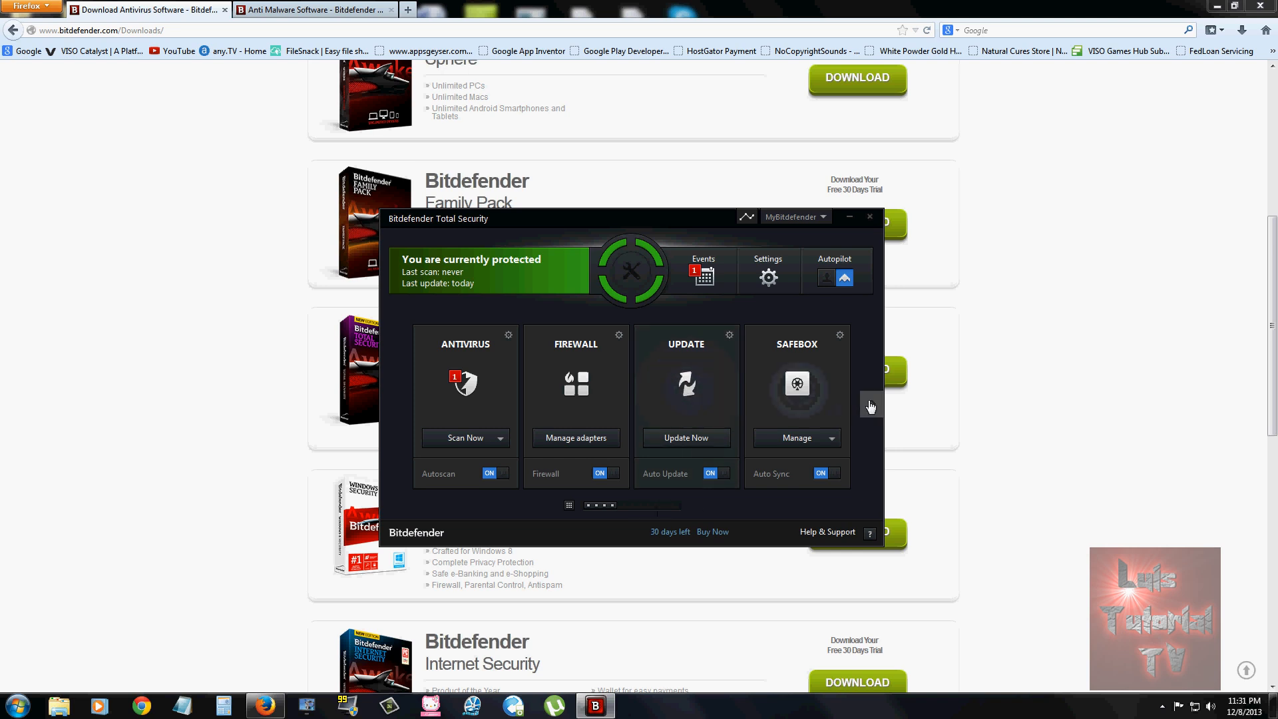
mouse_move(985, 329)
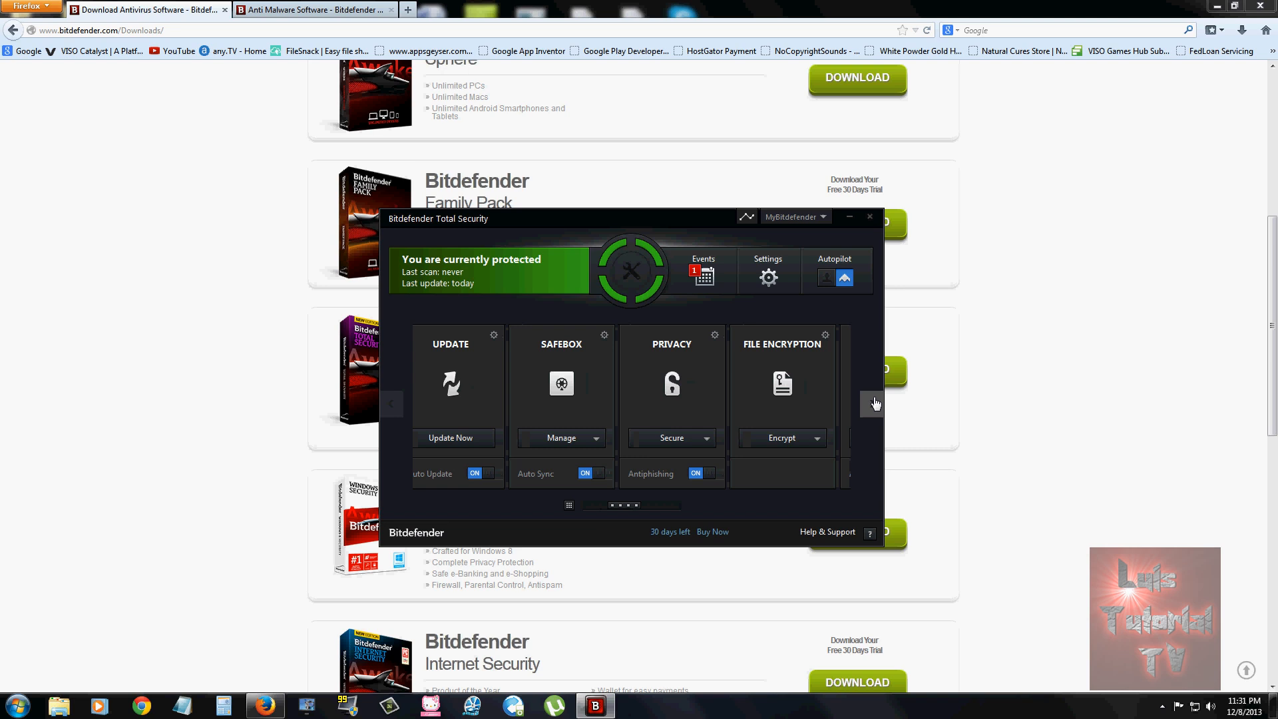
click(871, 403)
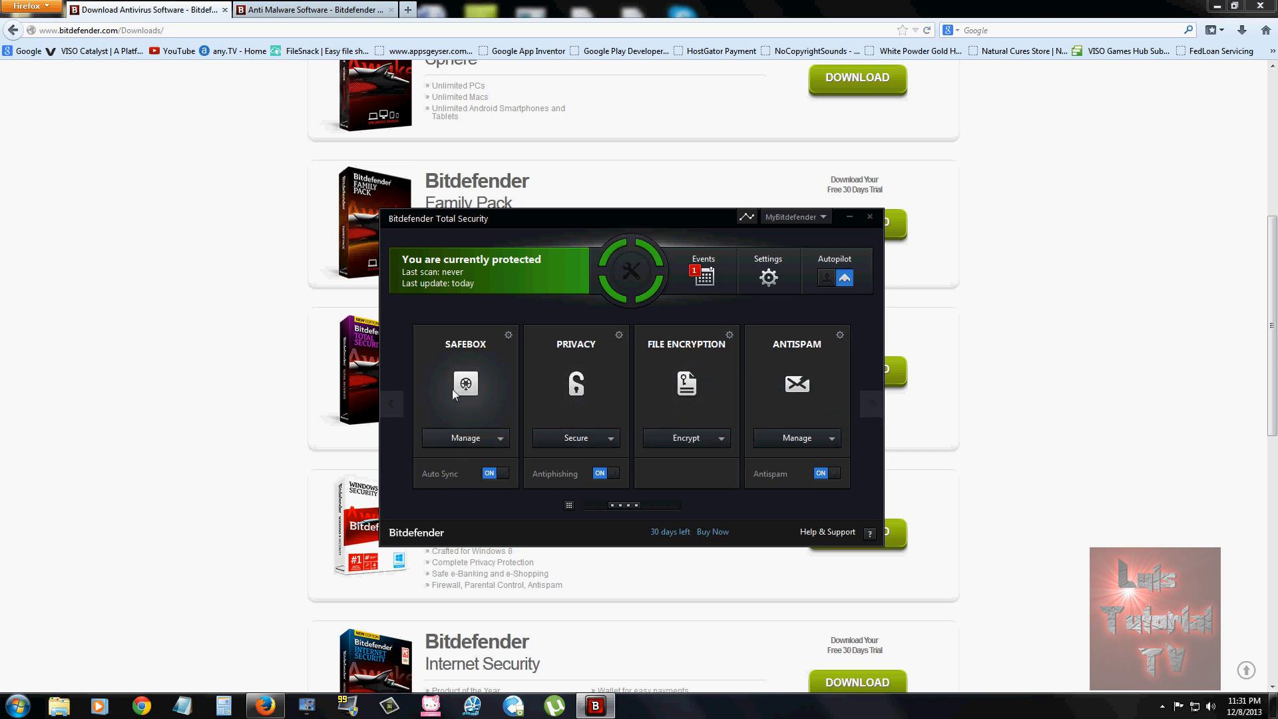
click(500, 438)
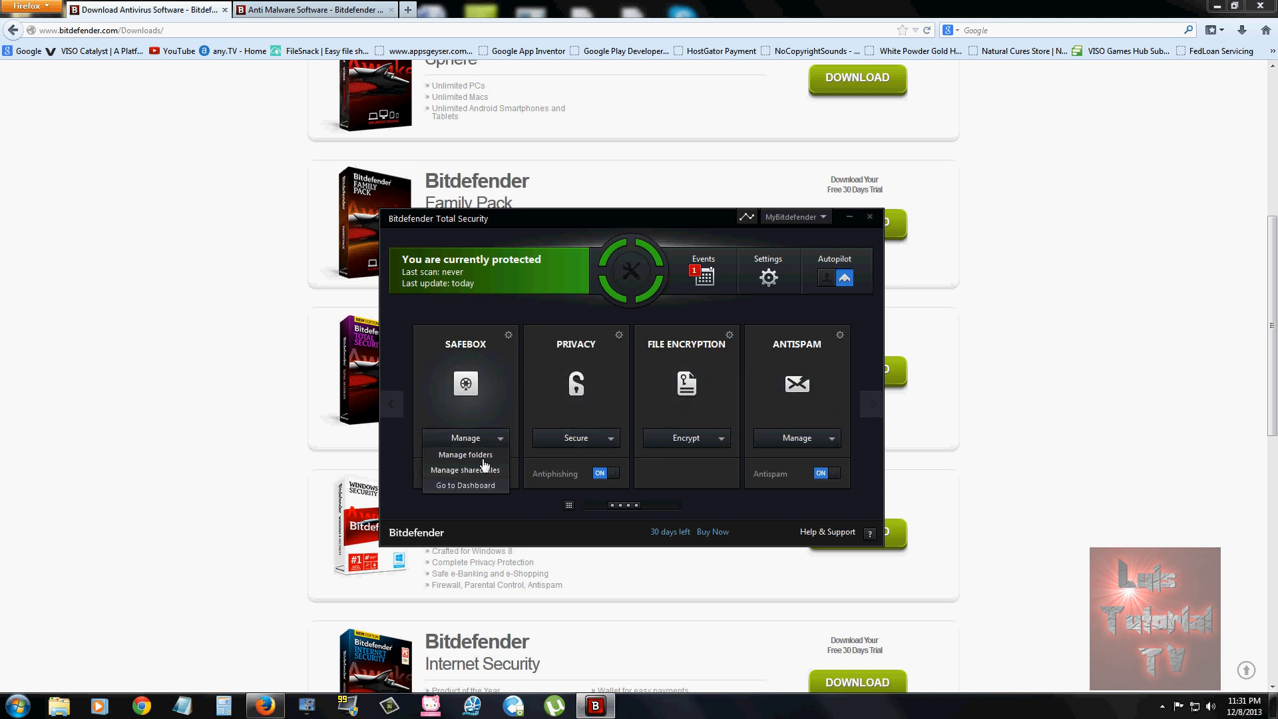
click(466, 454)
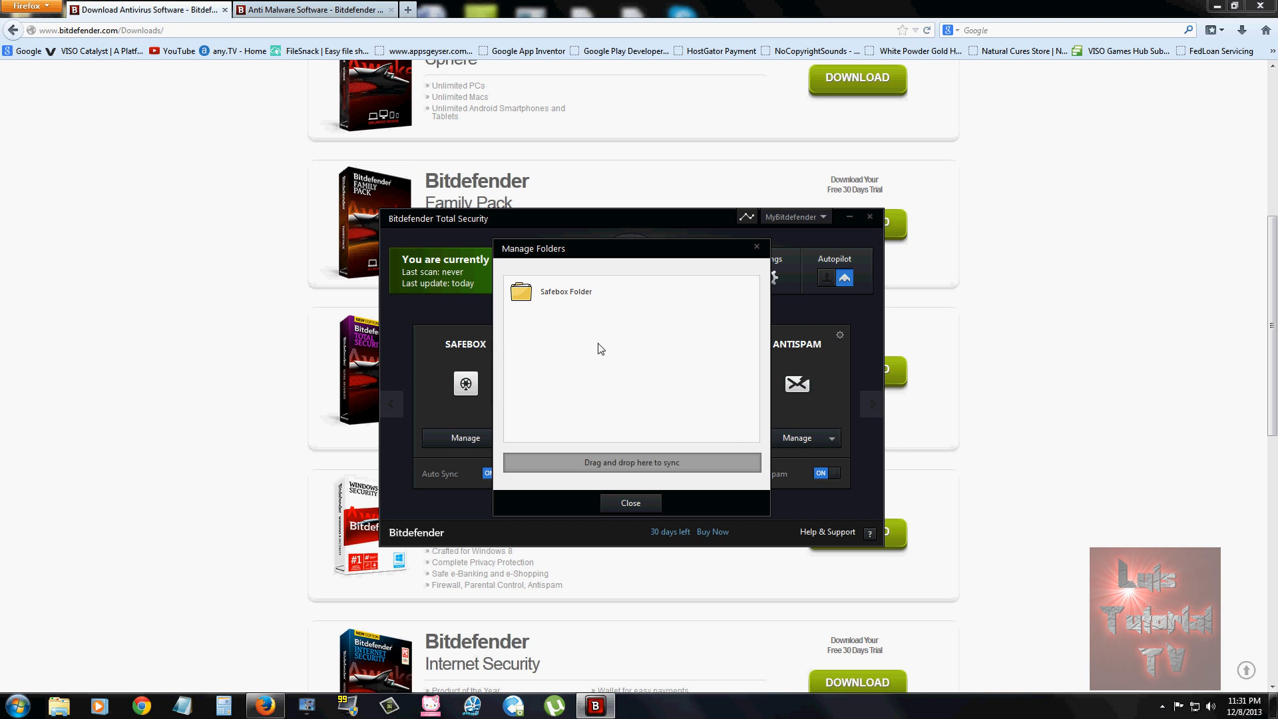
mouse_move(619, 466)
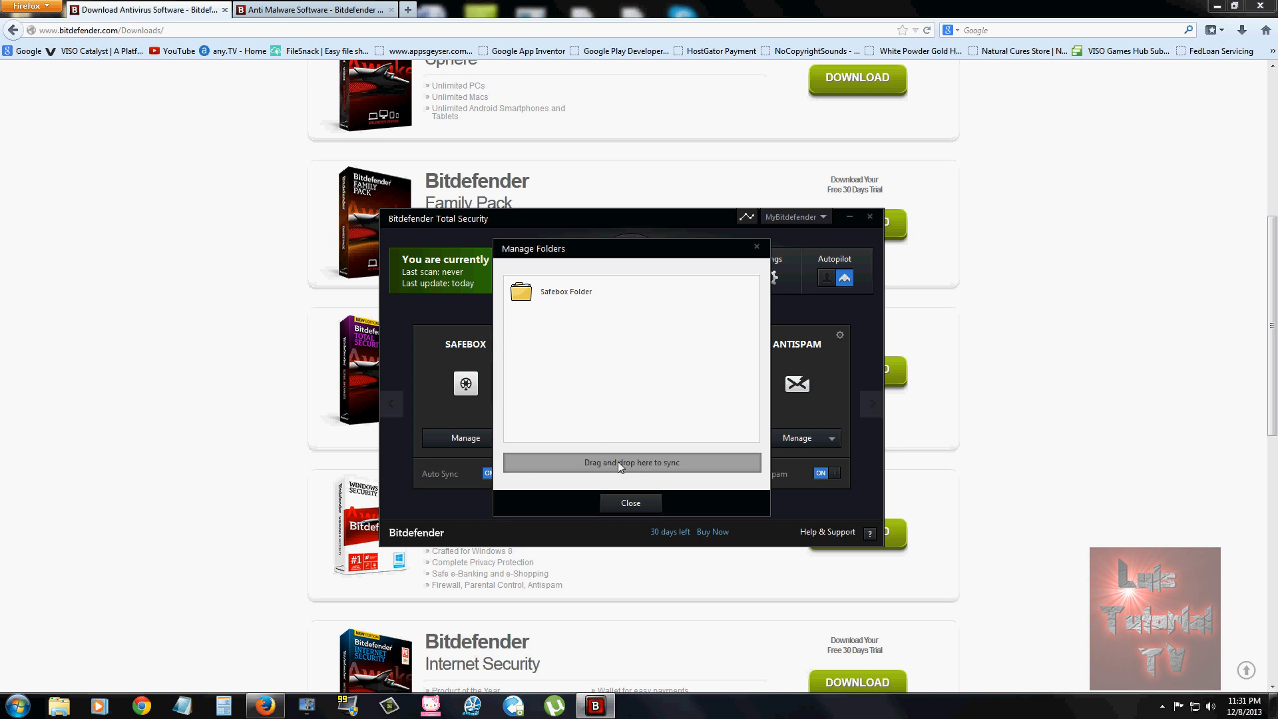
mouse_move(581, 306)
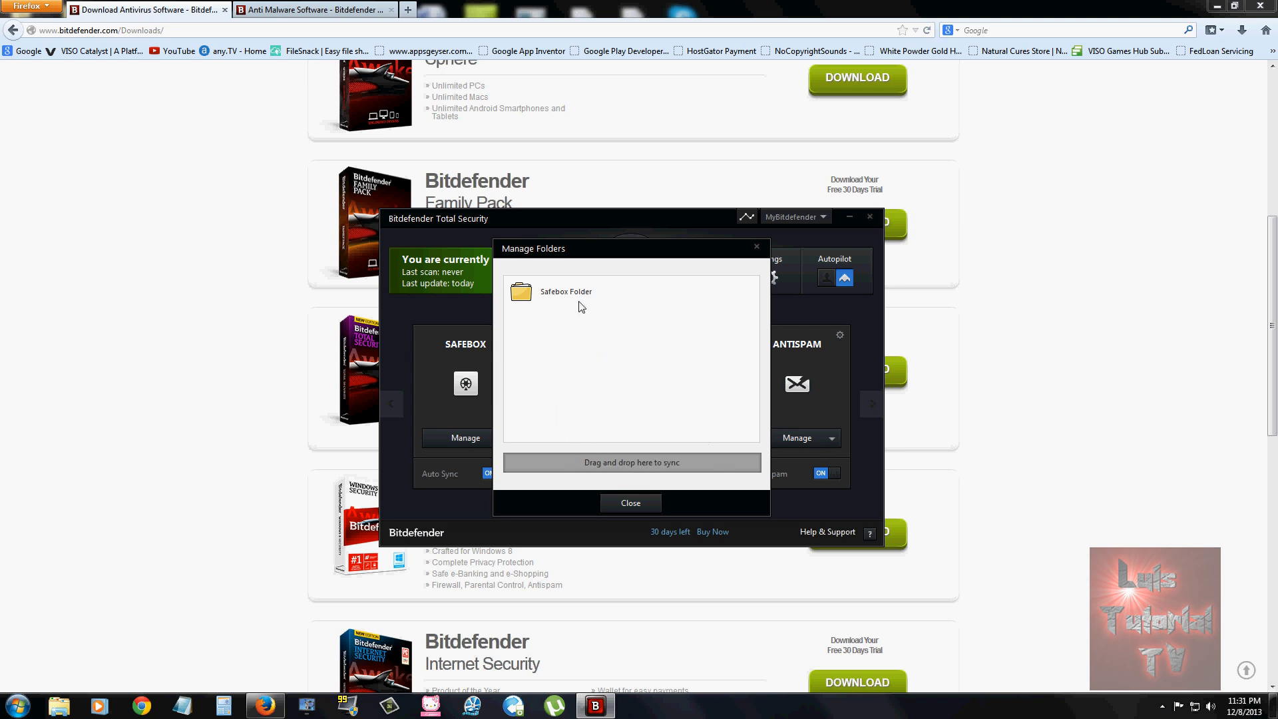
click(630, 503)
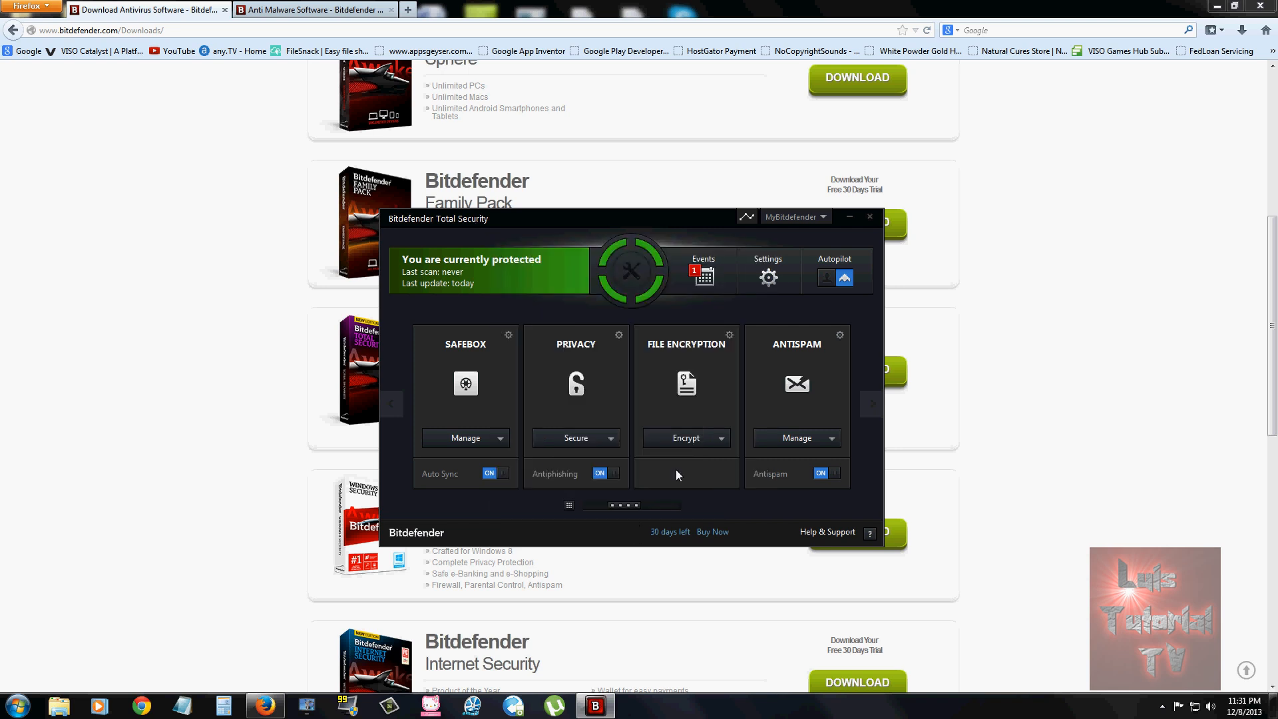
click(611, 438)
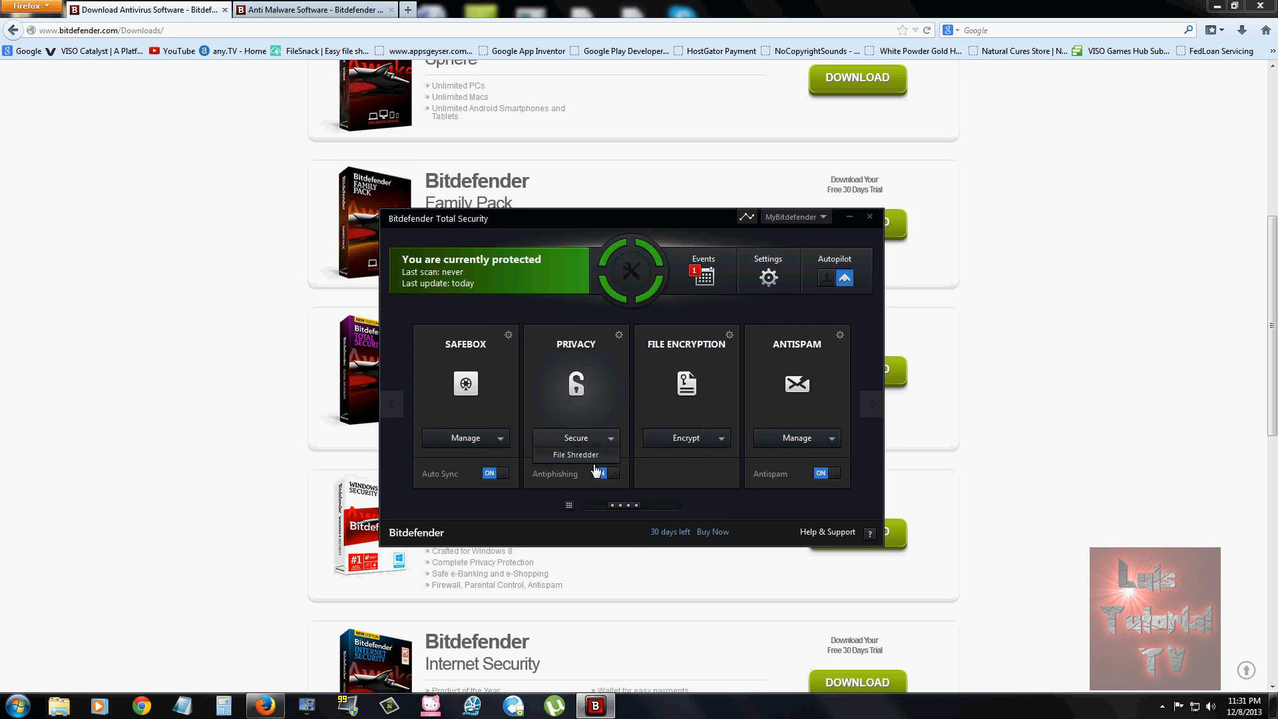
click(575, 454)
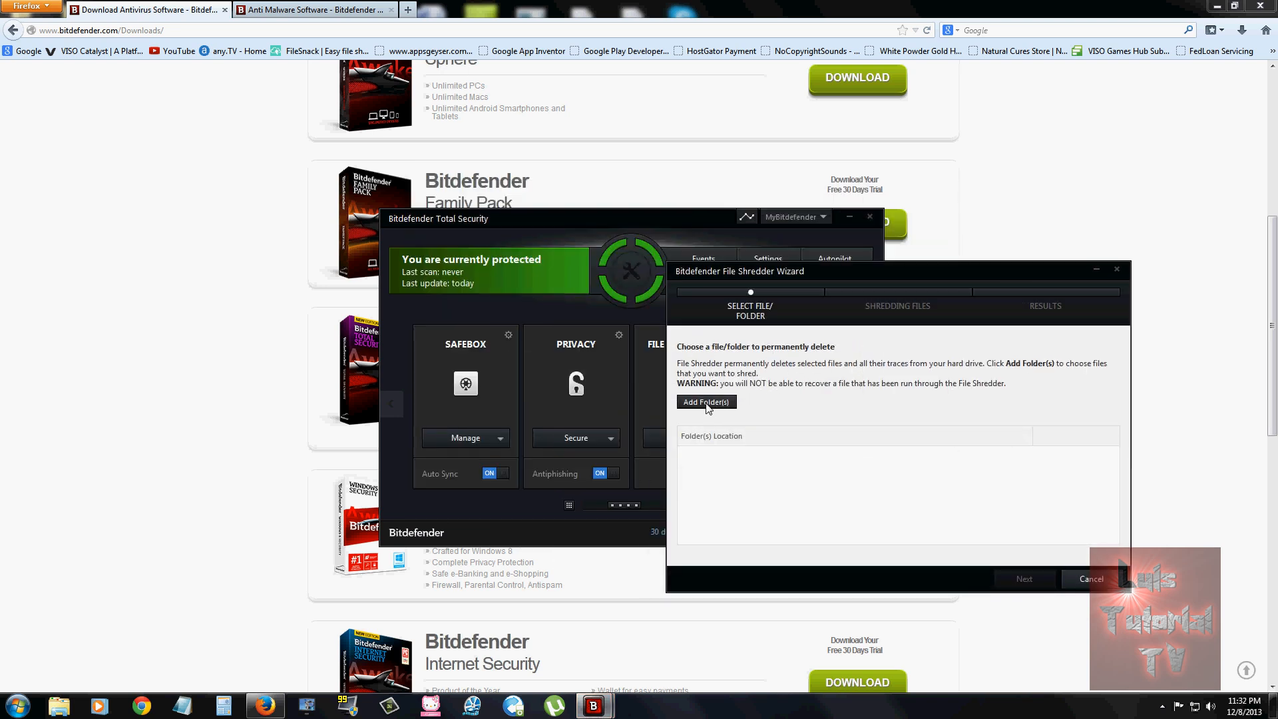
click(706, 402)
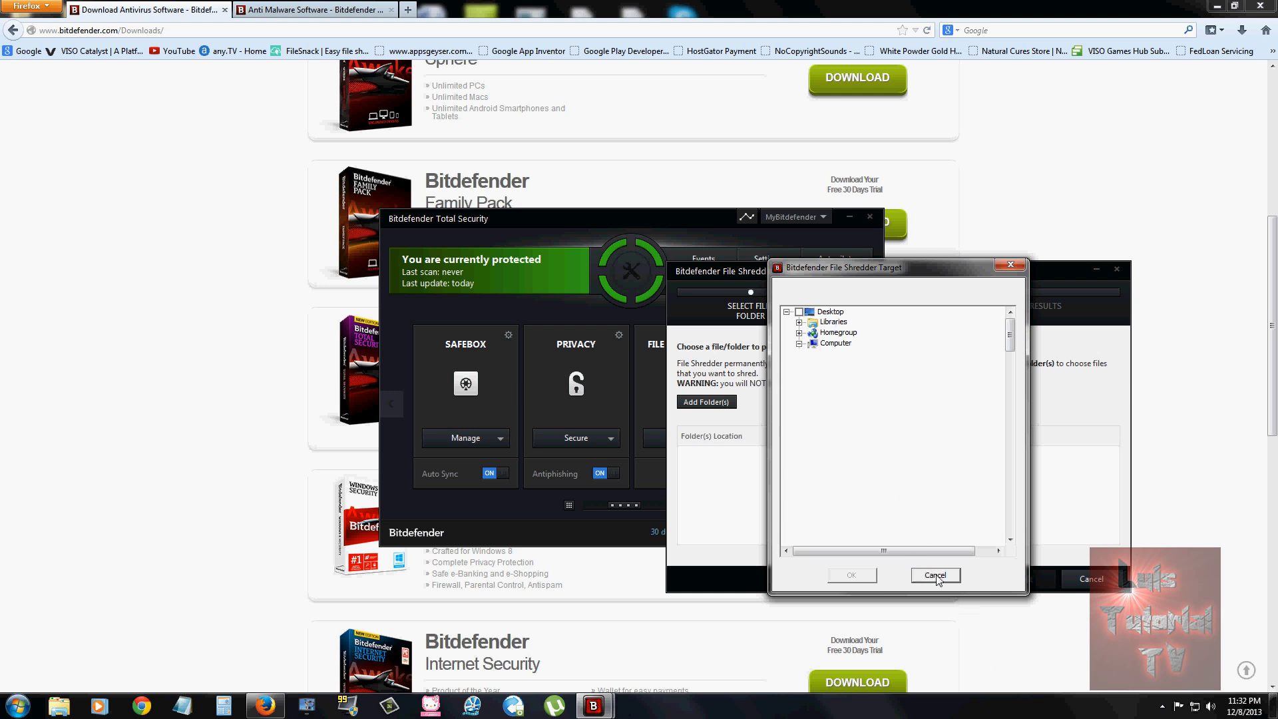
click(934, 575)
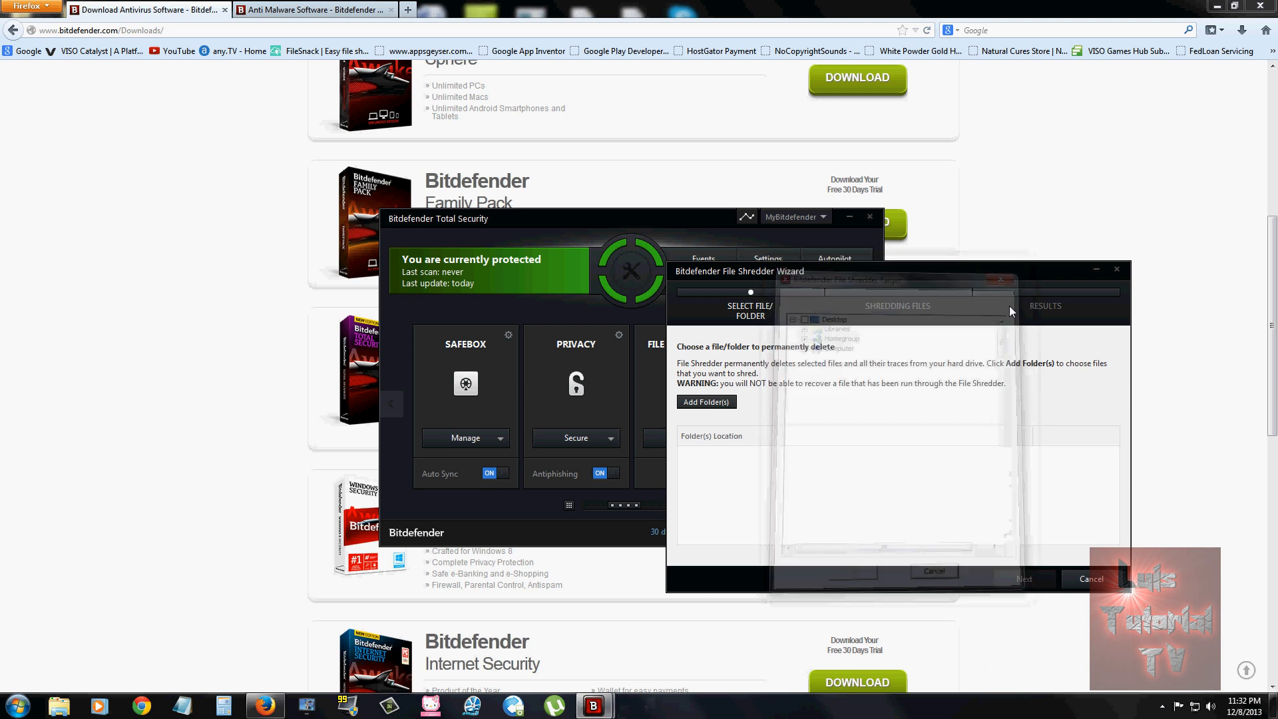
click(1000, 280)
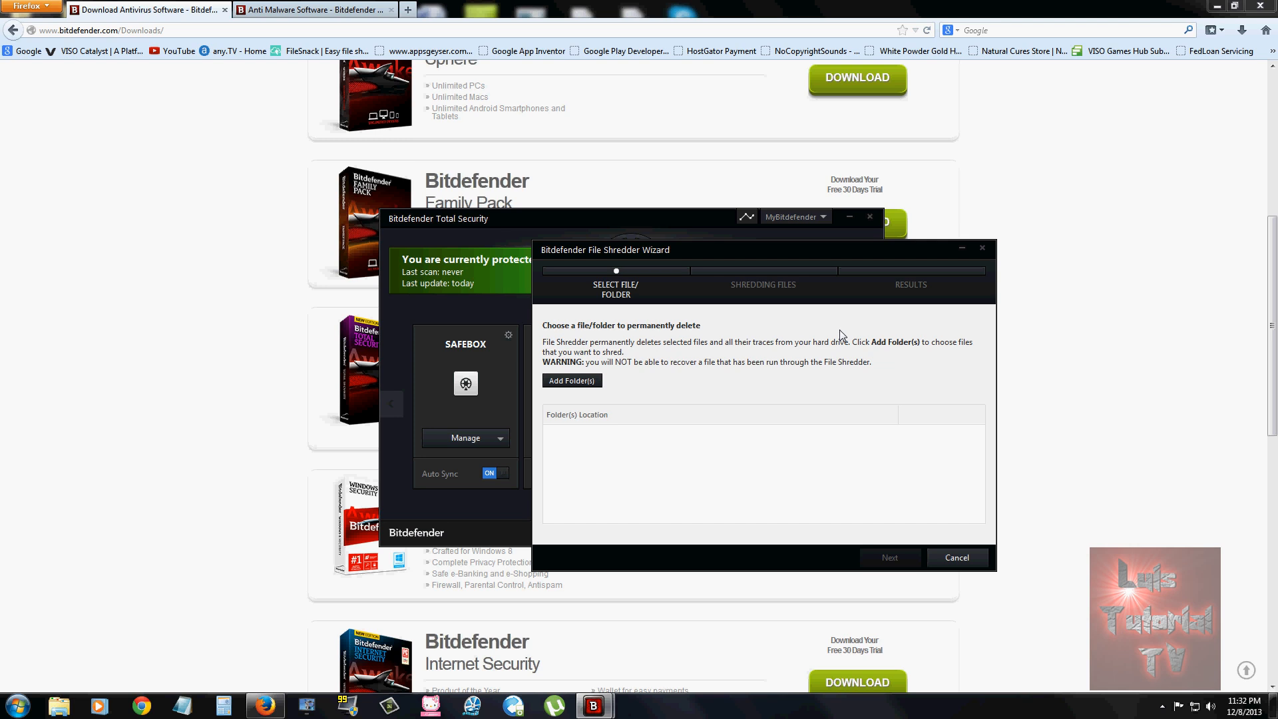
click(957, 558)
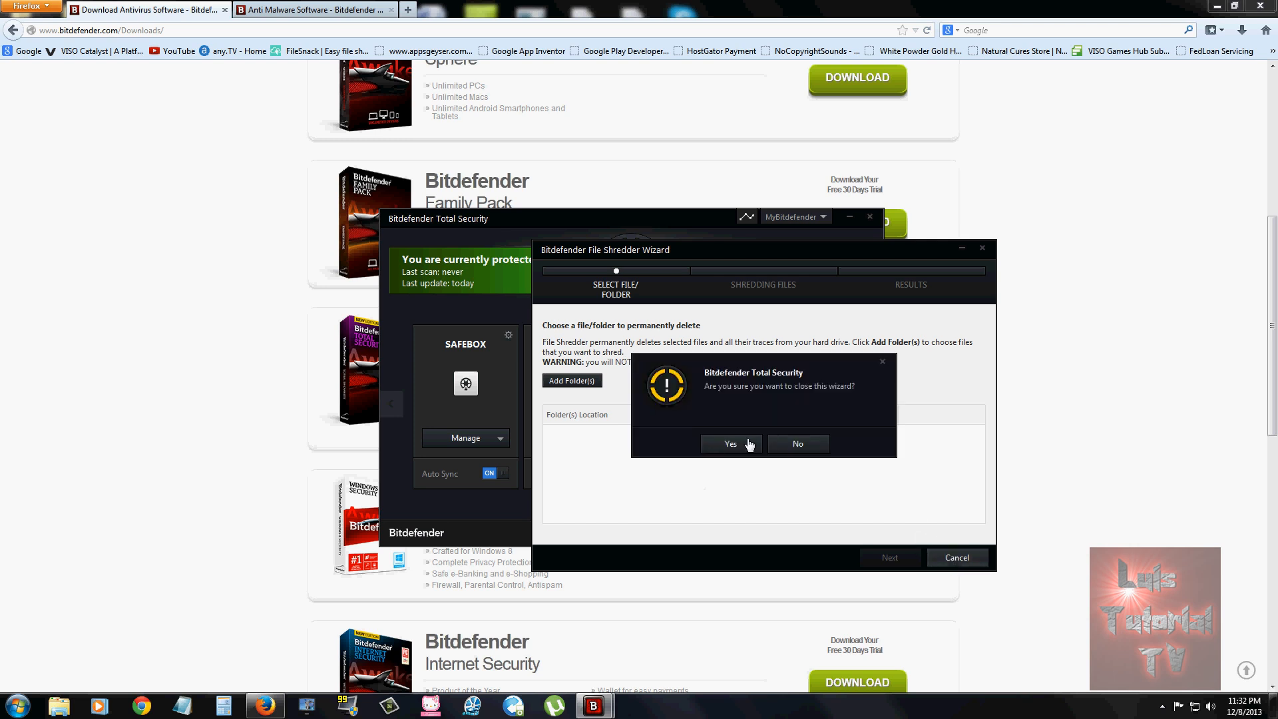
click(731, 443)
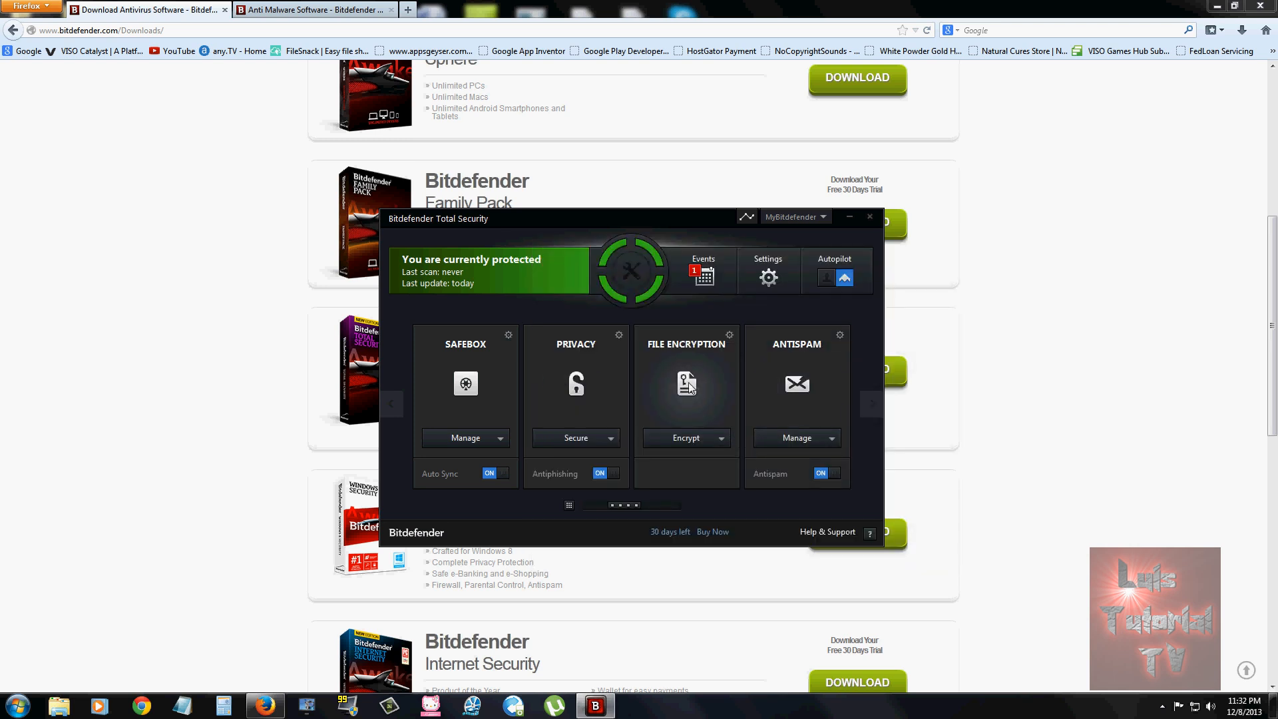
Start the File Vault wizard from File Encryption, cancel its file picker and confirm closing the wizard.
click(687, 438)
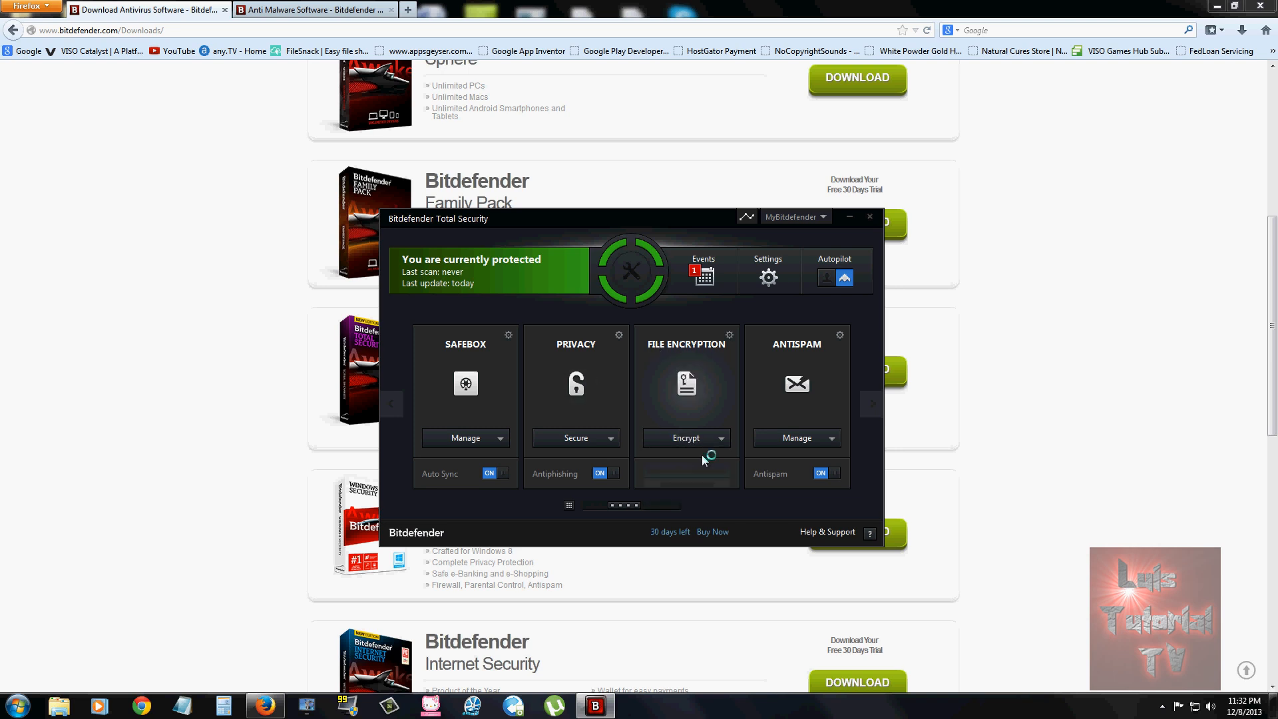
click(680, 438)
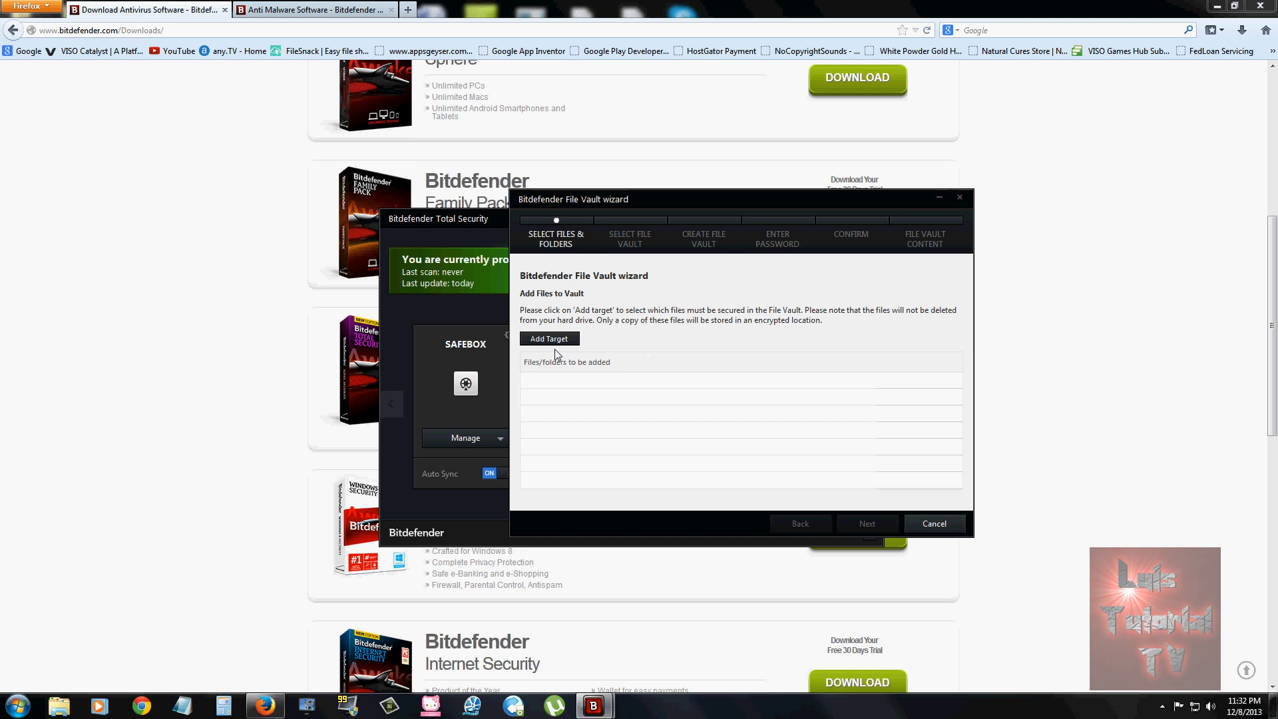
click(549, 338)
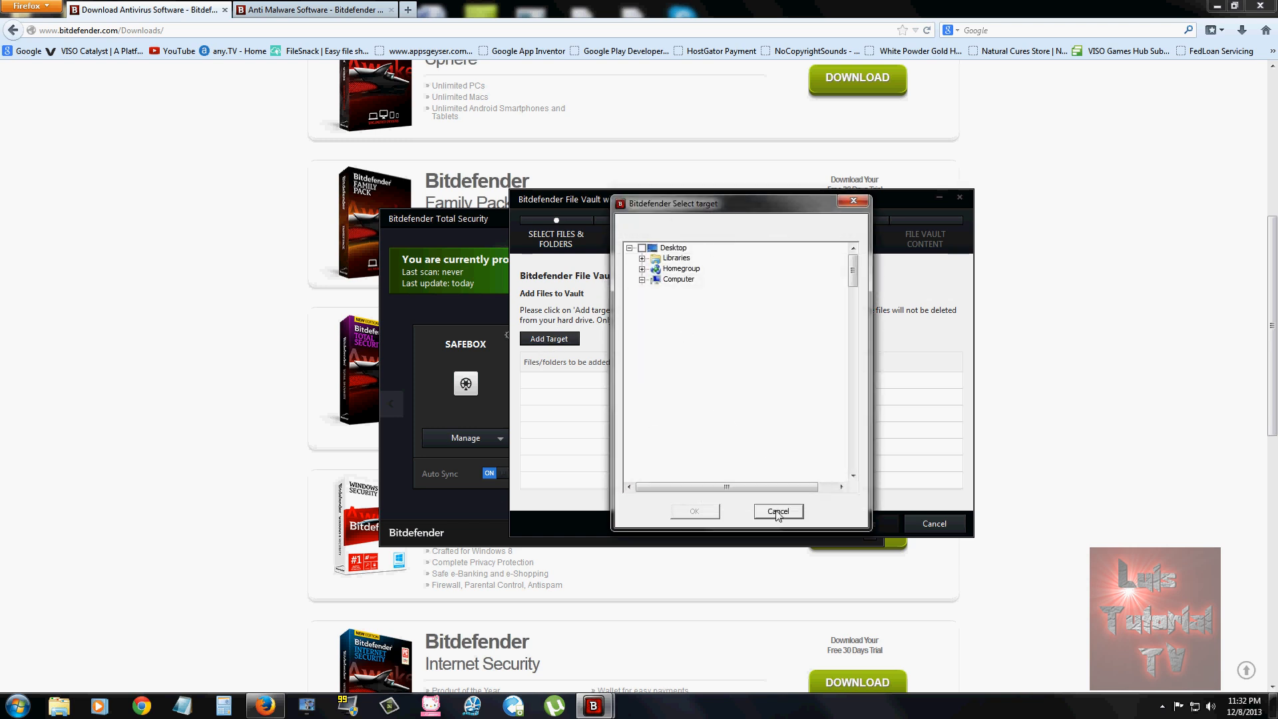
click(776, 511)
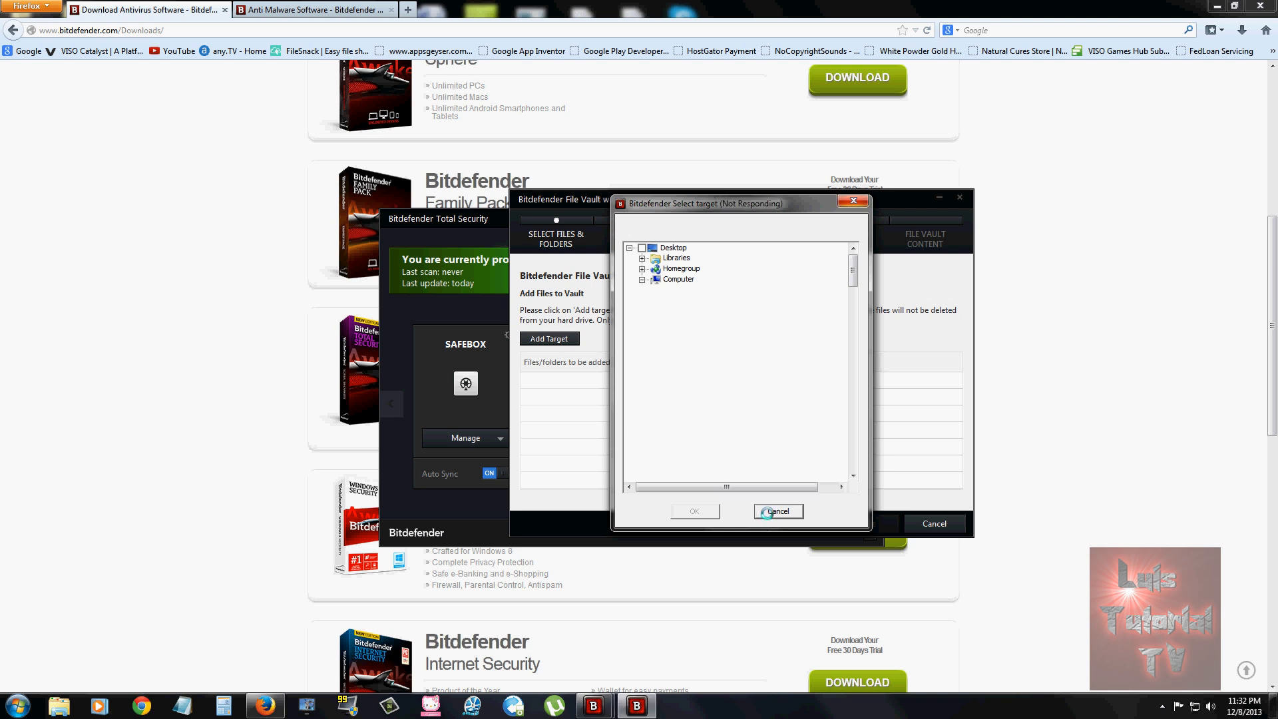
click(776, 512)
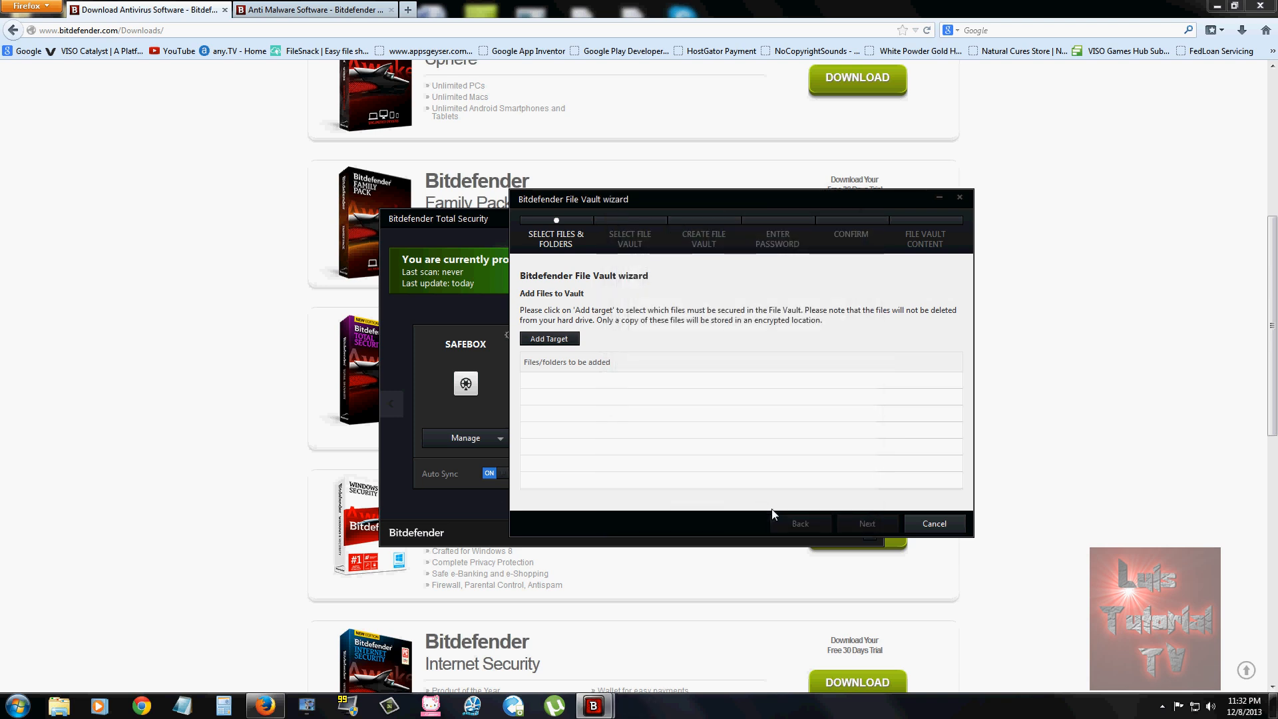
click(934, 524)
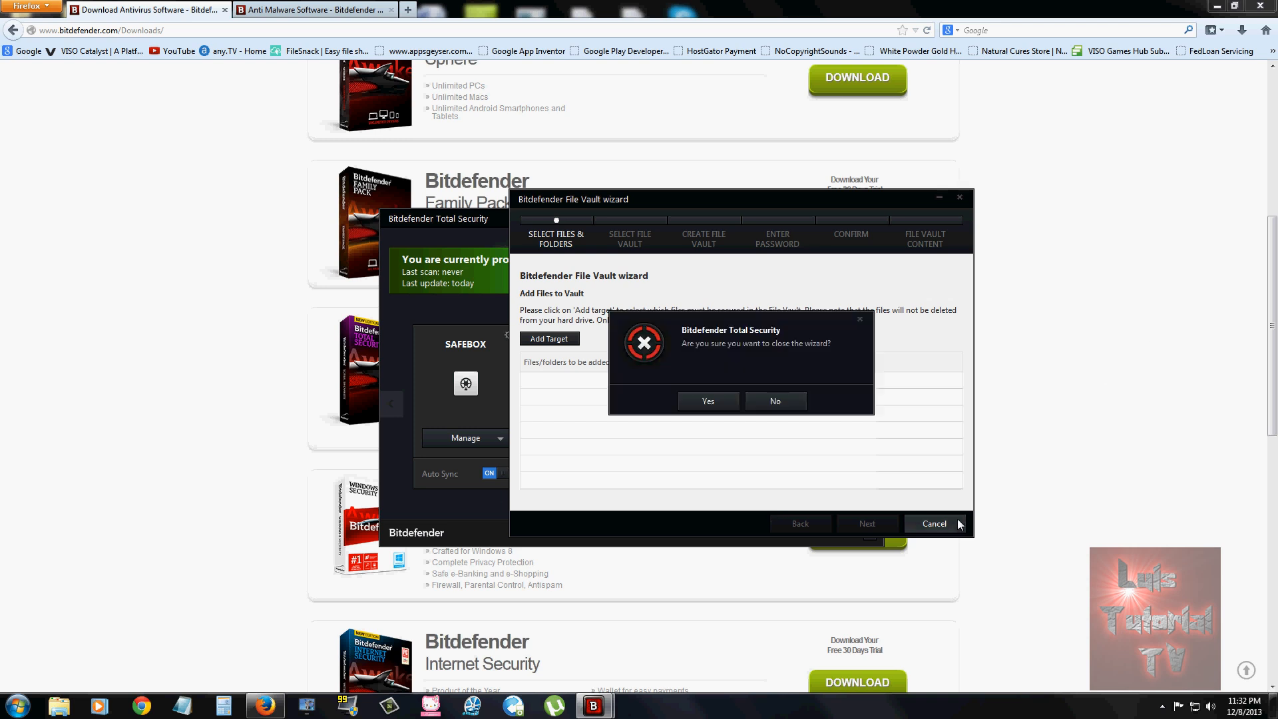
click(707, 401)
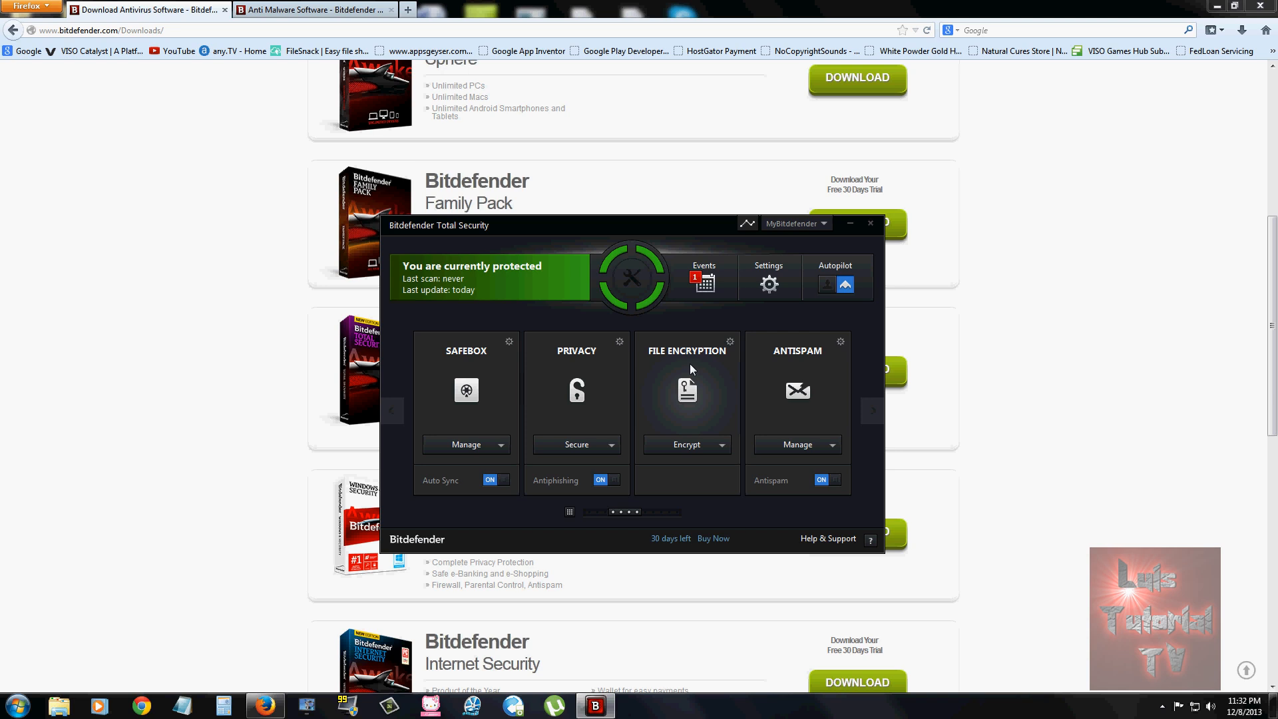
mouse_move(506, 393)
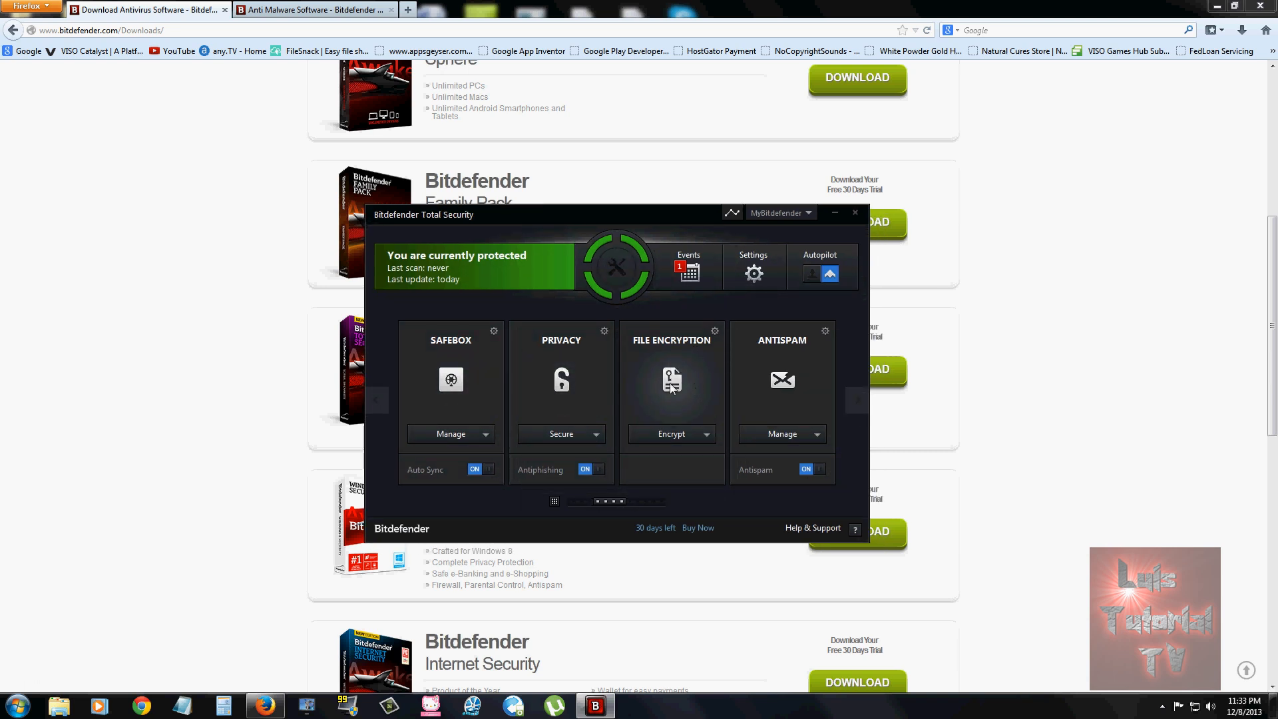
mouse_move(679, 391)
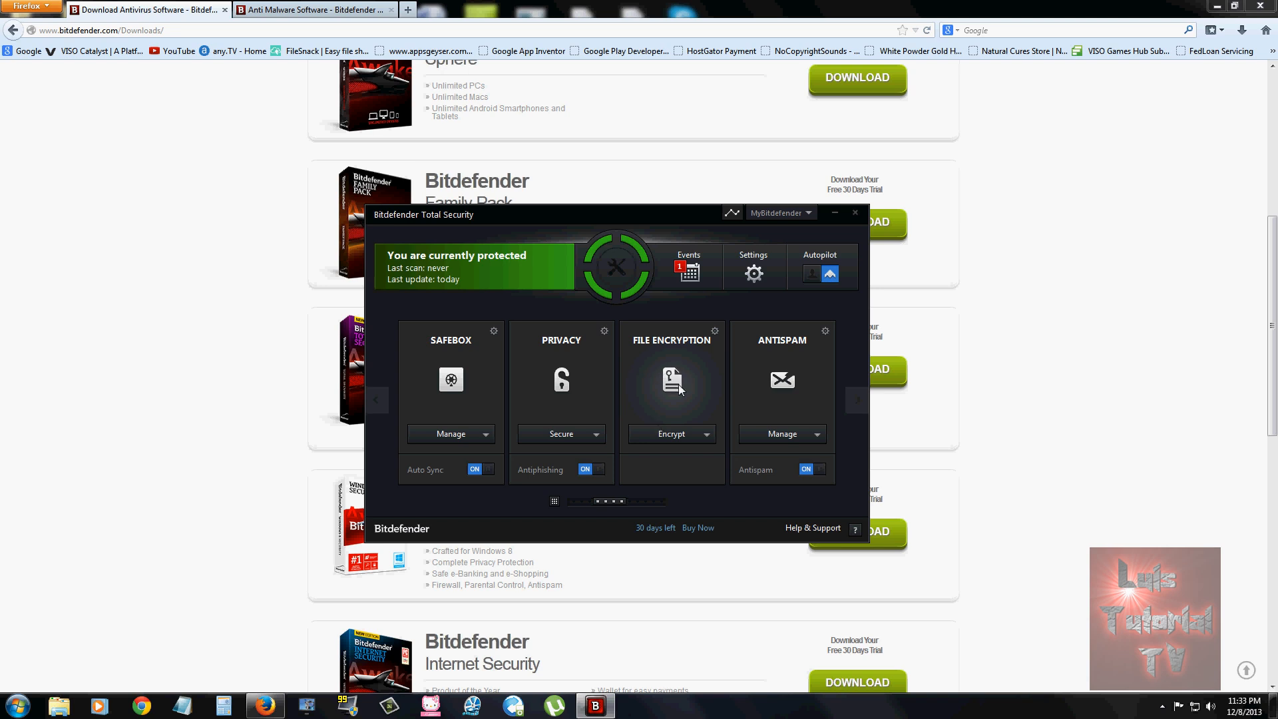
Page to the Tuneup card and launch the PC Clean-Up wizard with Typical clean chosen.
click(856, 399)
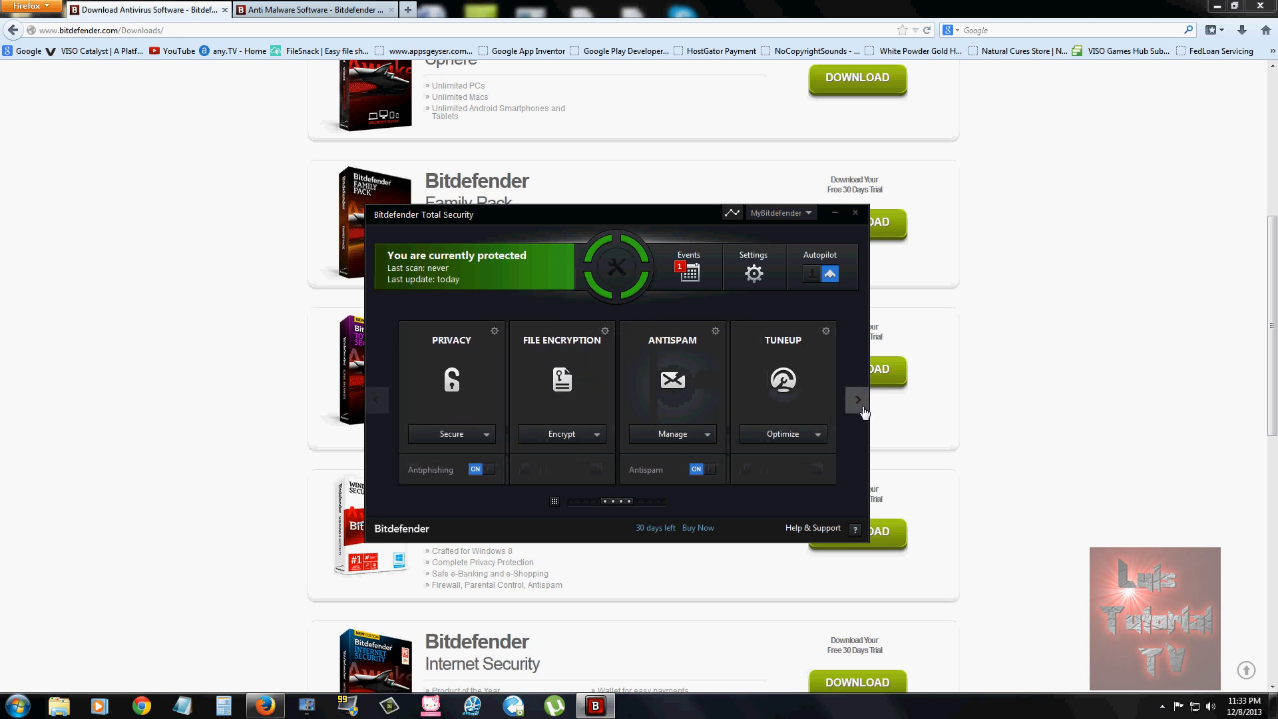
click(856, 400)
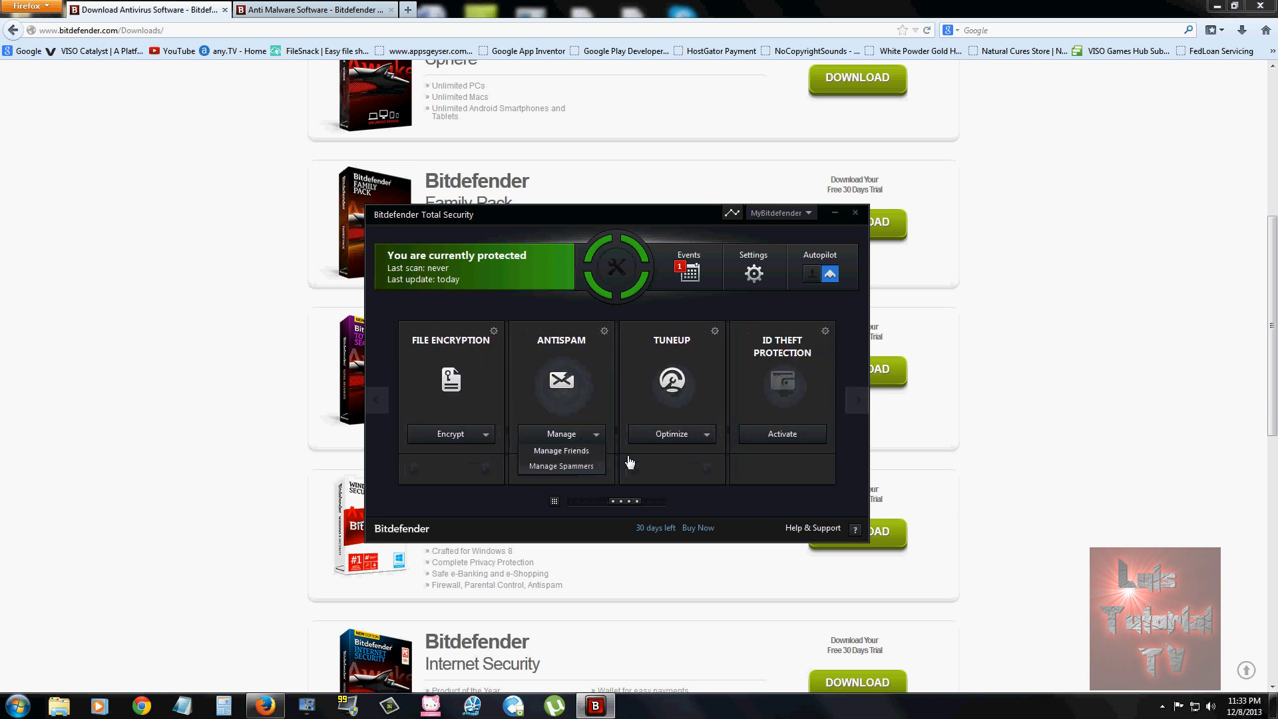
mouse_move(560, 466)
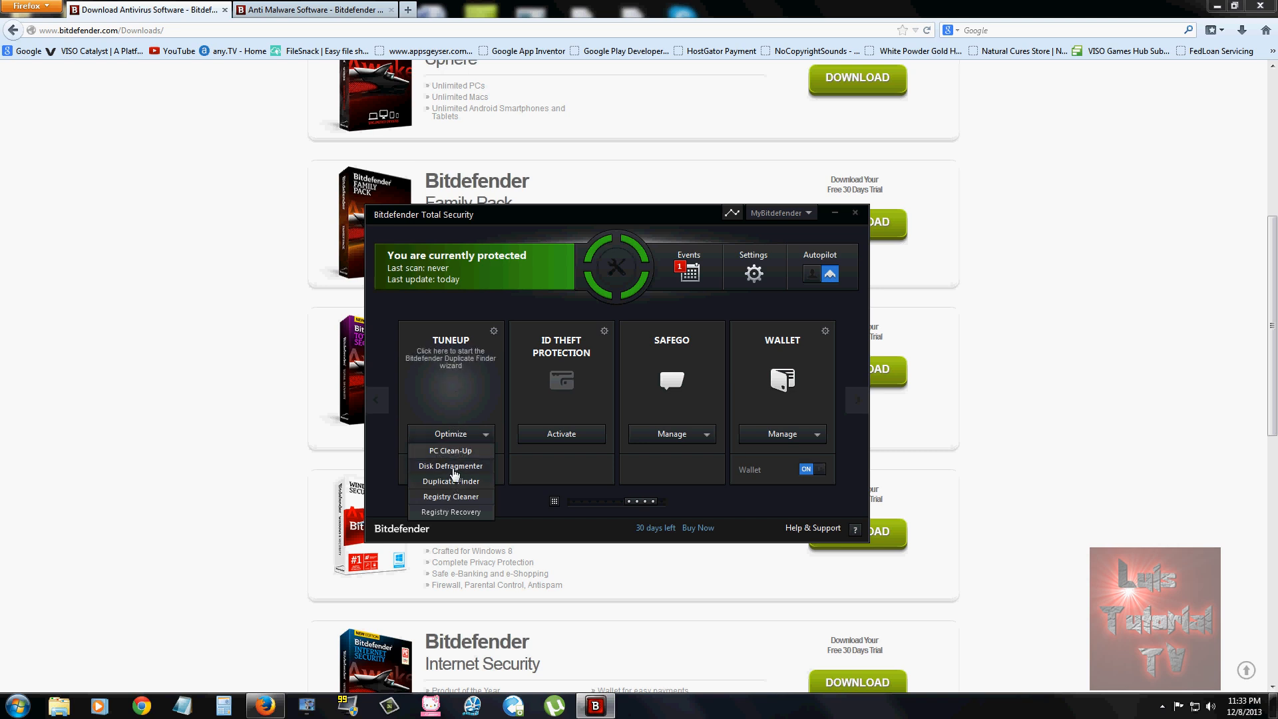
click(452, 450)
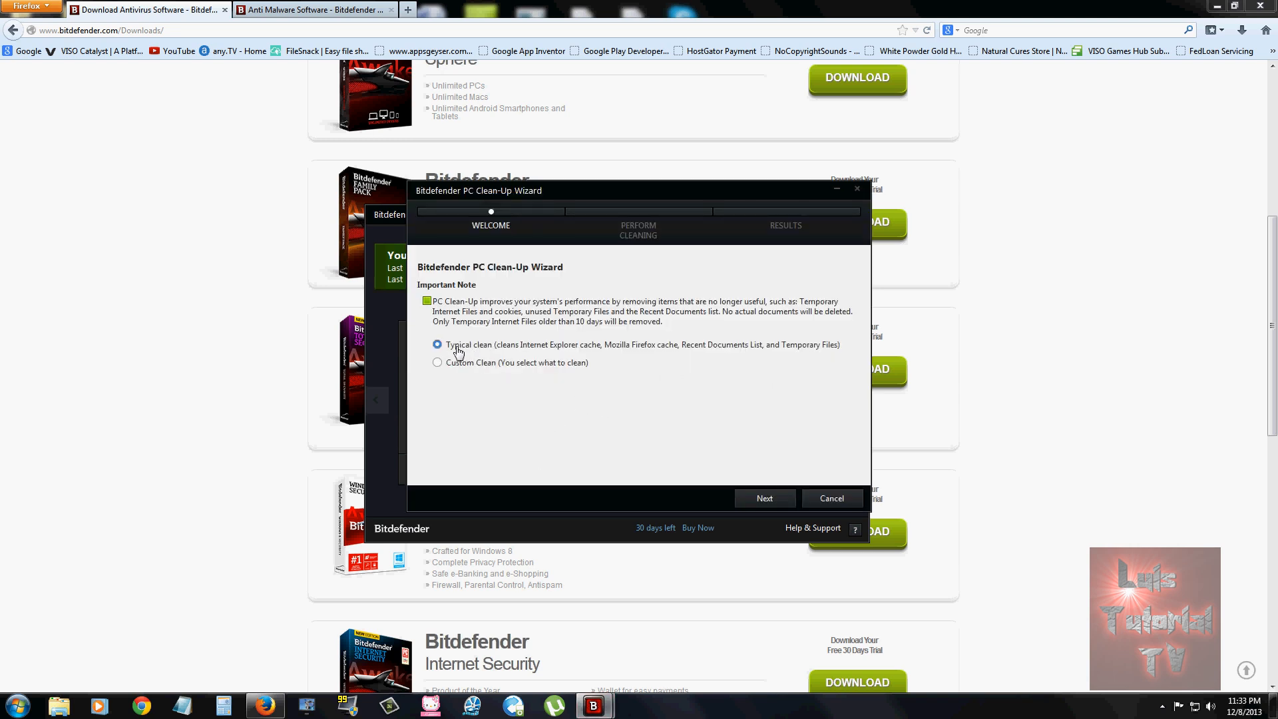
Proceed with the Typical clean so it deletes cookies and temporary internet files.
click(764, 498)
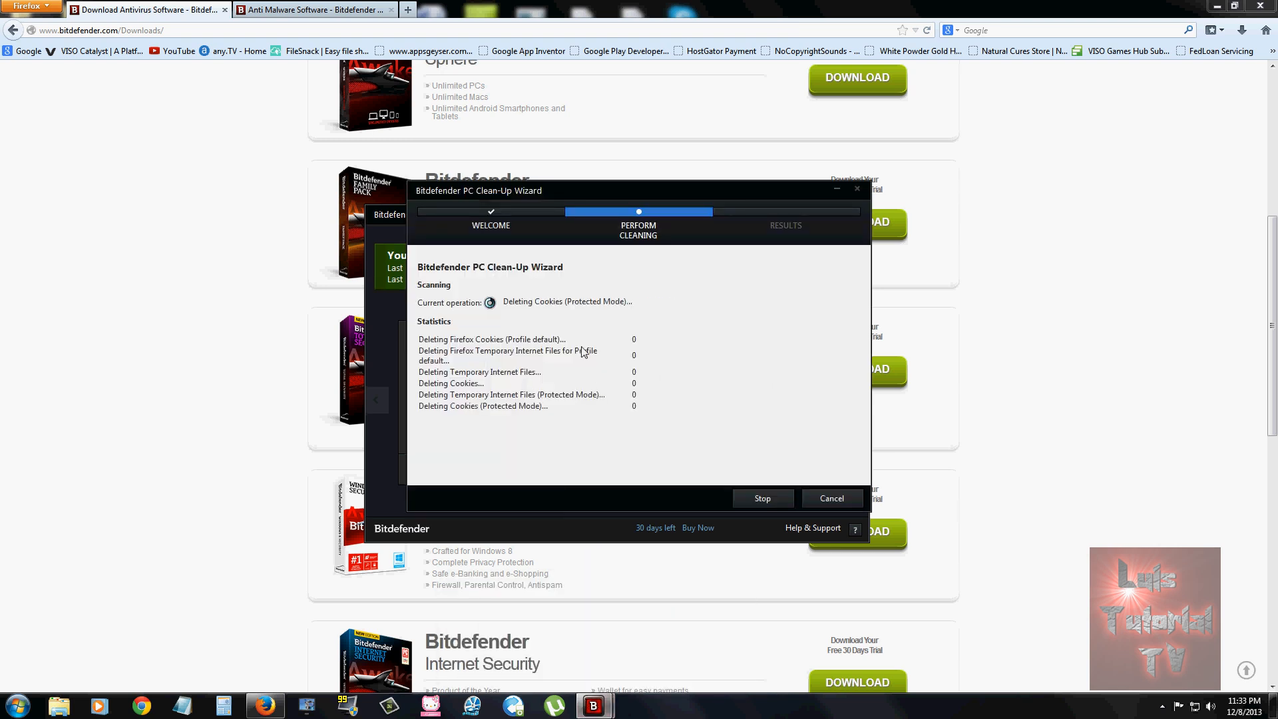
mouse_move(504, 377)
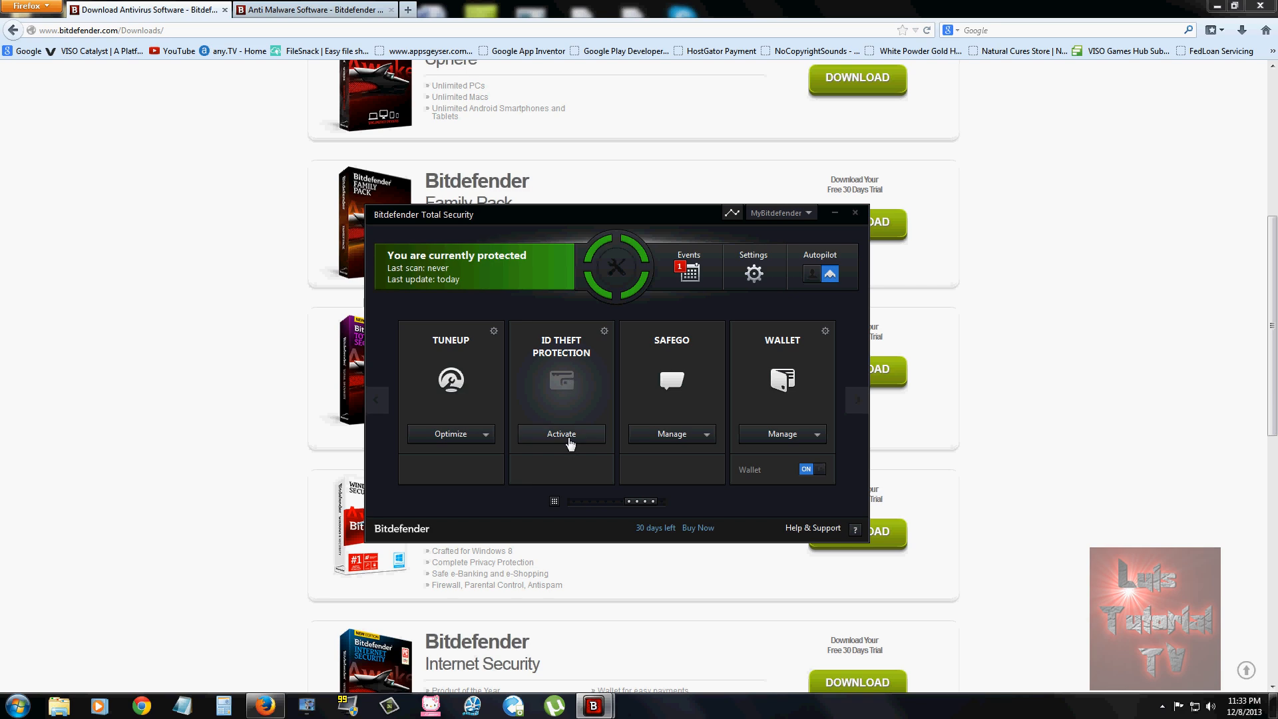
Launch ID Theft Protection activation in Firefox, then close the clean-up results reporting 414 items deleted.
click(560, 434)
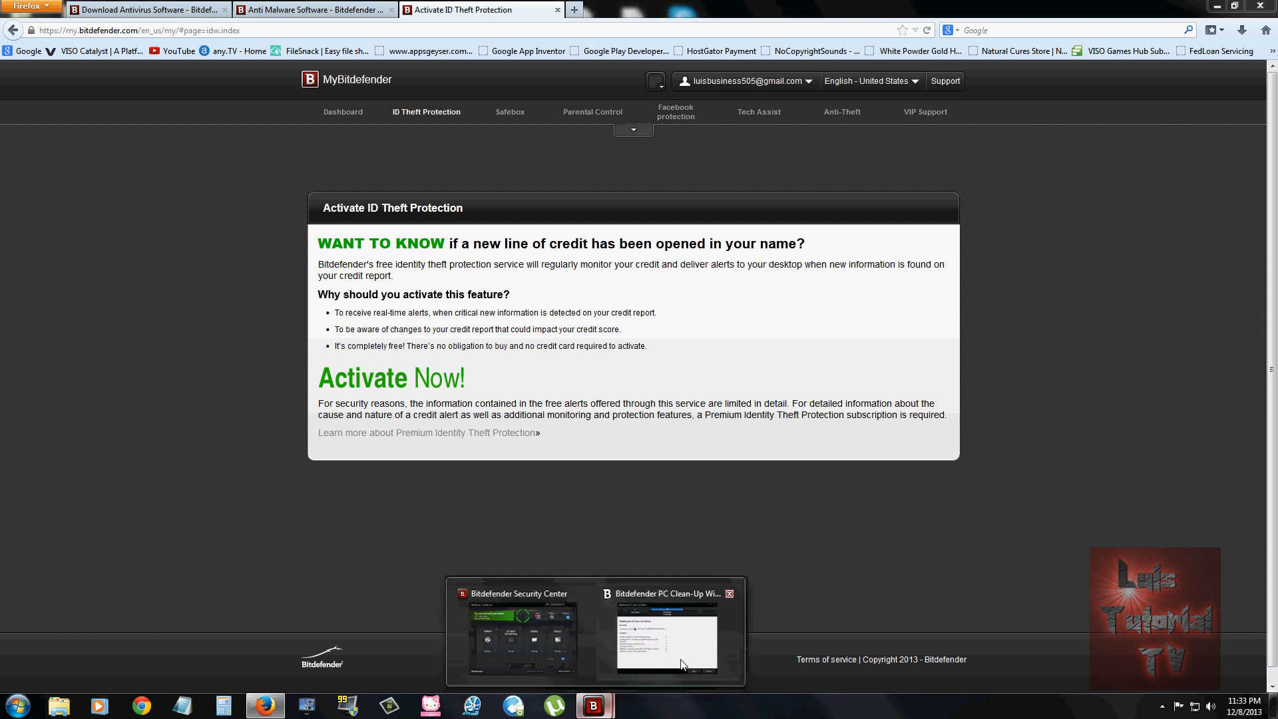
click(664, 631)
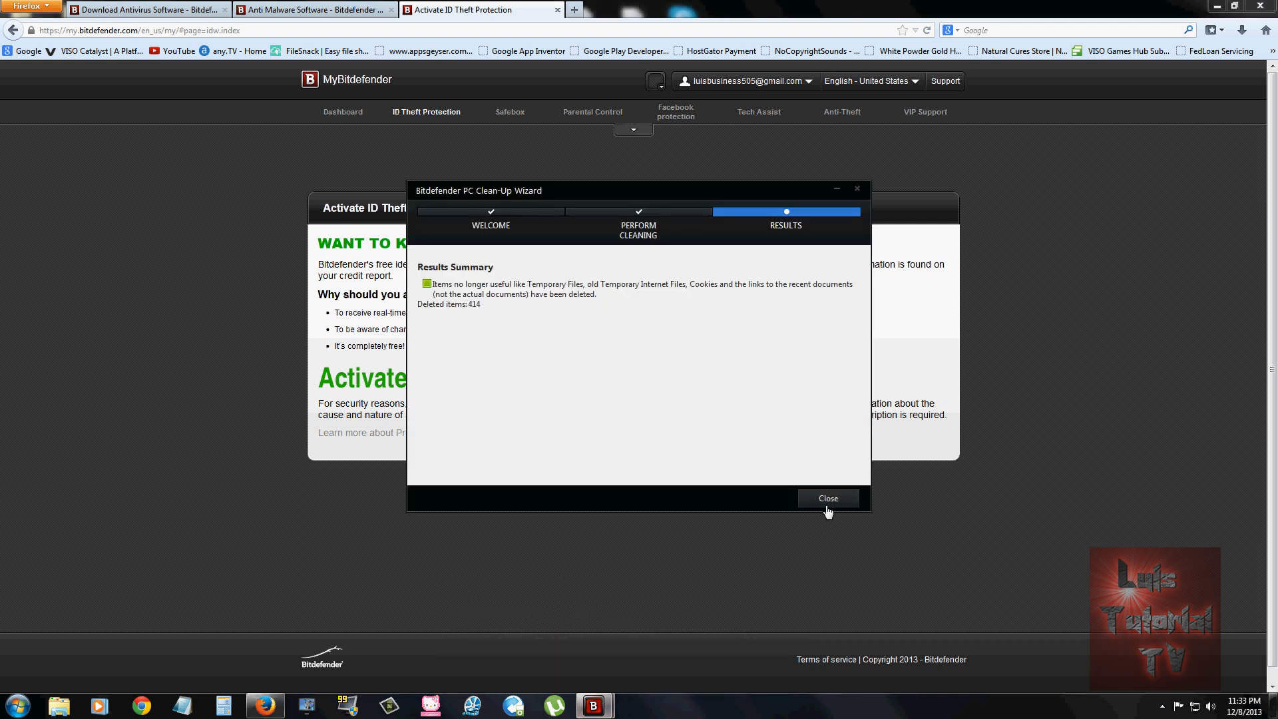
click(827, 497)
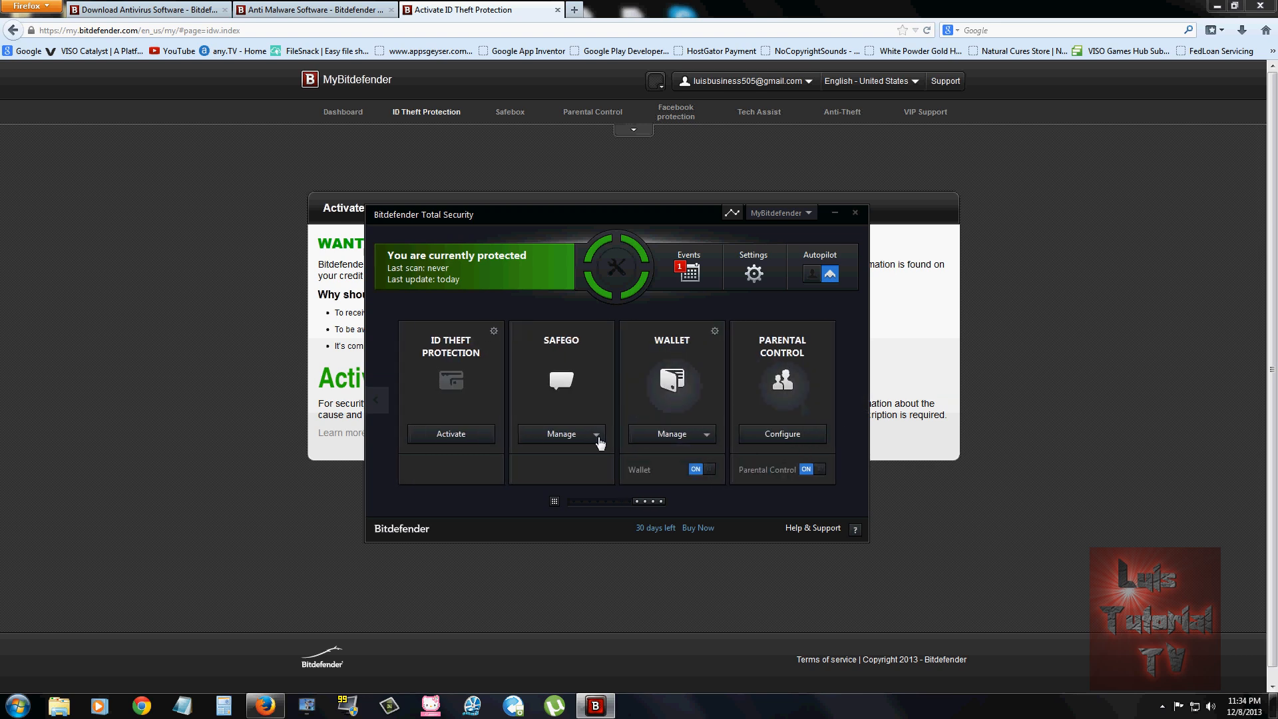
Review SafeGo's options, show the Wallet's Open, Export and Create options, and open the Wallet.
click(594, 434)
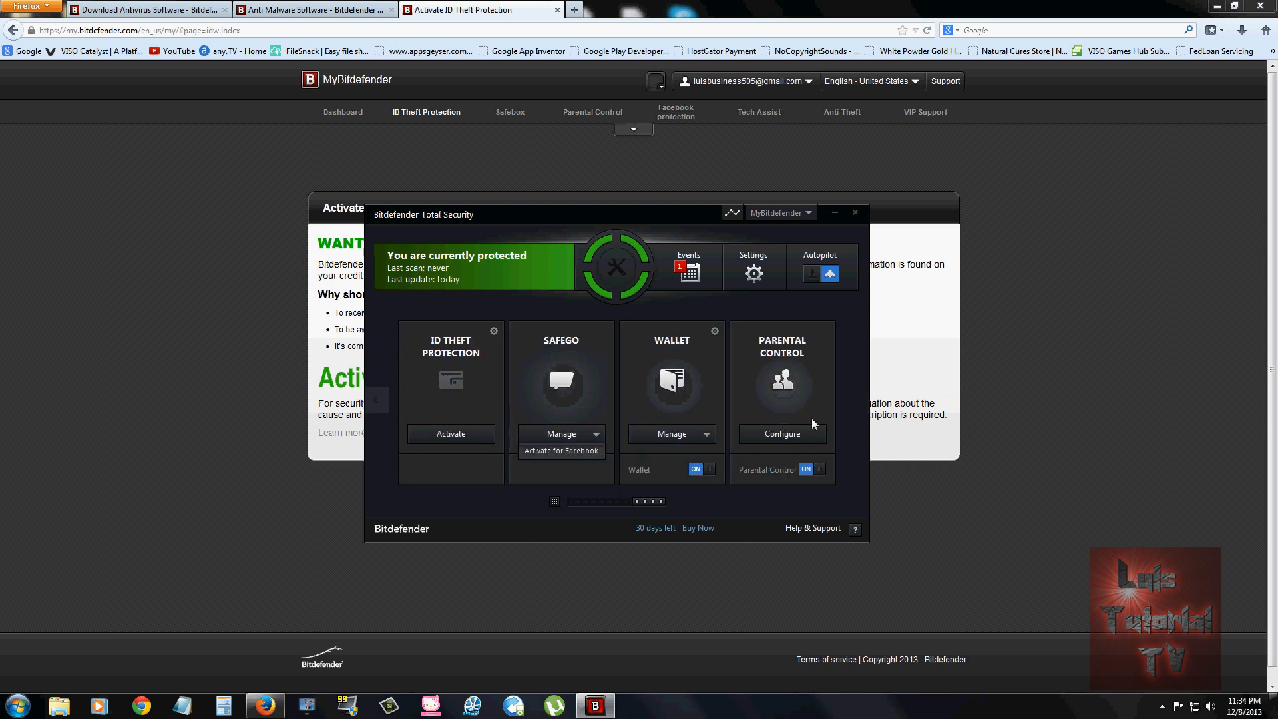
mouse_move(764, 423)
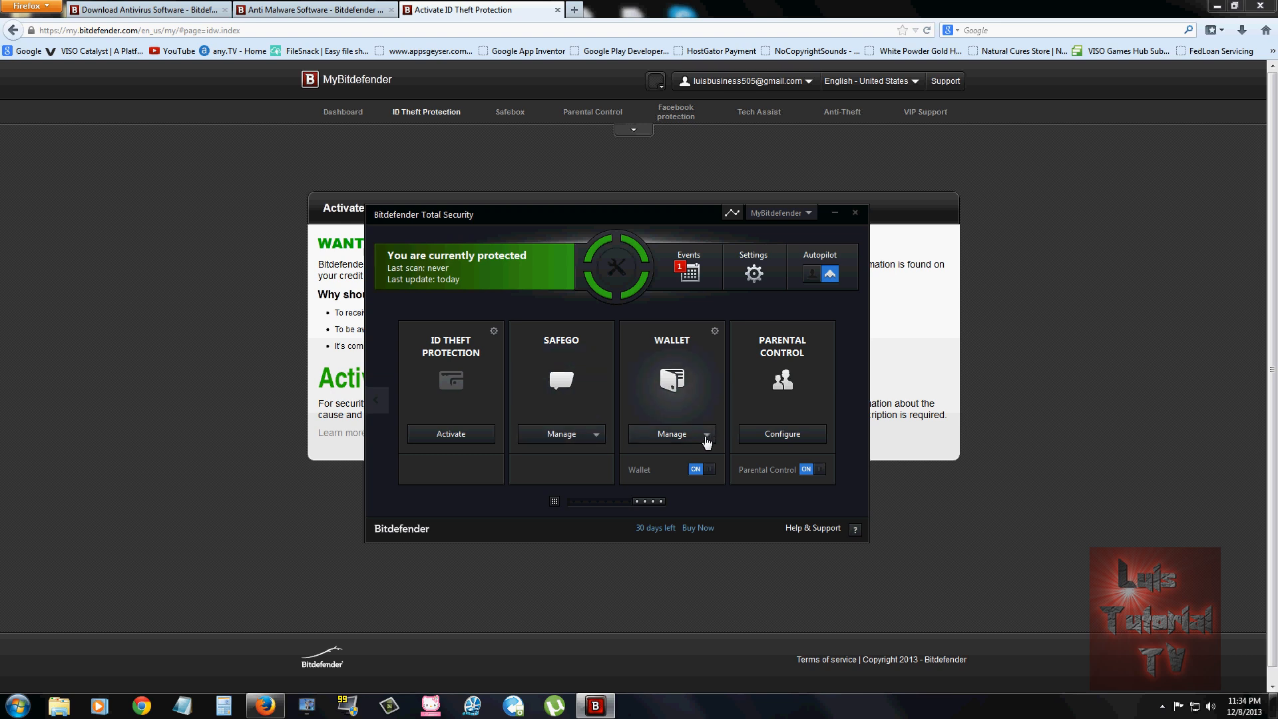
click(706, 434)
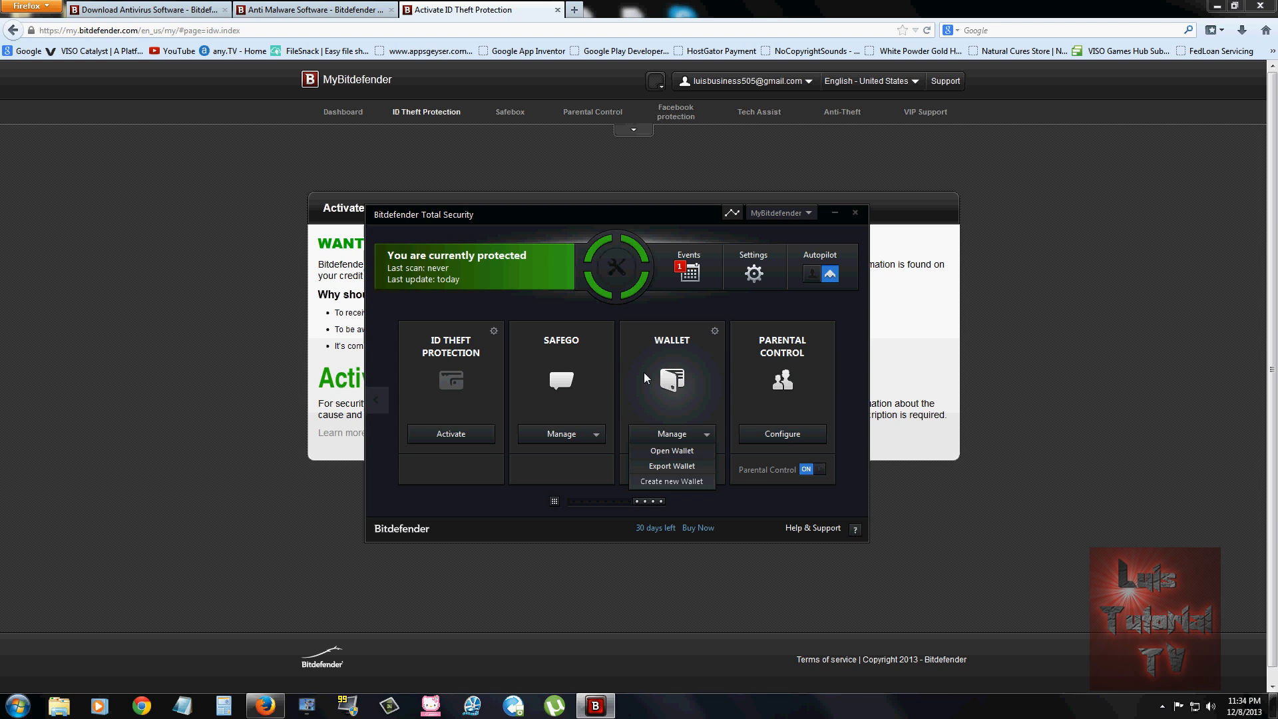
mouse_move(695, 404)
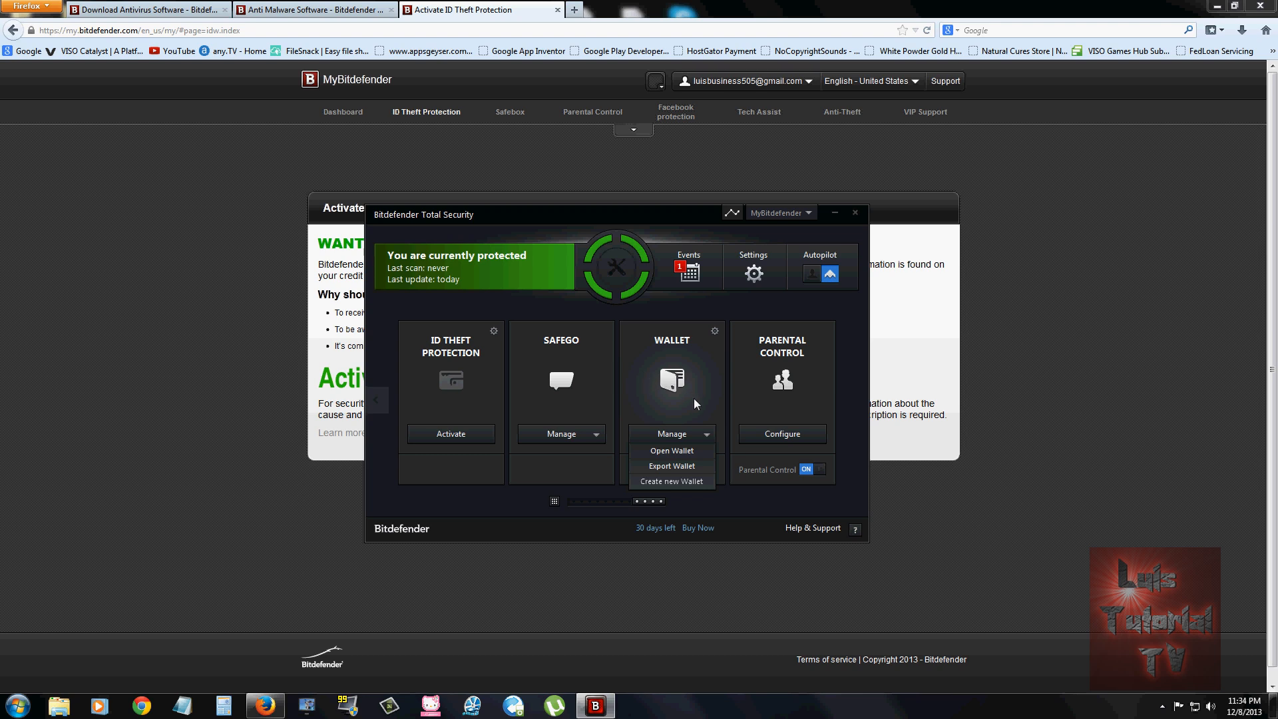
mouse_move(696, 452)
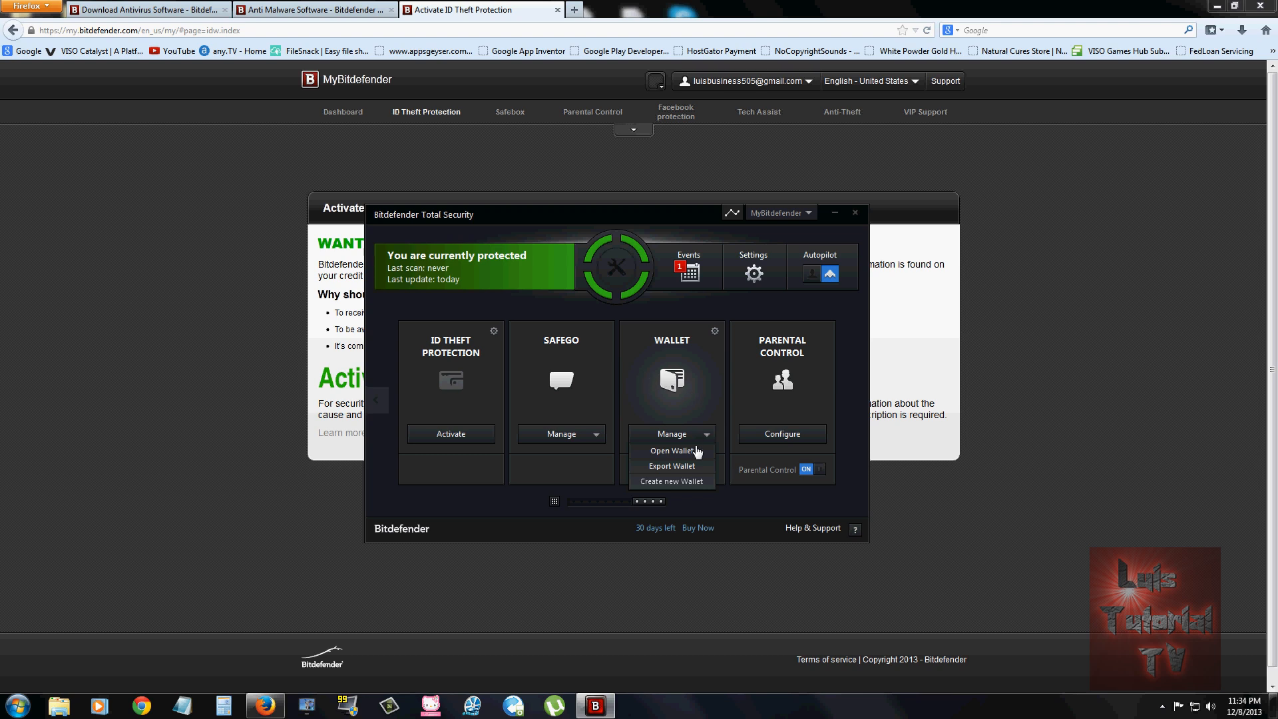
click(671, 451)
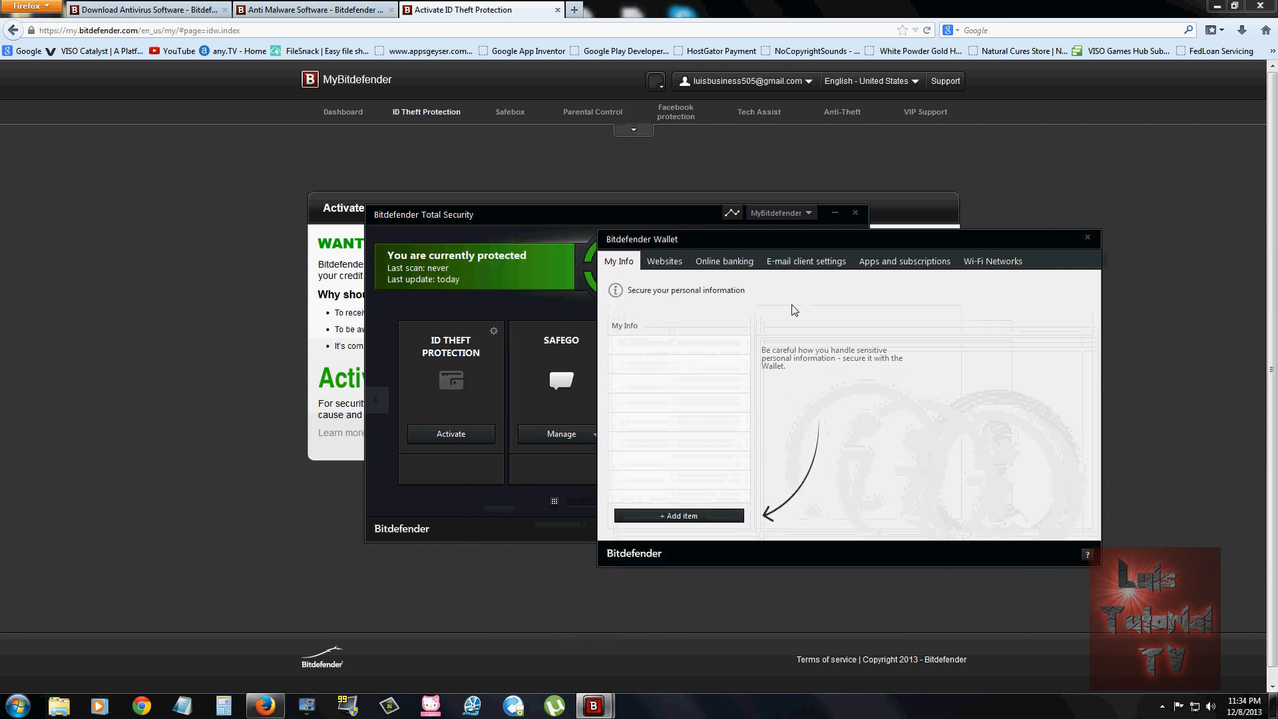
Browse the Wallet's Websites, Online banking, E-mail and Wi-Fi sections with no entries, then close it.
click(662, 260)
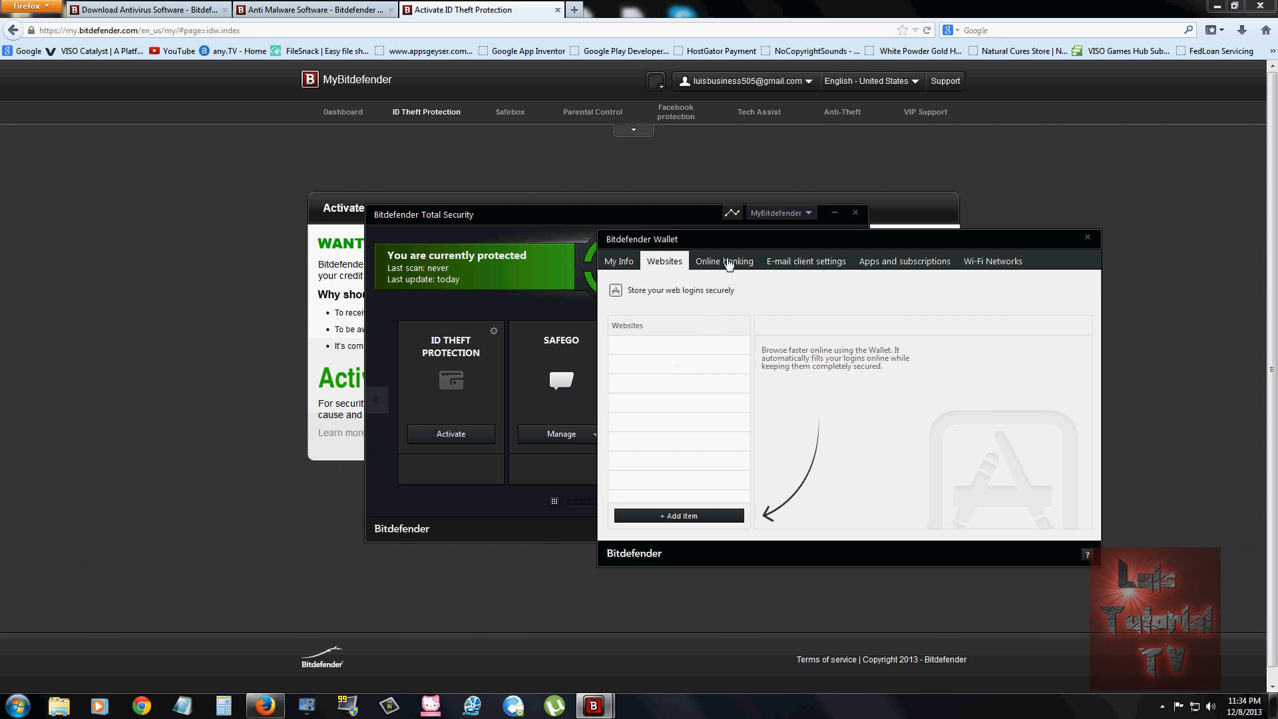
click(724, 261)
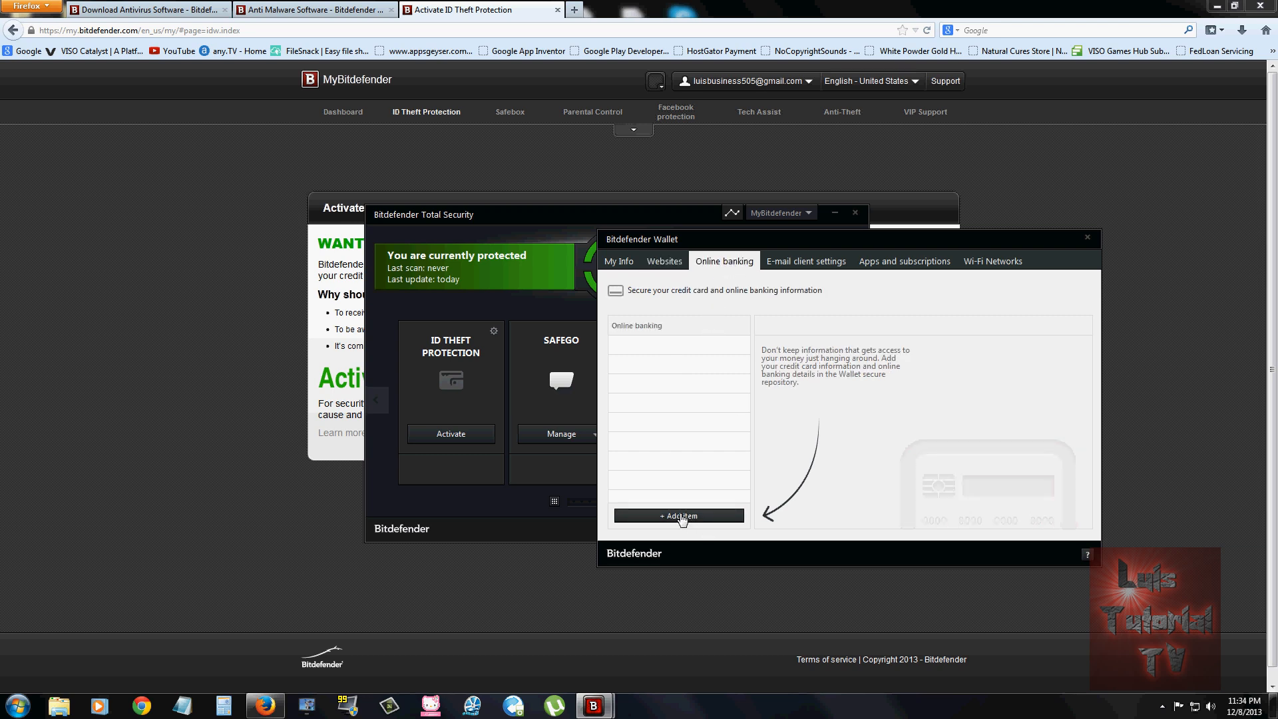
click(678, 515)
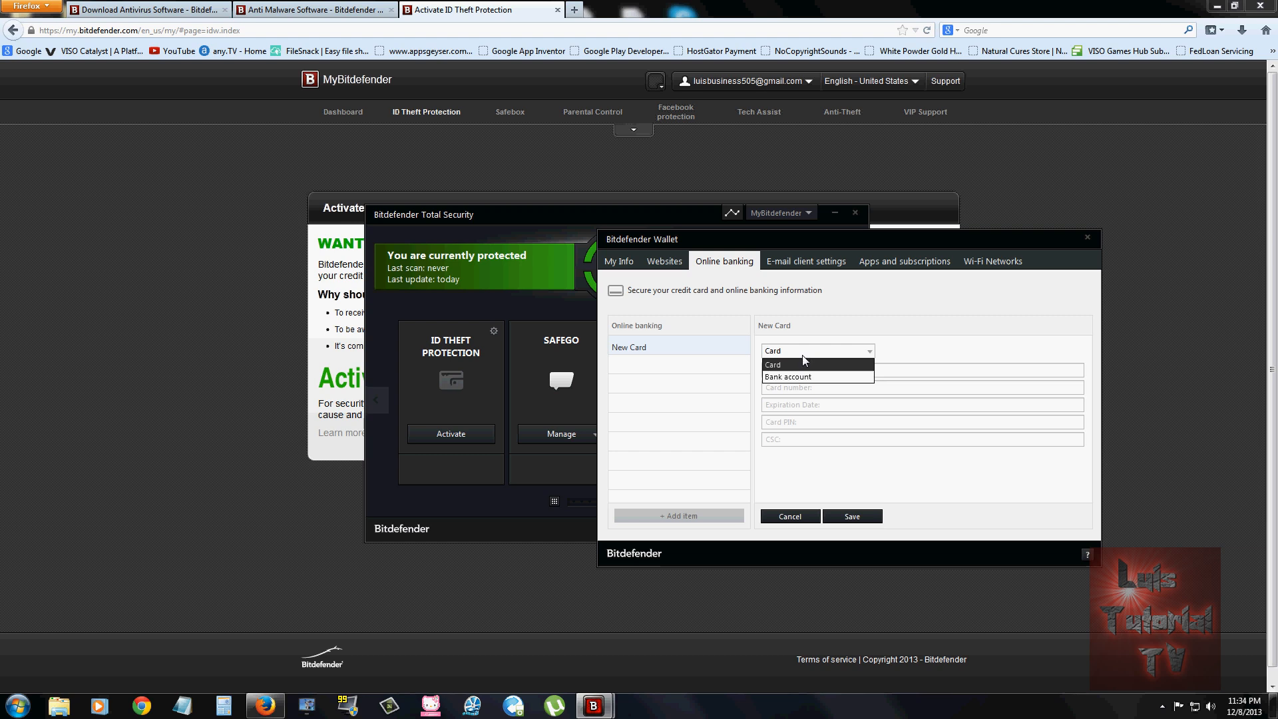
click(806, 261)
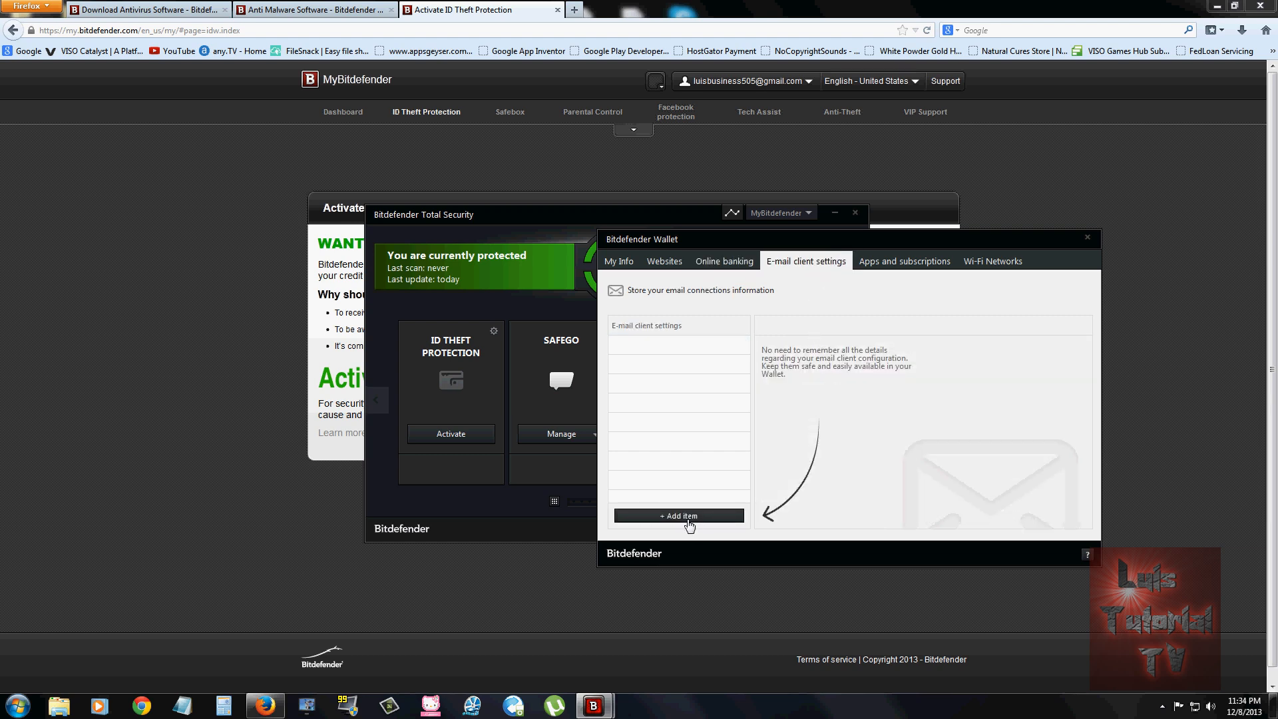
click(677, 515)
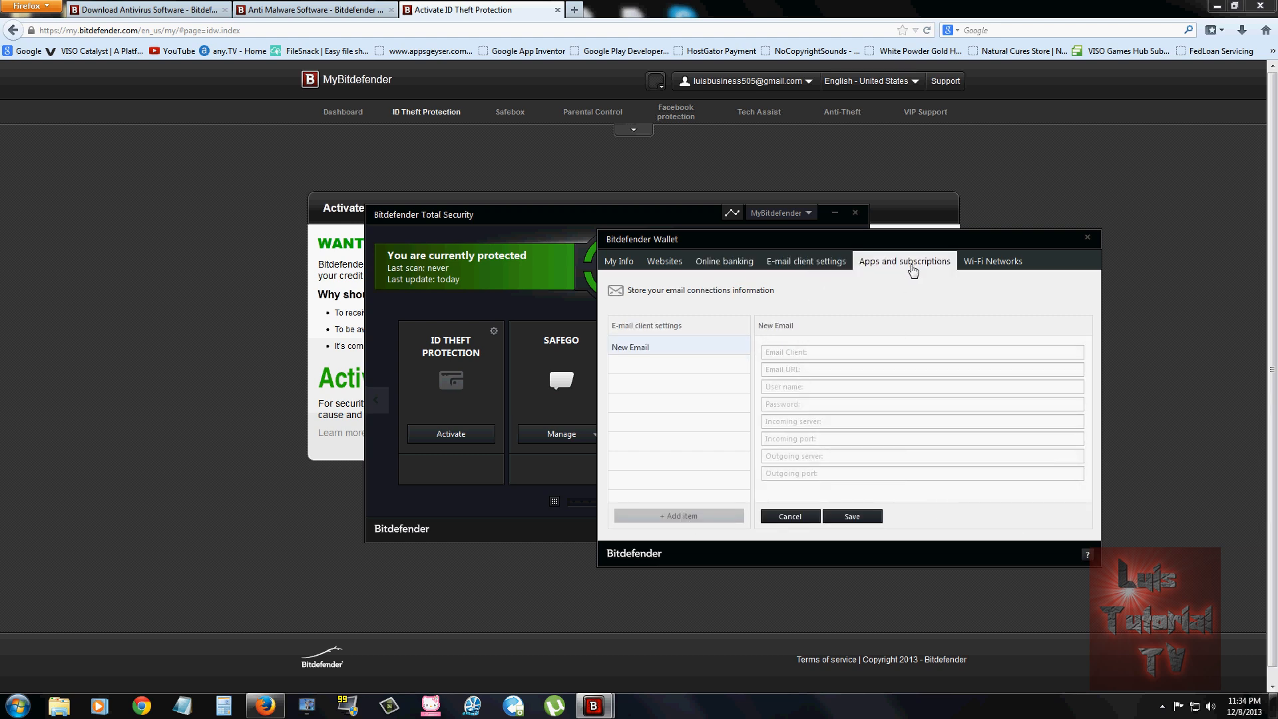
click(990, 260)
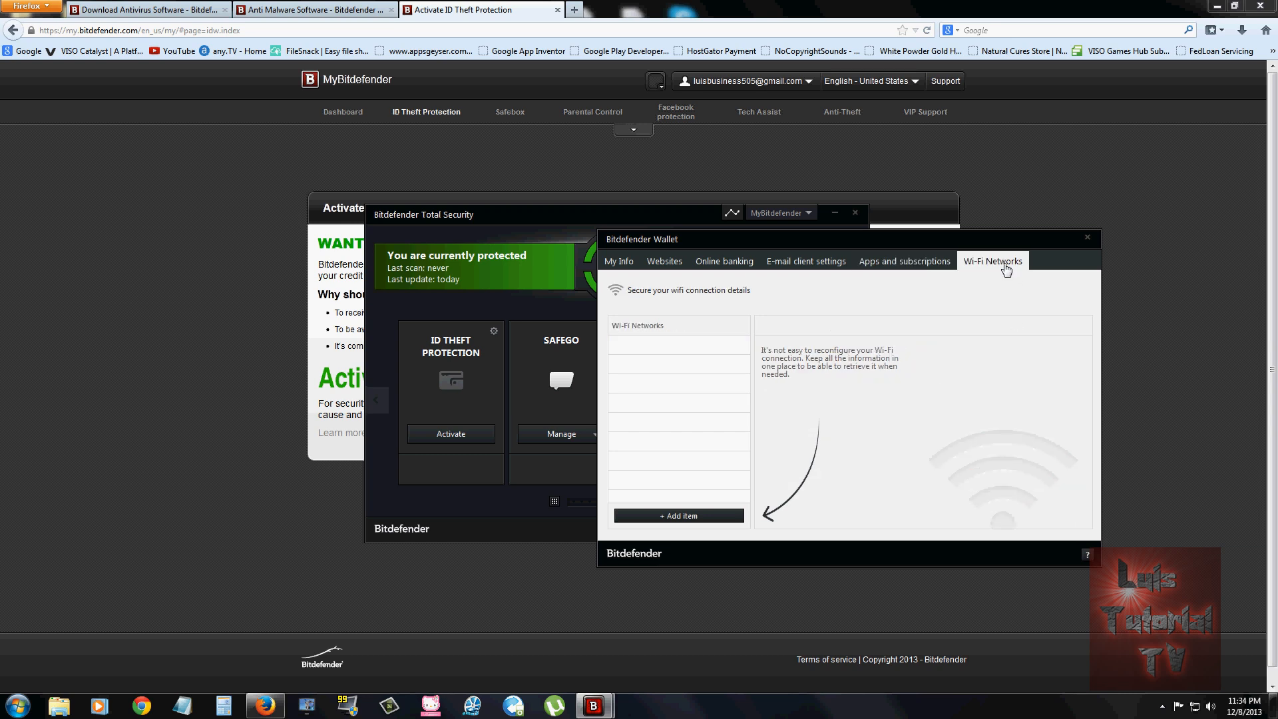
click(723, 261)
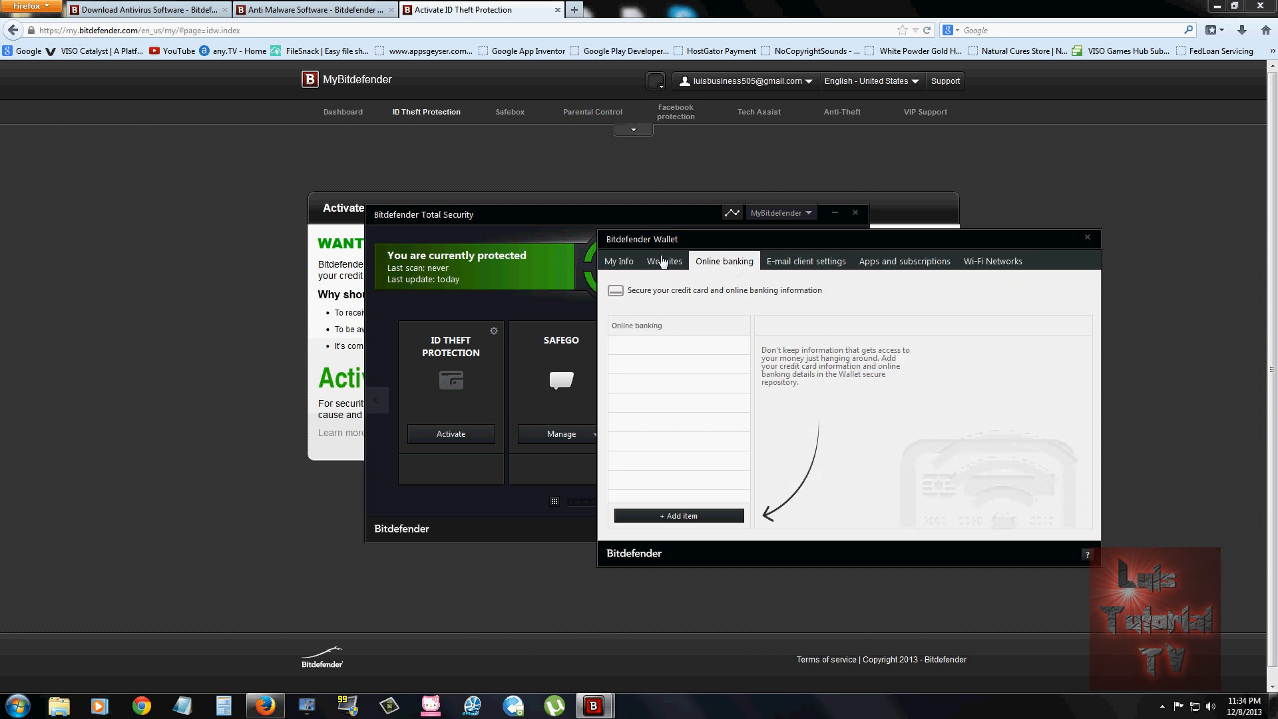
click(619, 261)
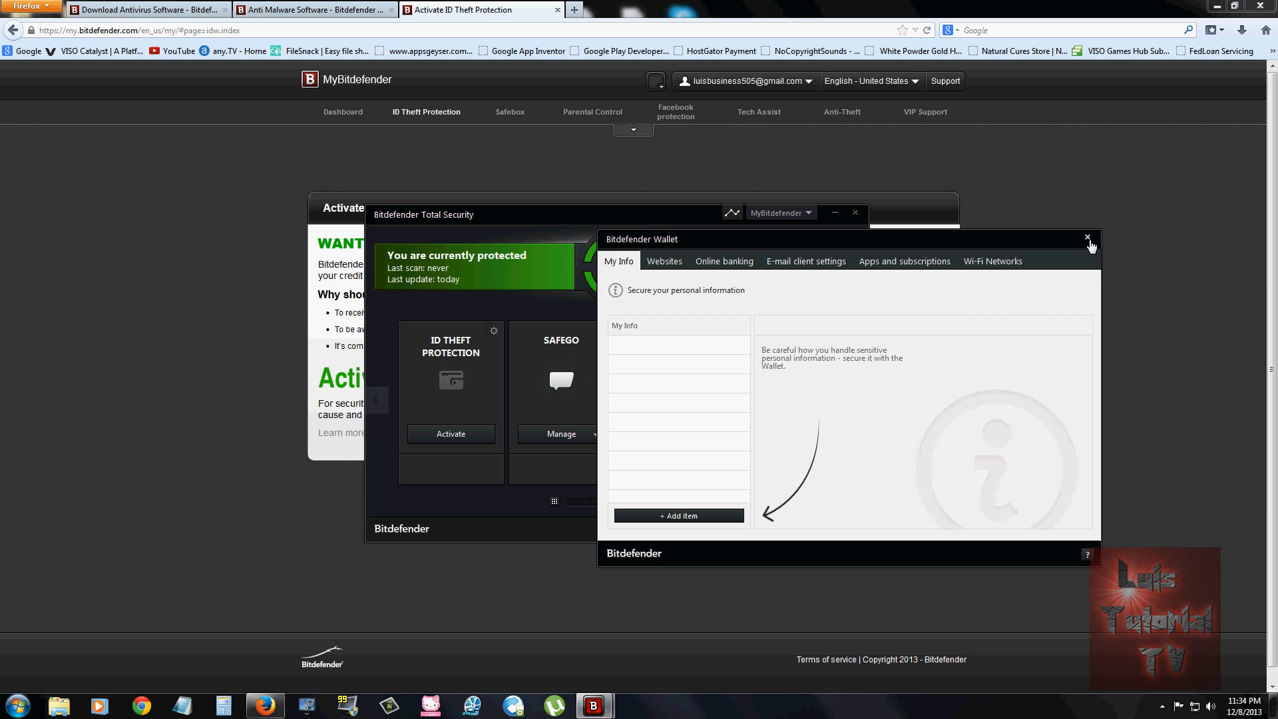
click(1087, 236)
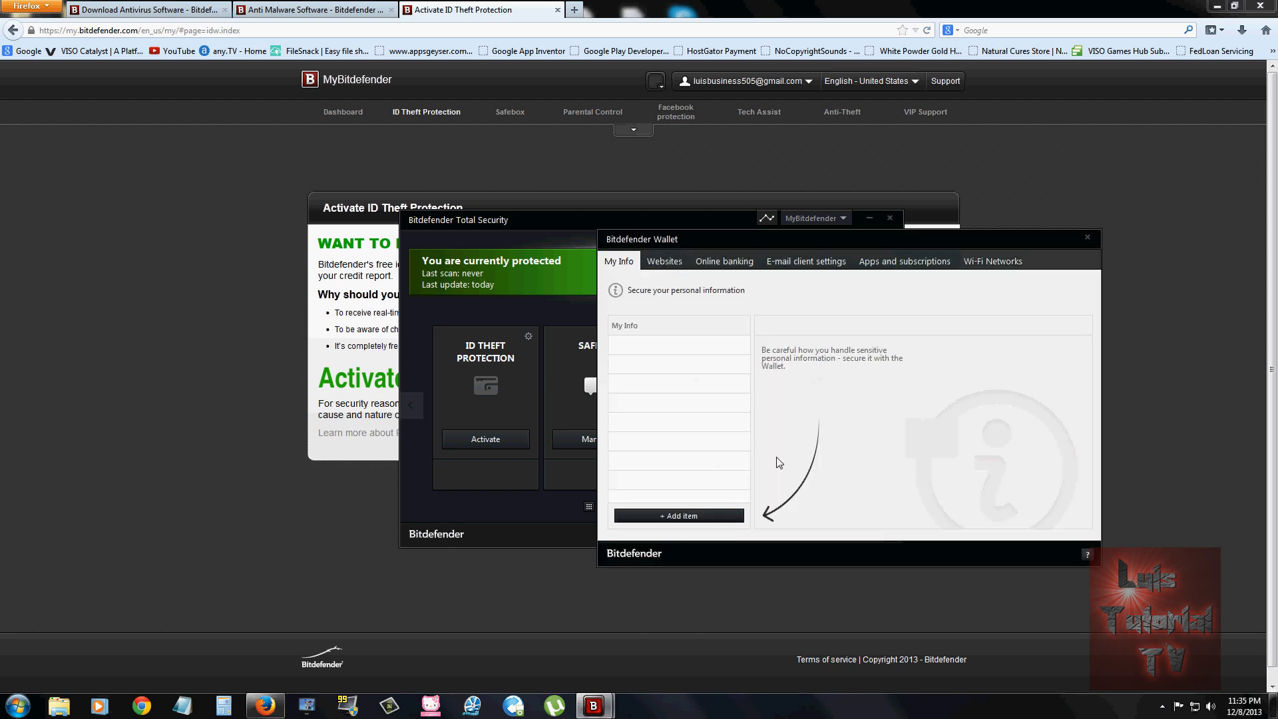
click(722, 261)
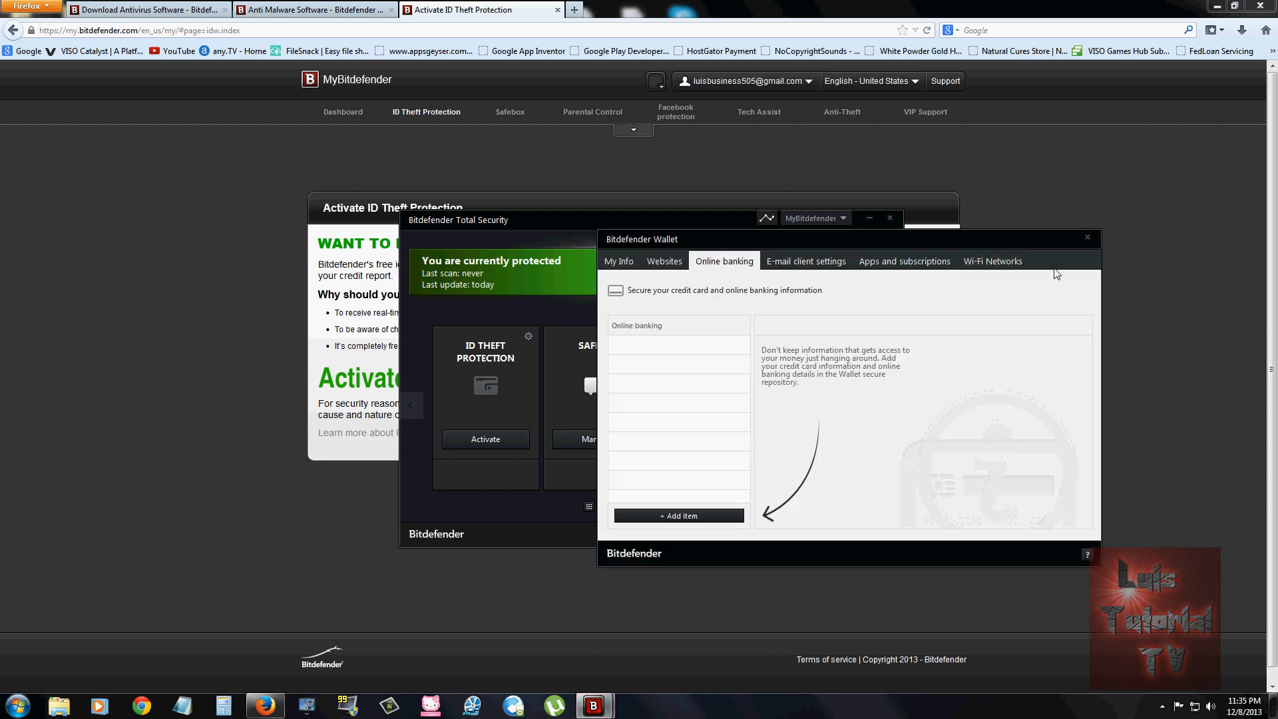
click(1086, 237)
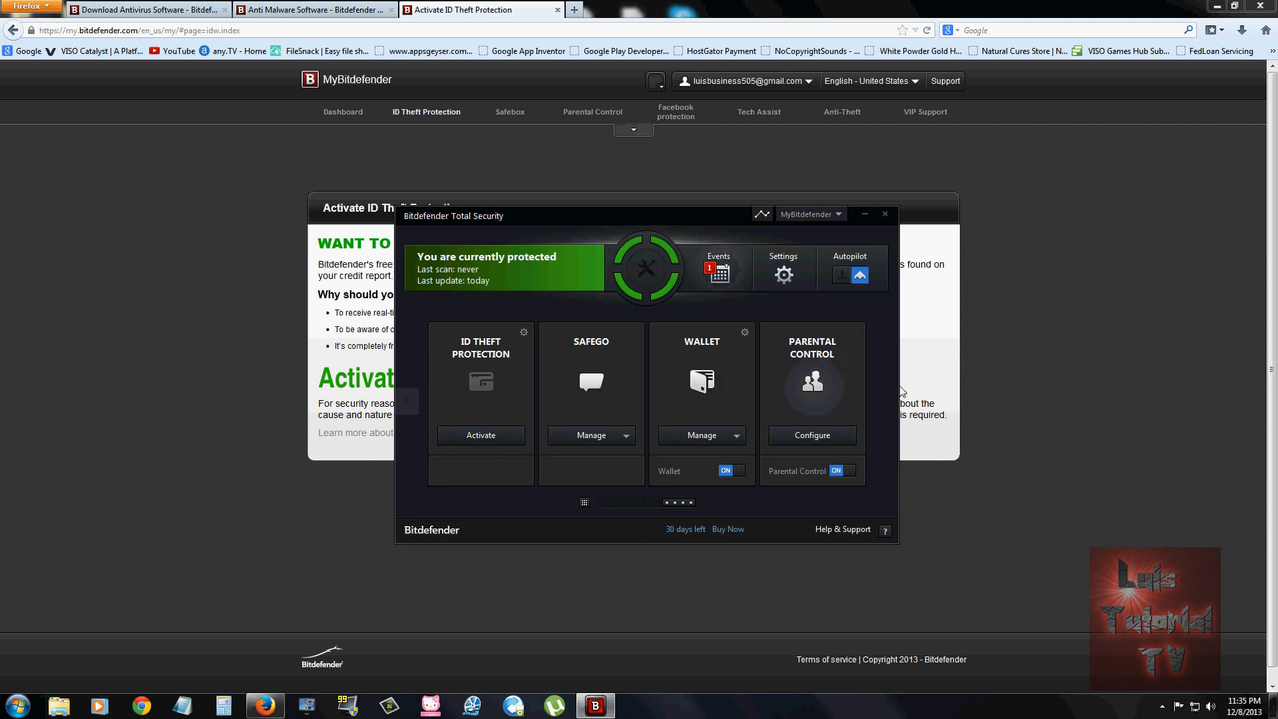
mouse_move(907, 364)
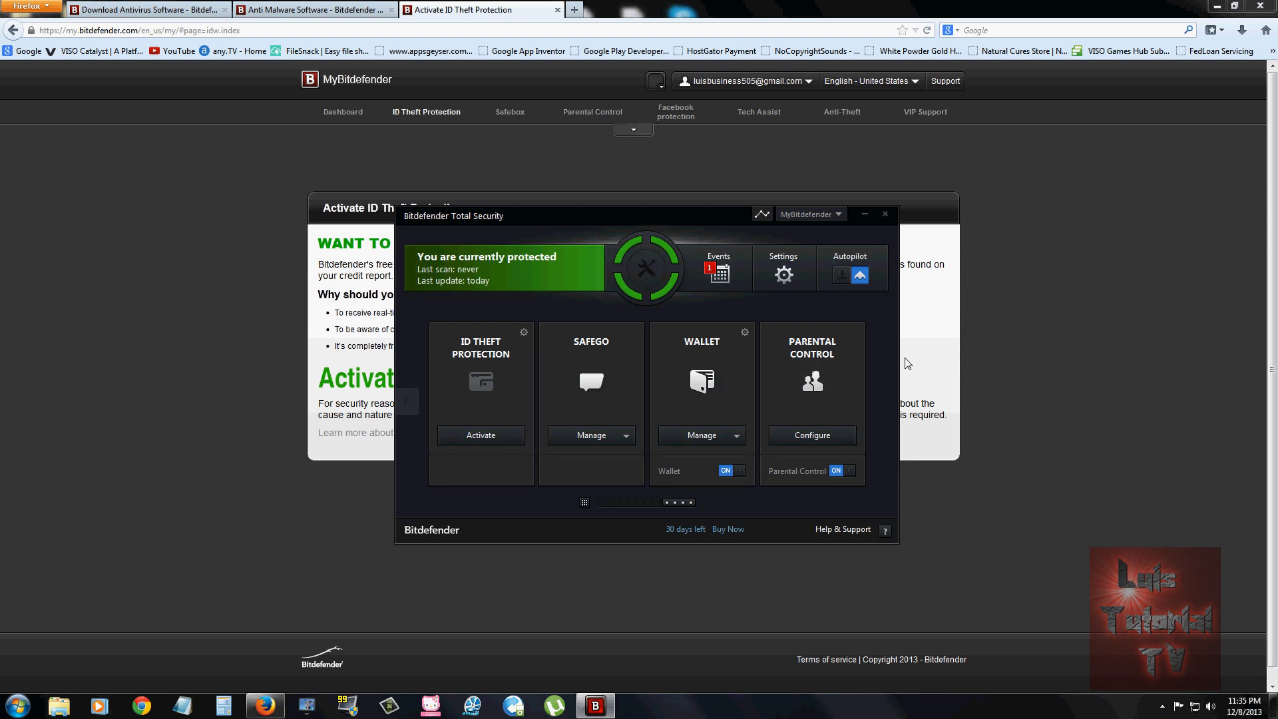
mouse_move(702, 382)
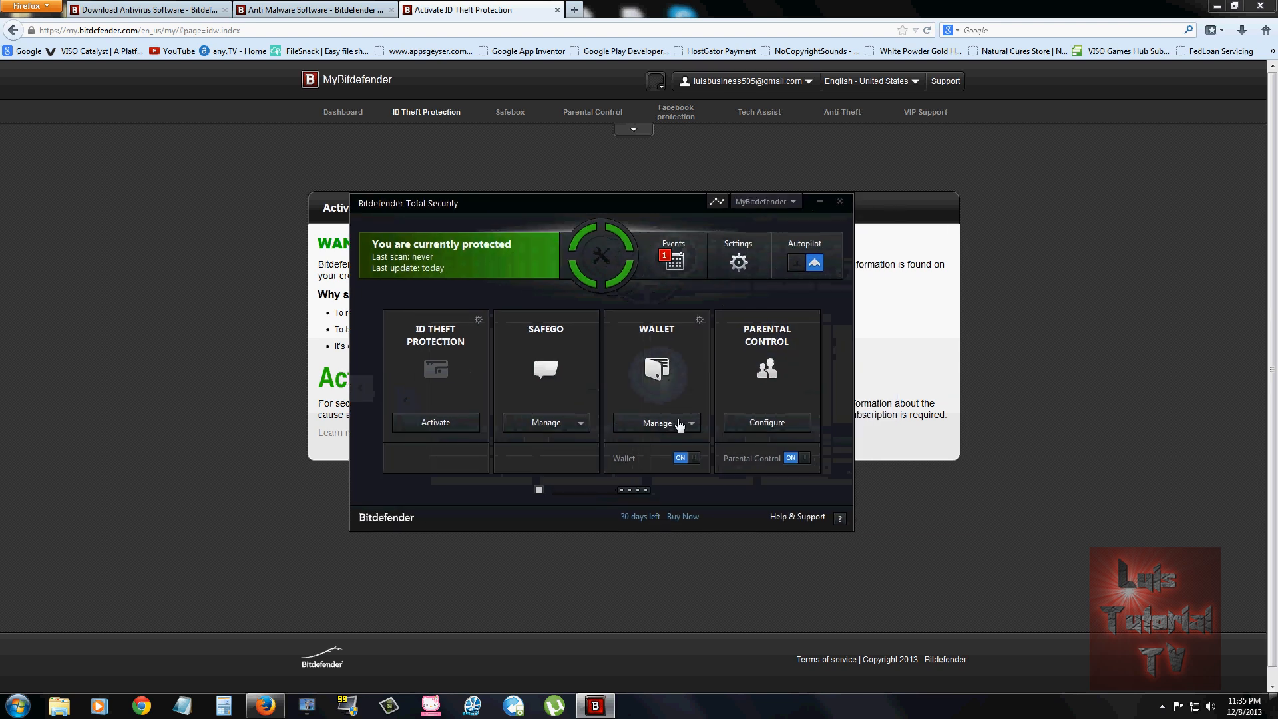
Reopen the Wallet, view the Wi-Fi Networks details and settle on the Online banking section.
click(656, 422)
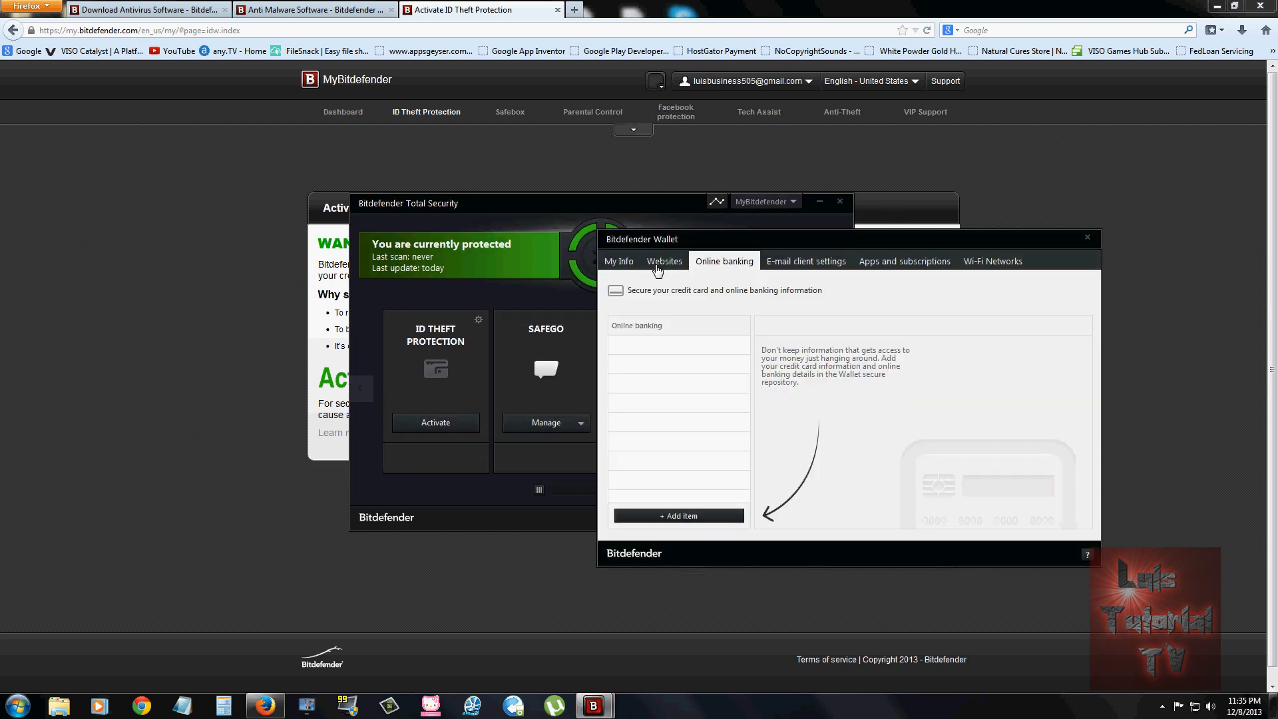
click(993, 261)
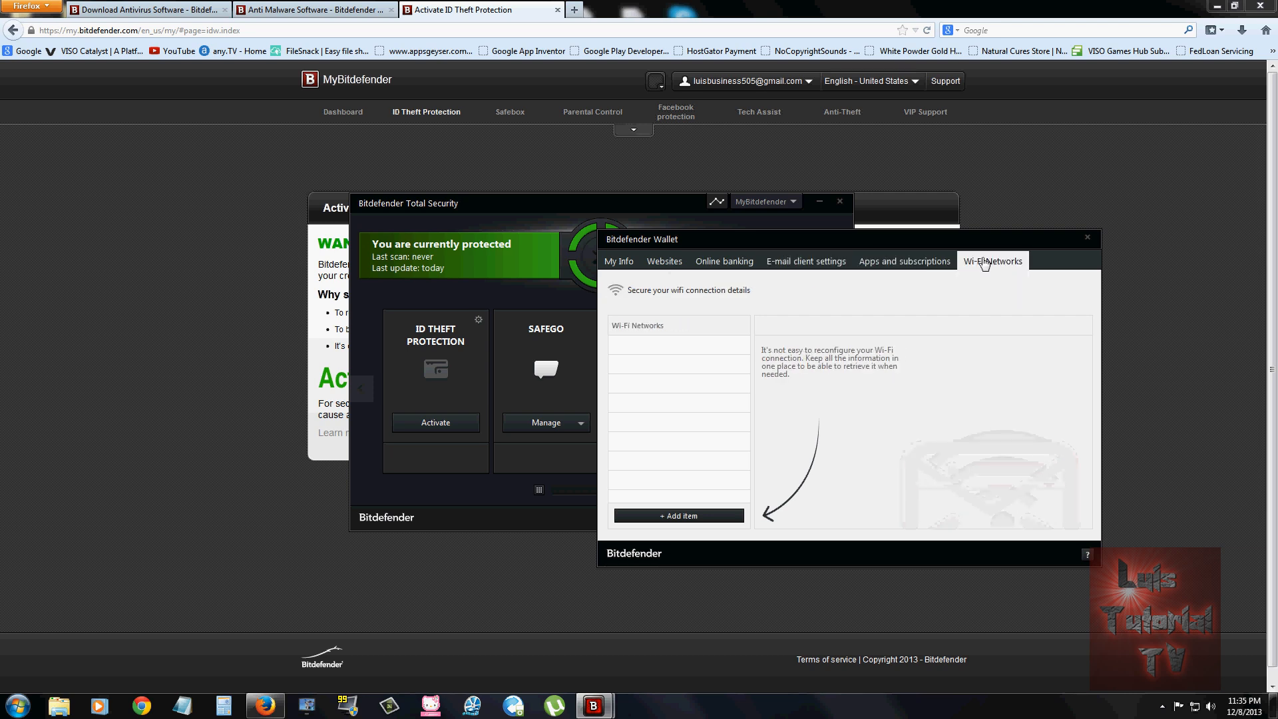
click(725, 261)
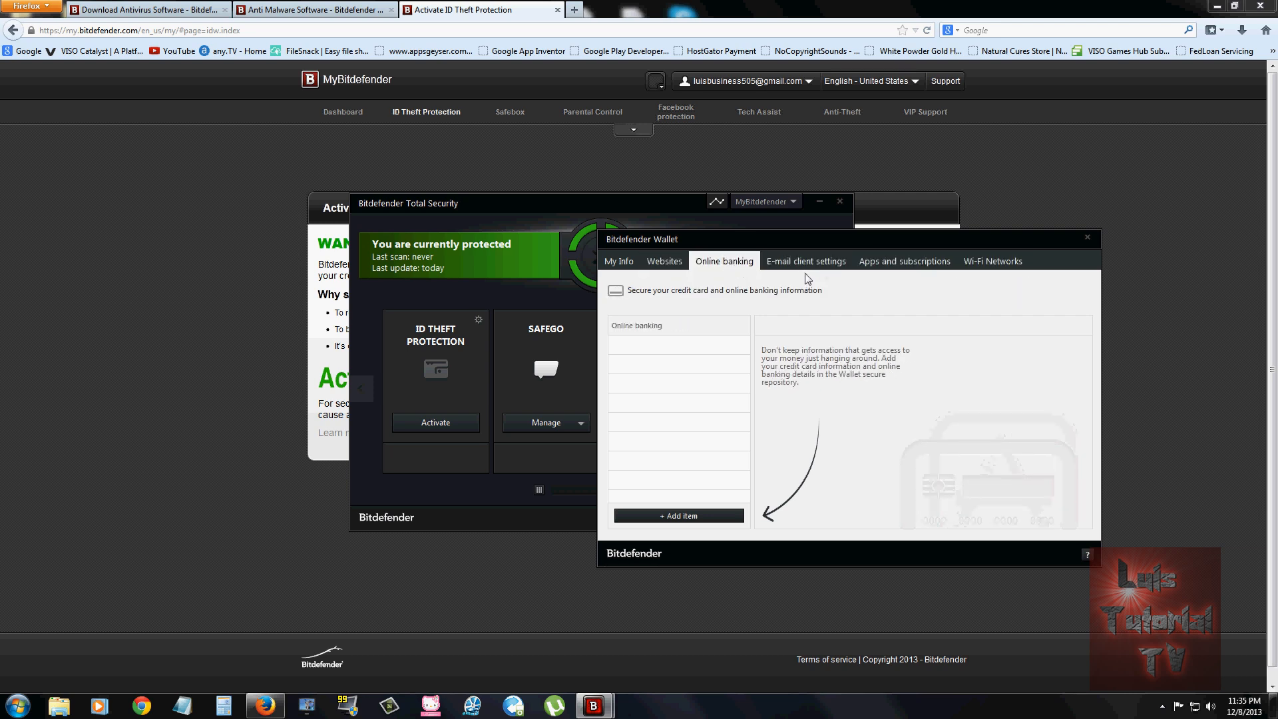
mouse_move(785, 340)
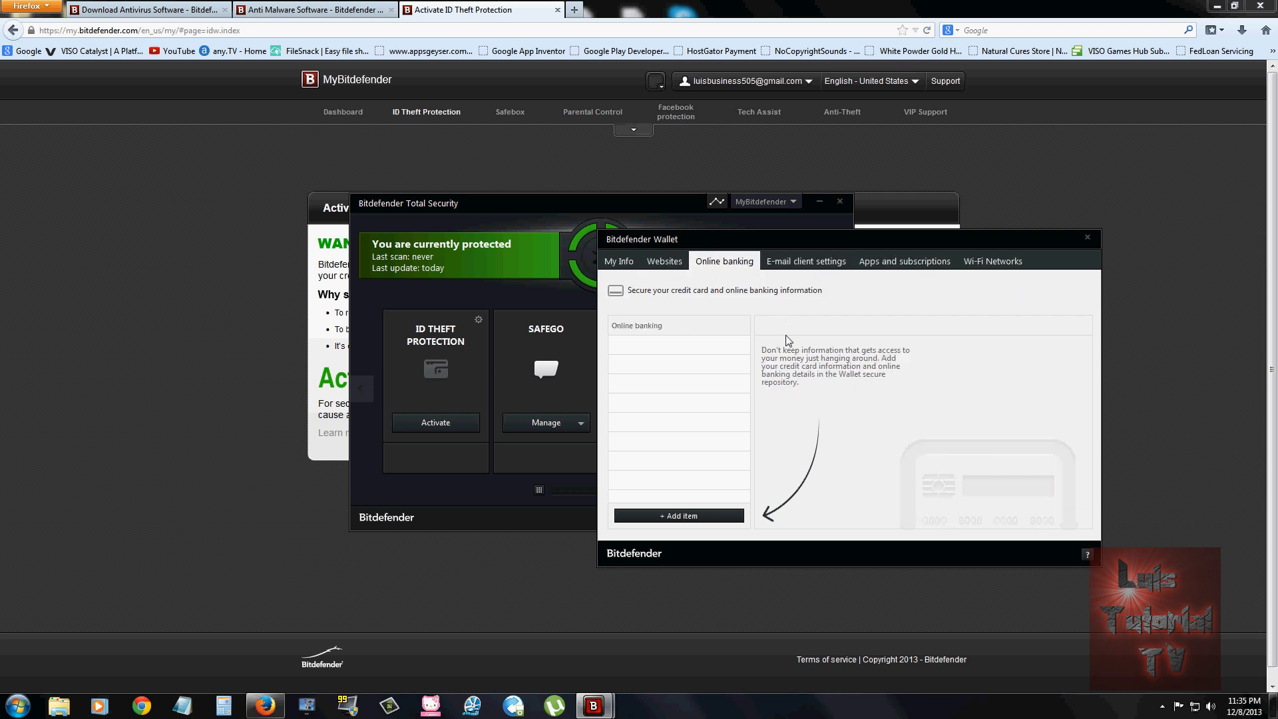
Start a new card entry with + Add item, then close the Wallet without saving it.
click(677, 515)
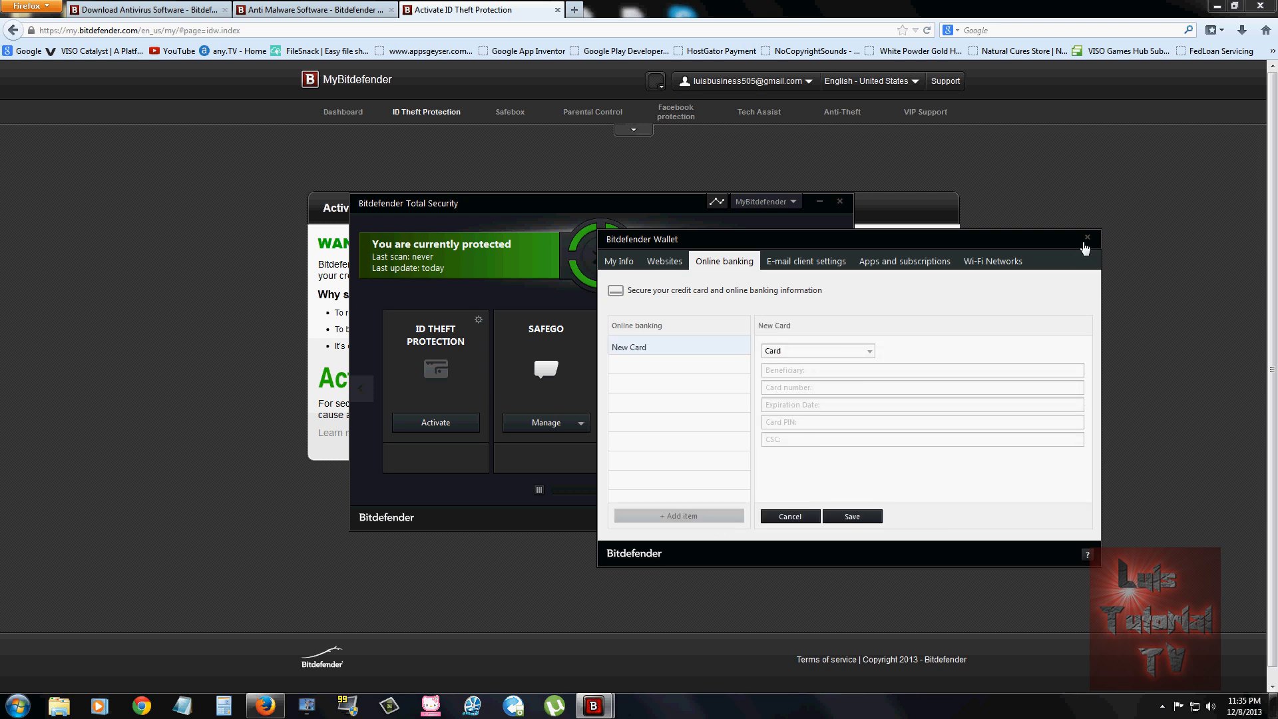
click(1086, 237)
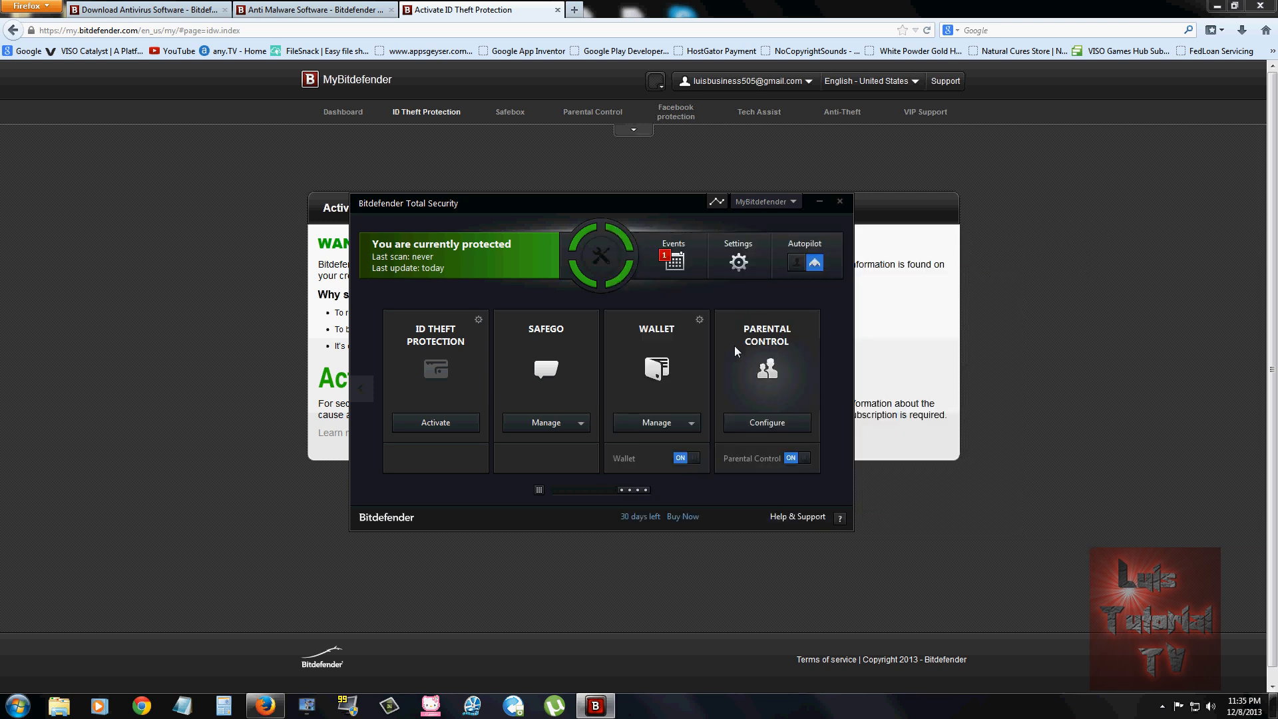
mouse_move(760, 342)
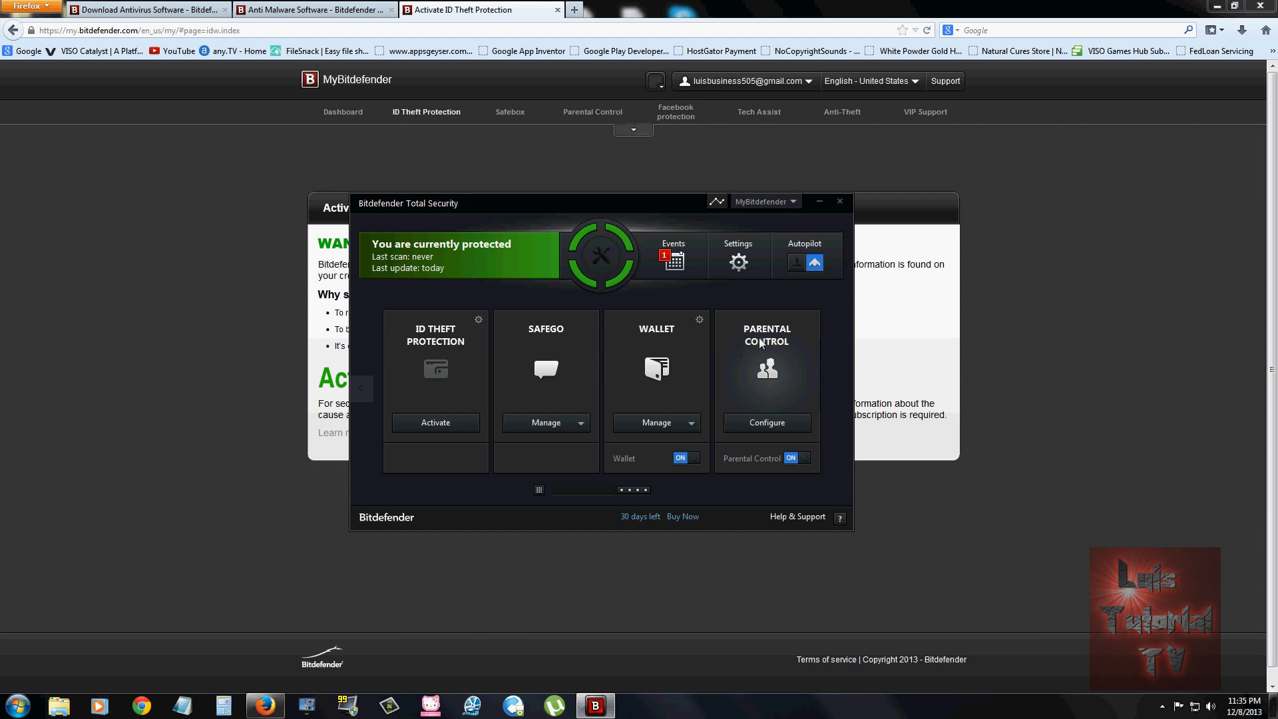
mouse_move(822, 408)
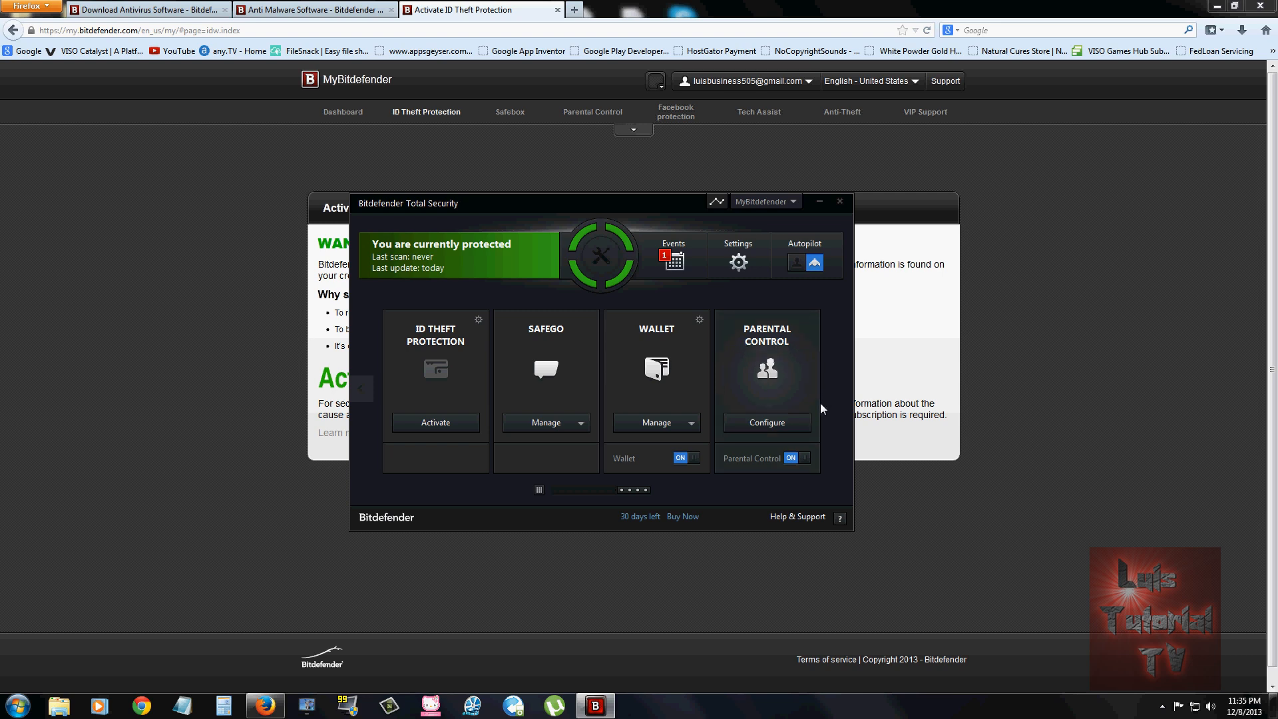
mouse_move(764, 430)
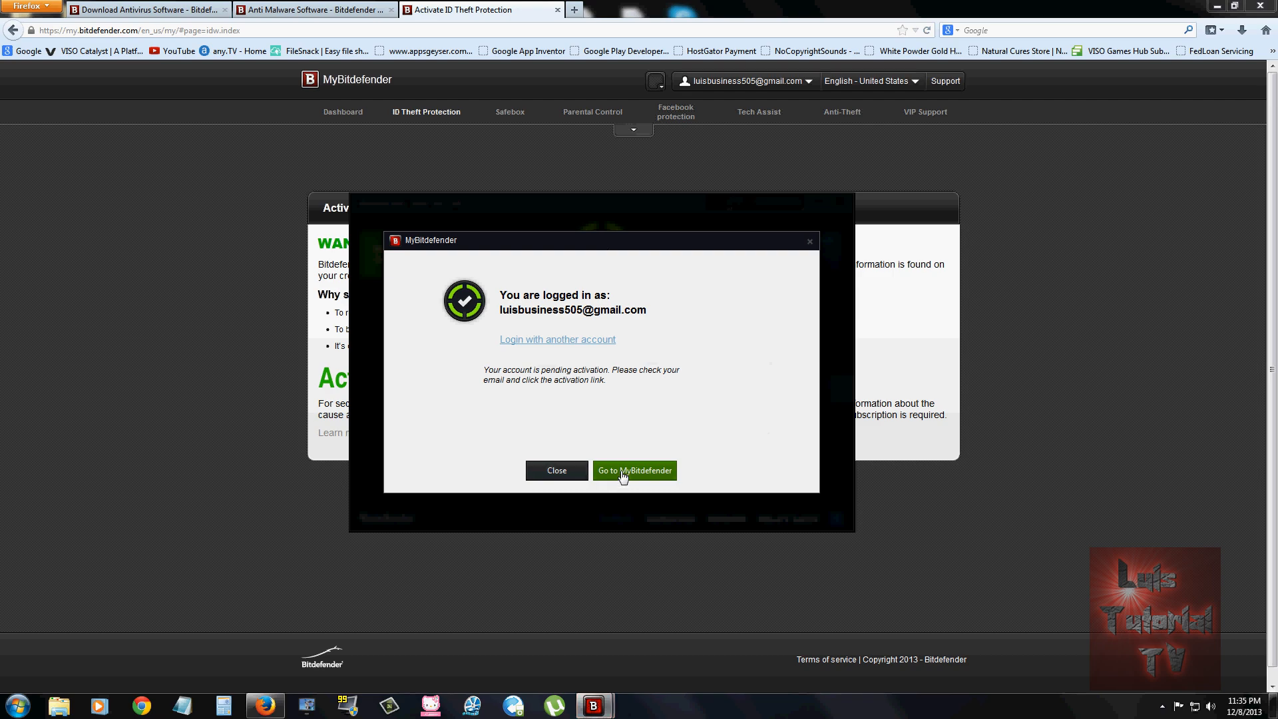
Go to the MyBitdefender online account and enter its Parental Control area for profile bob.
click(633, 470)
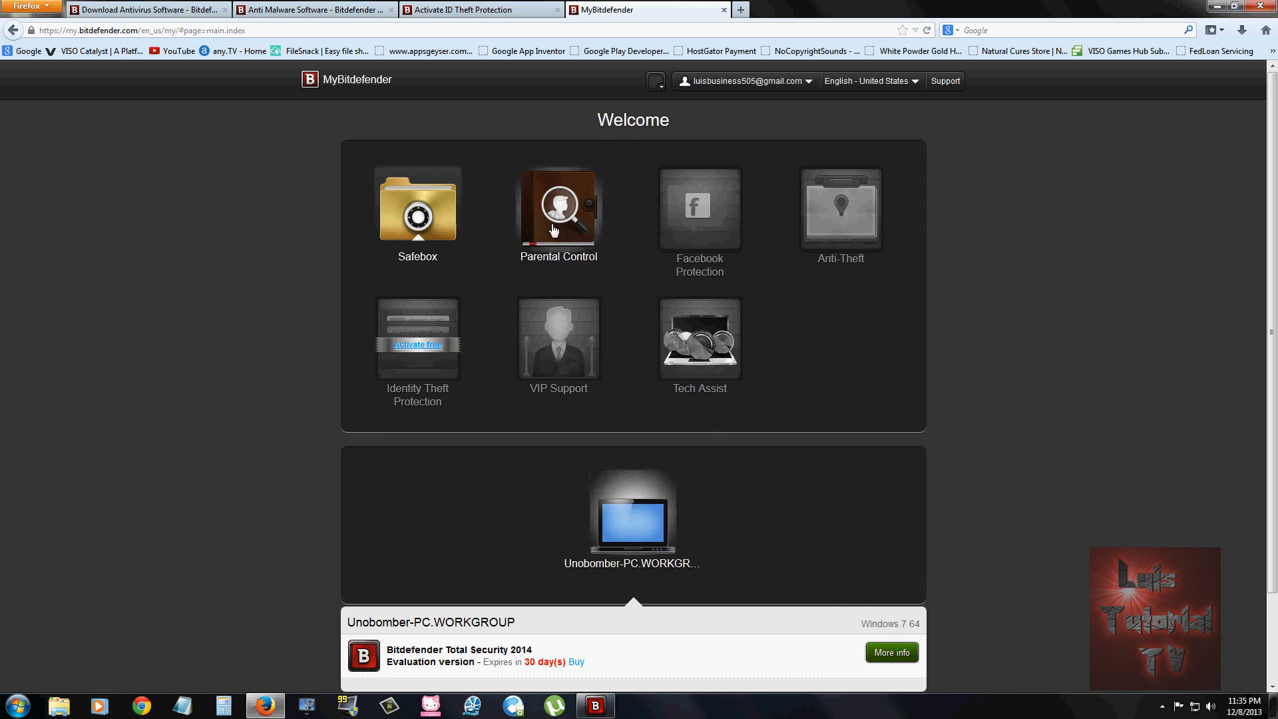
click(558, 203)
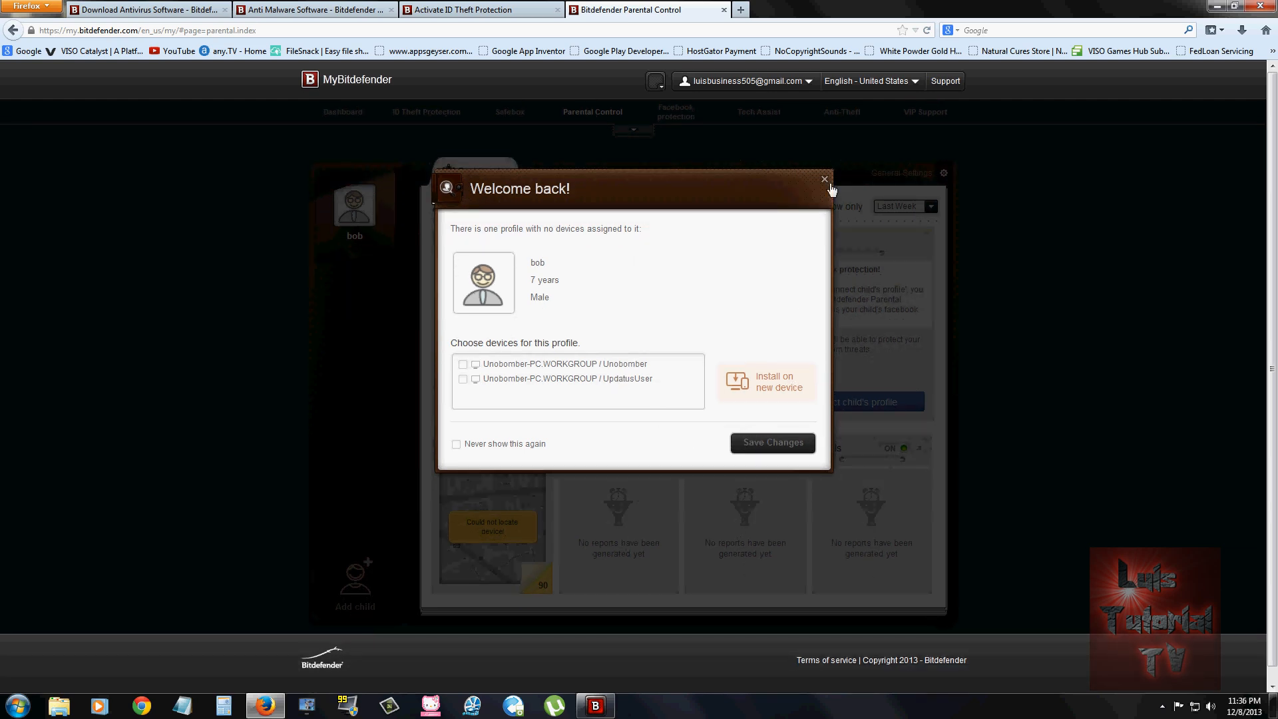
click(823, 178)
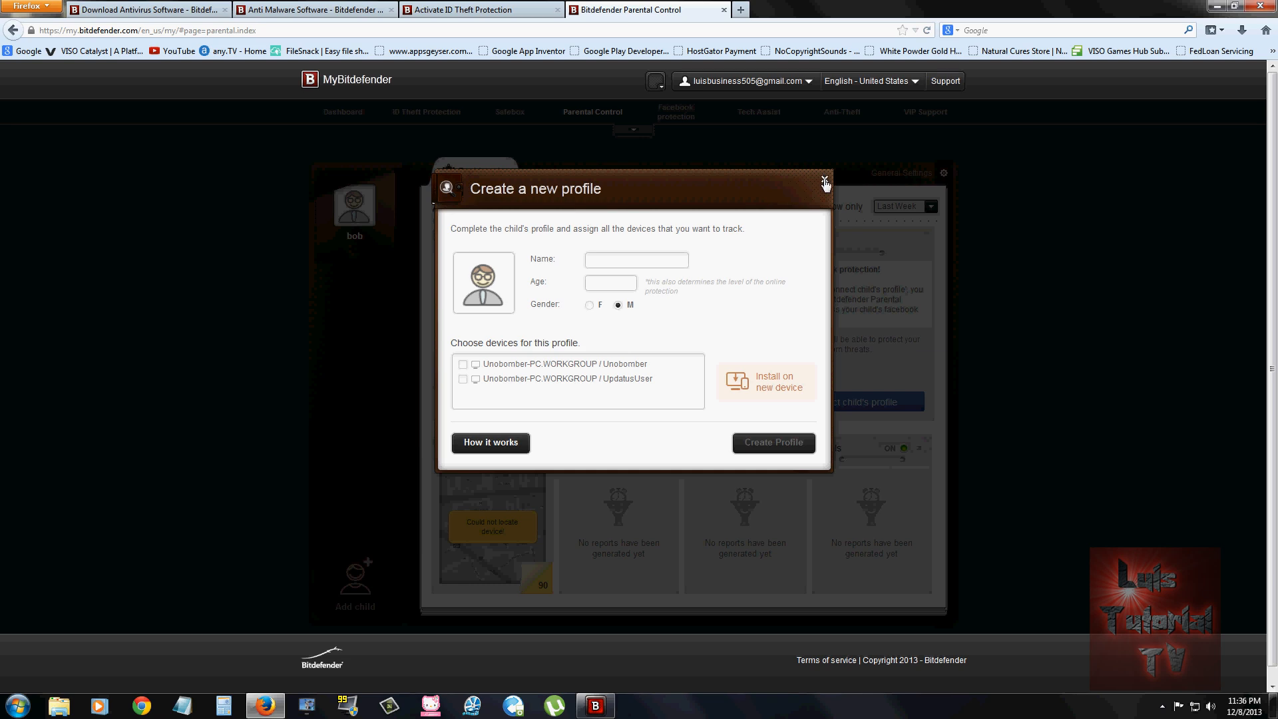
click(825, 181)
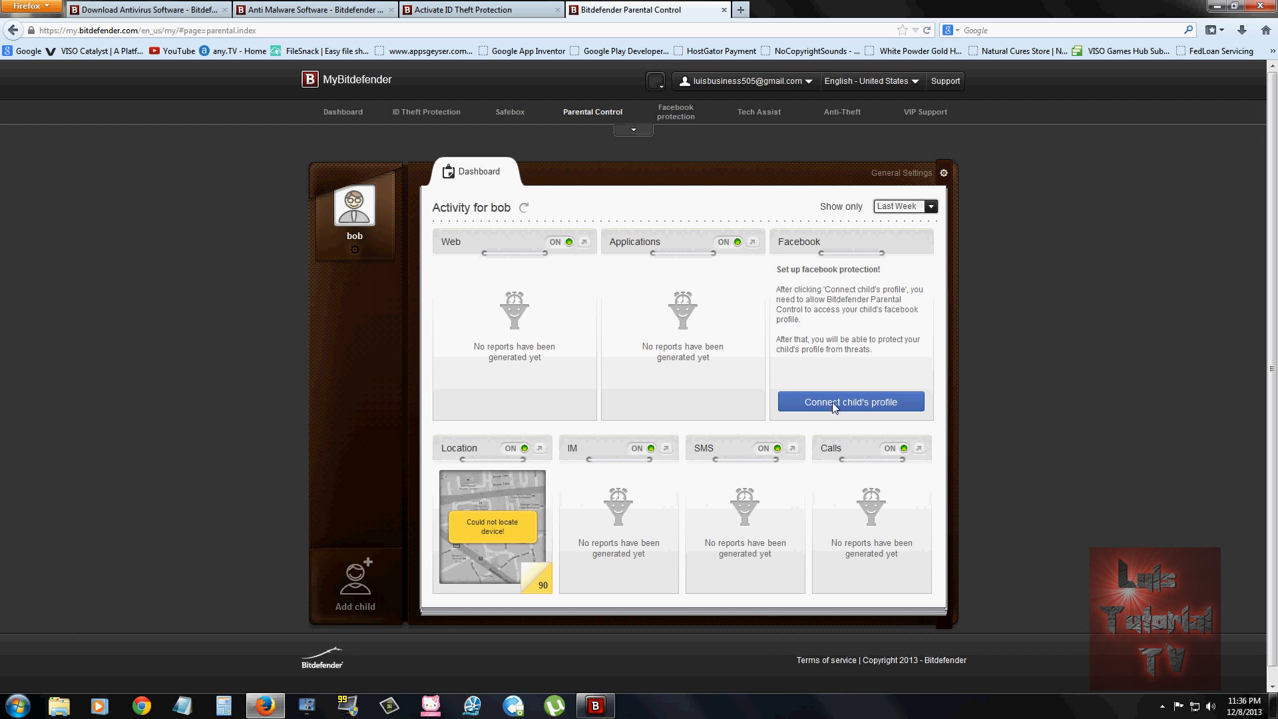
click(849, 401)
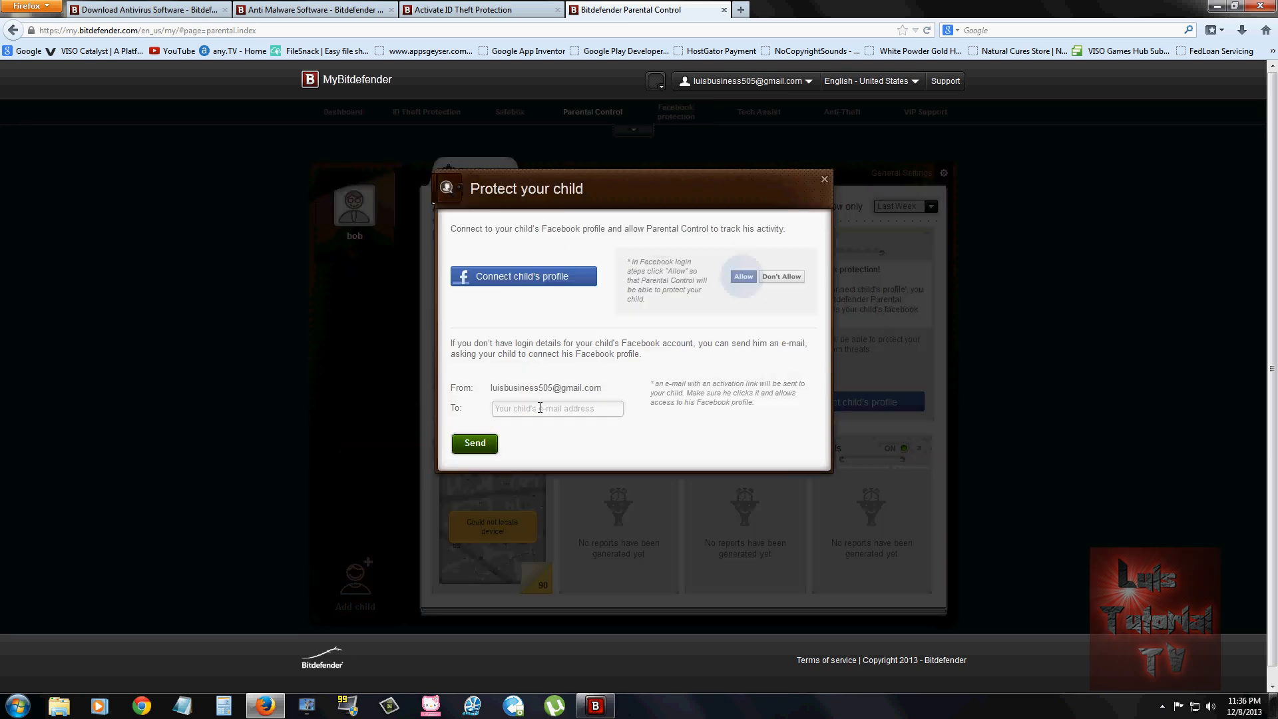
mouse_move(824, 187)
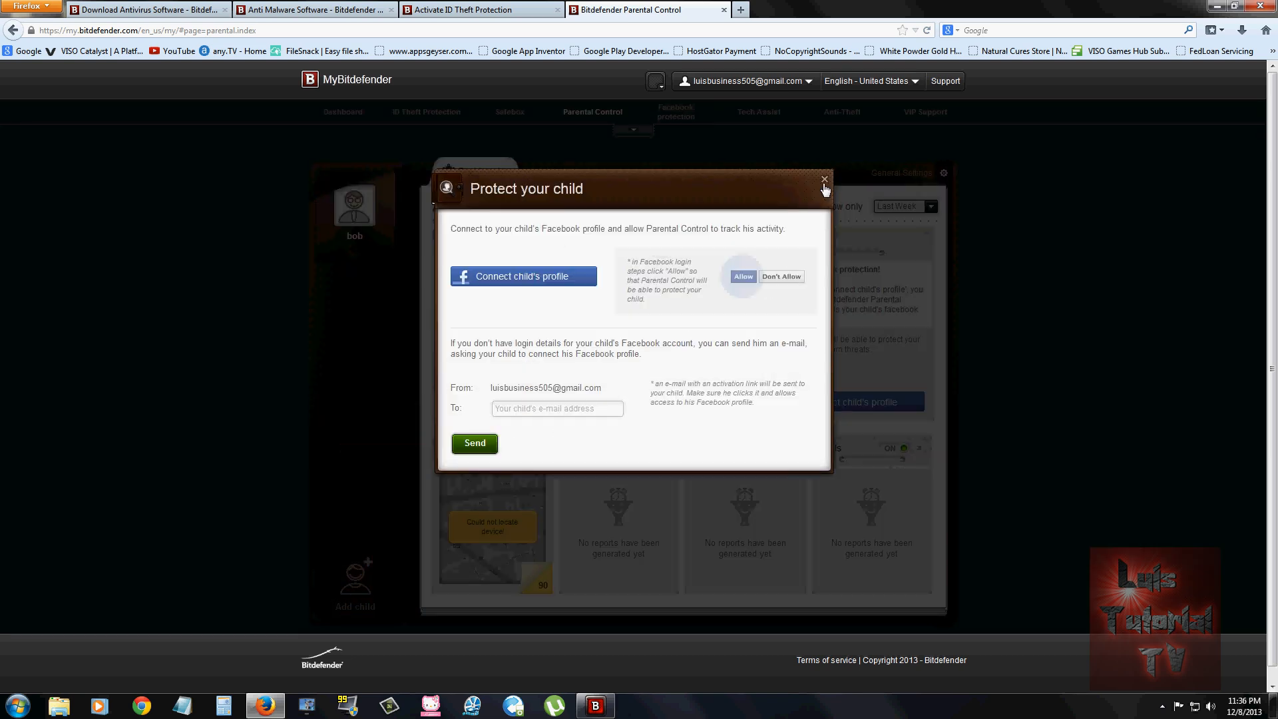
click(823, 180)
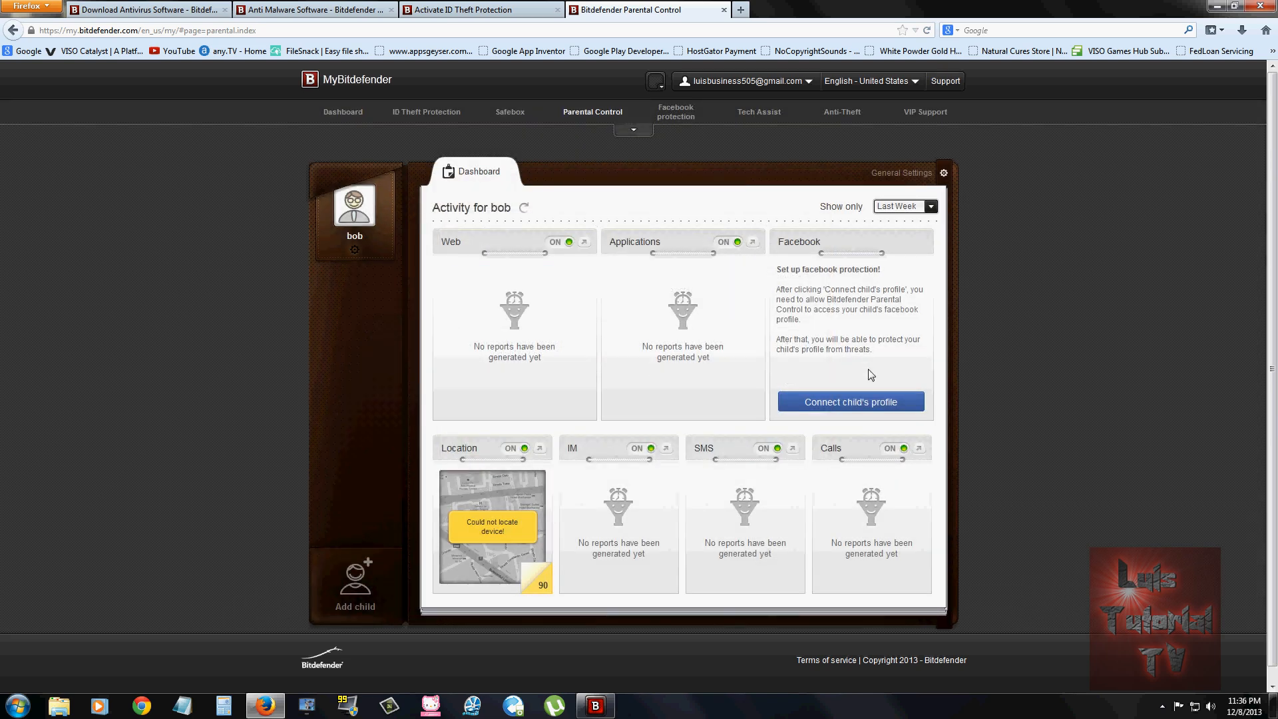
mouse_move(817, 434)
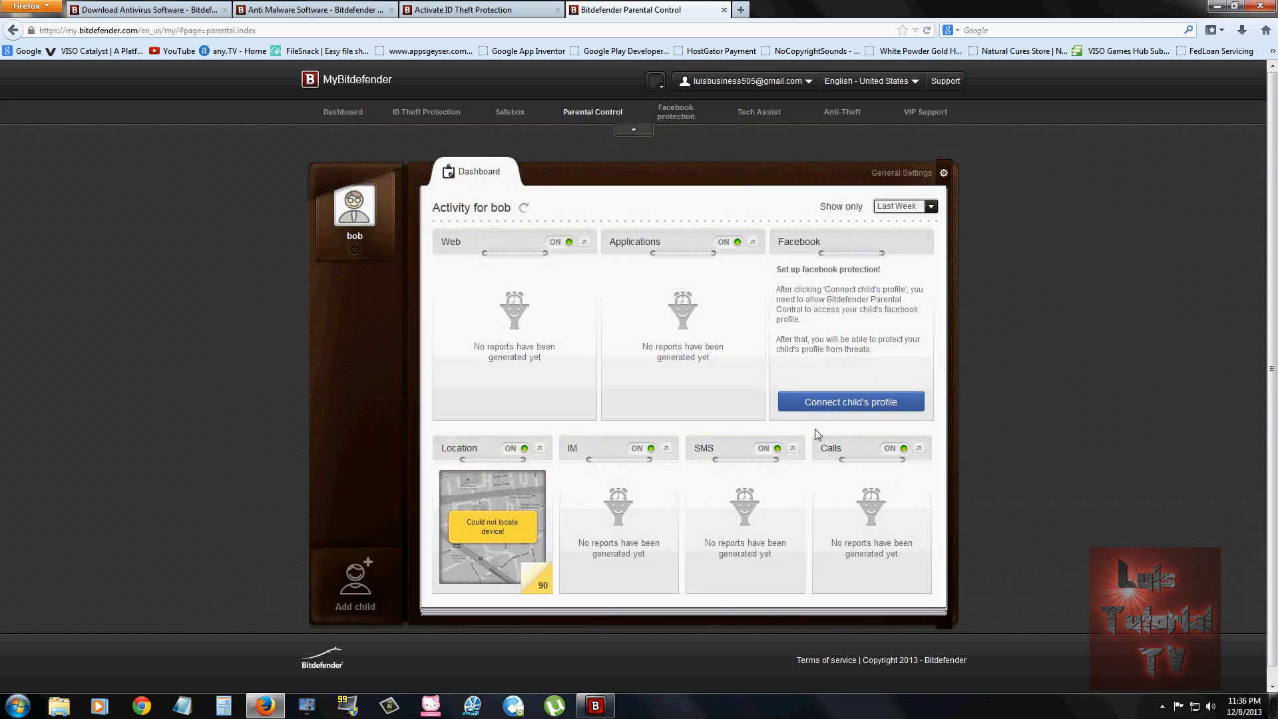
mouse_move(825, 427)
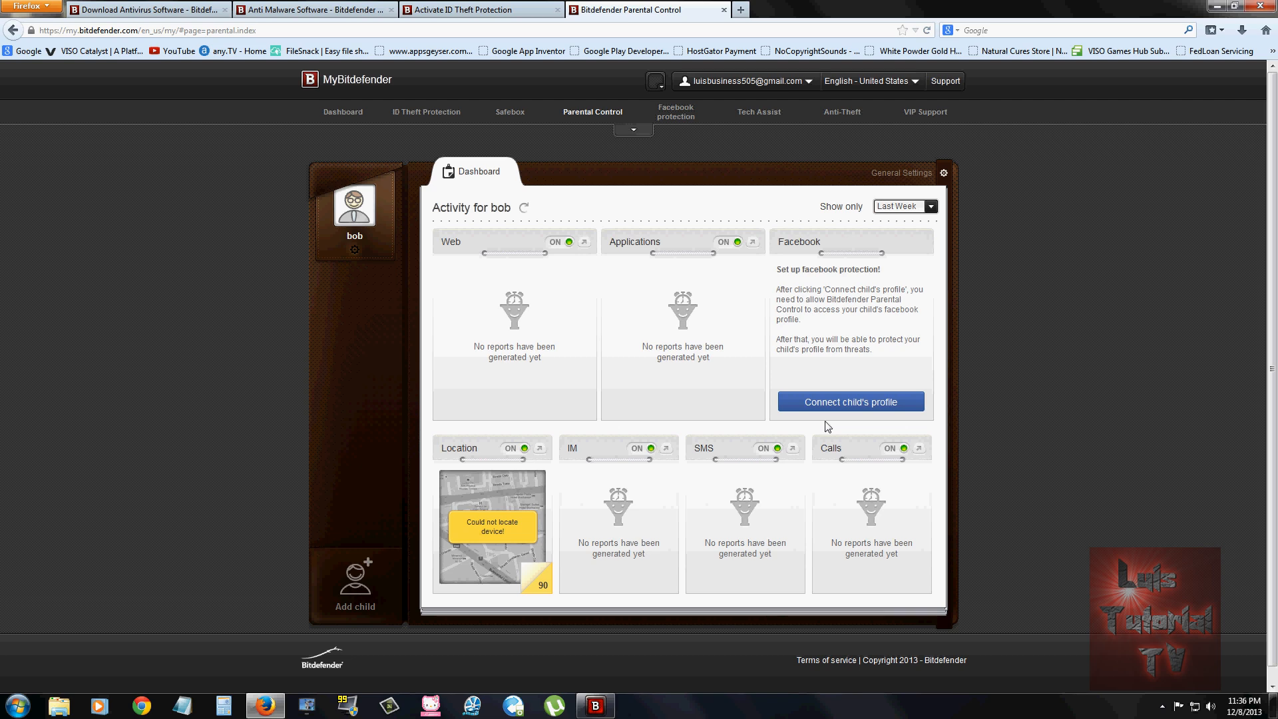
mouse_move(481, 521)
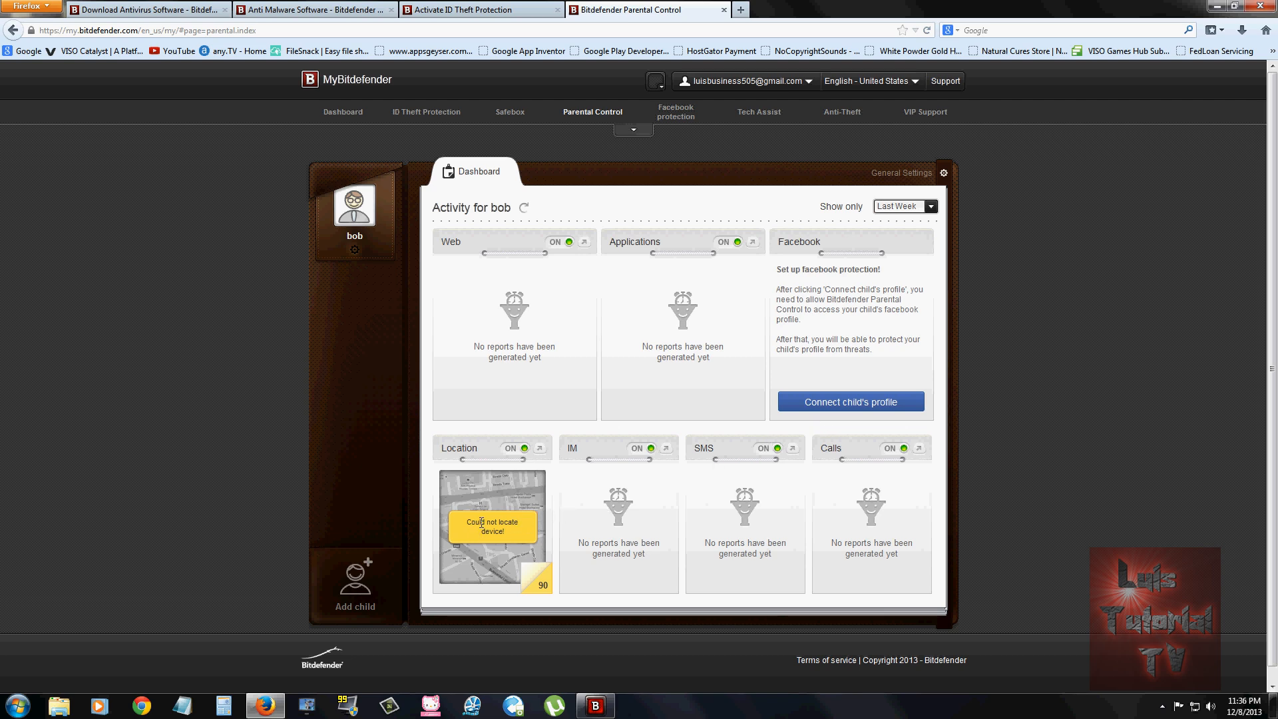
mouse_move(628, 541)
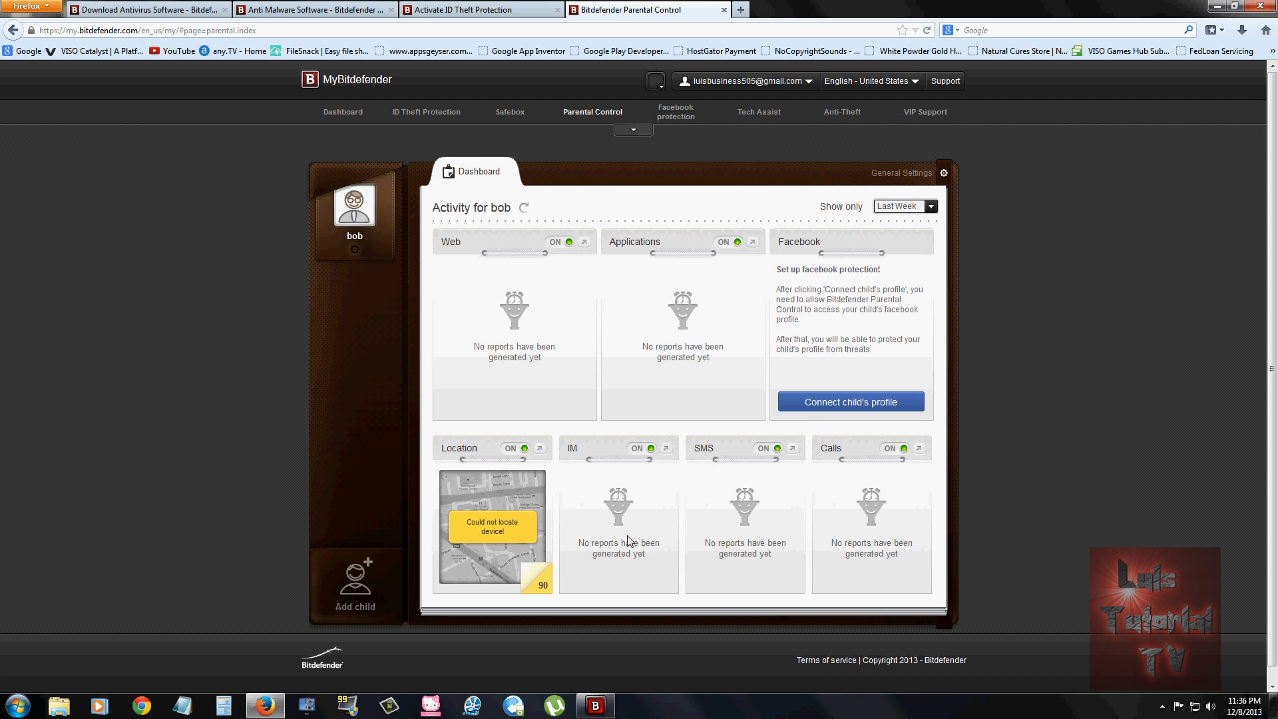
mouse_move(880, 470)
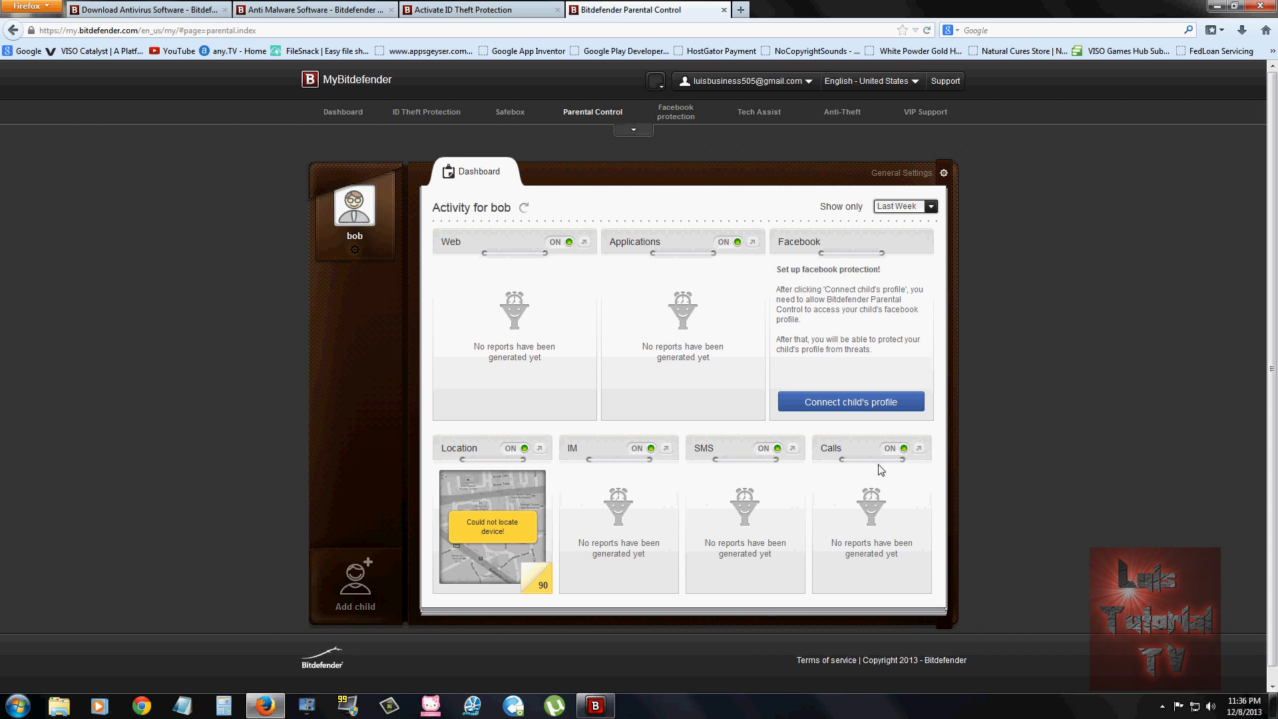
mouse_move(646, 453)
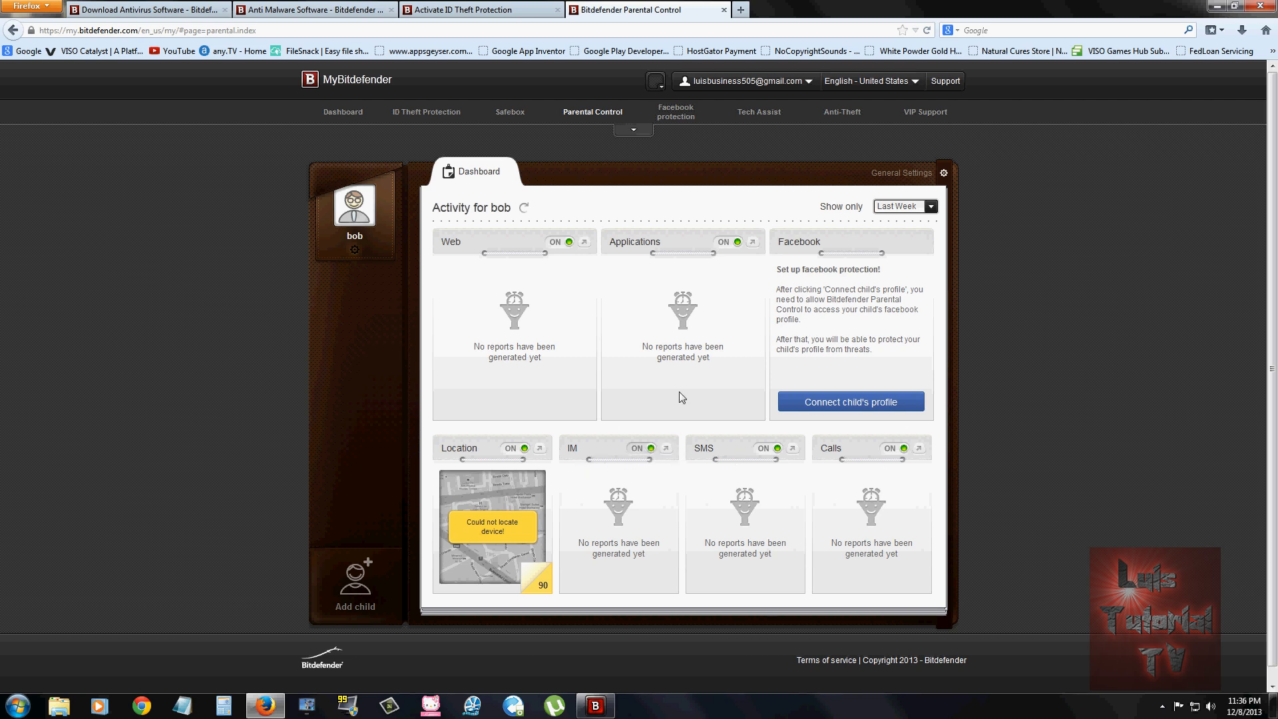
mouse_move(696, 184)
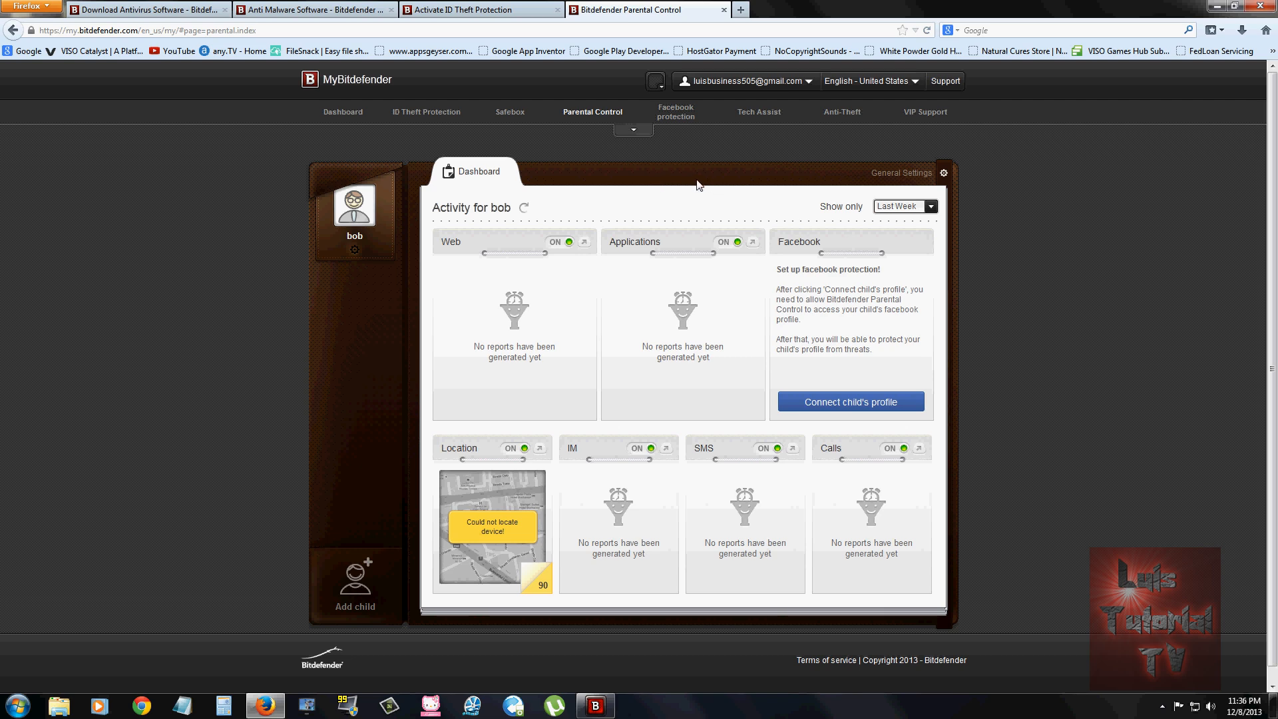
mouse_move(670, 177)
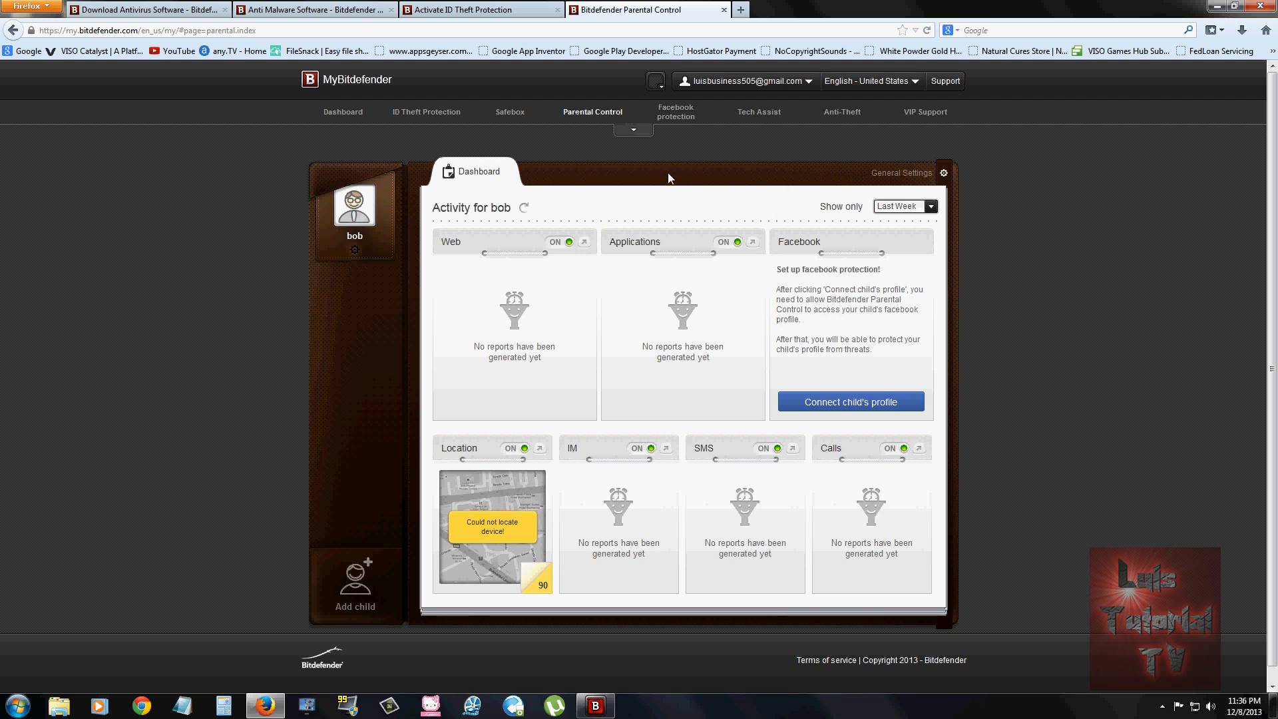
mouse_move(547, 505)
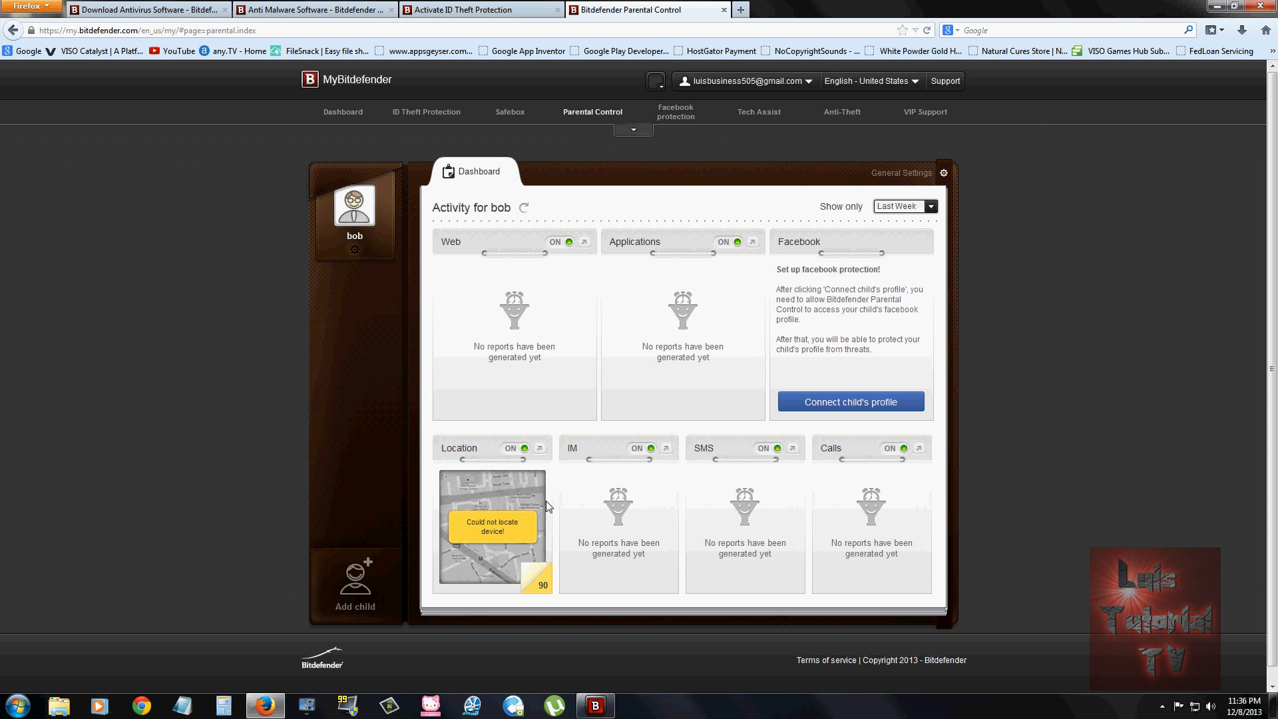
mouse_move(667, 479)
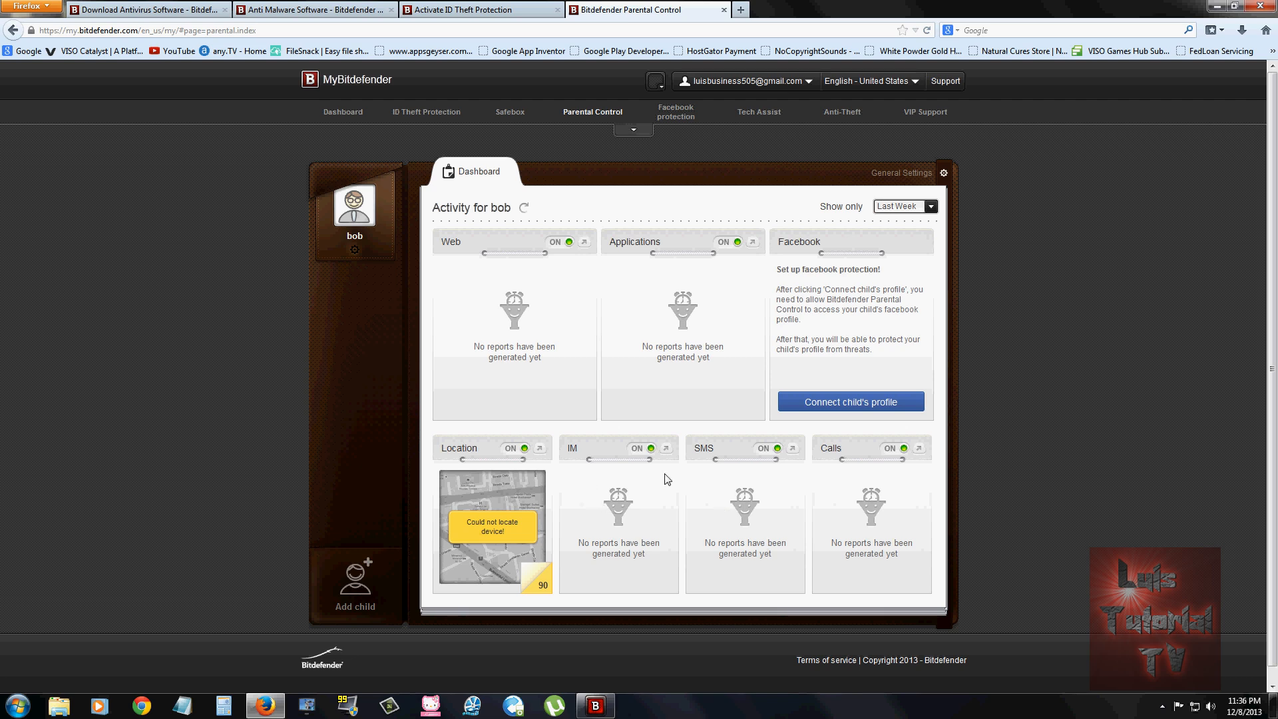
mouse_move(652, 185)
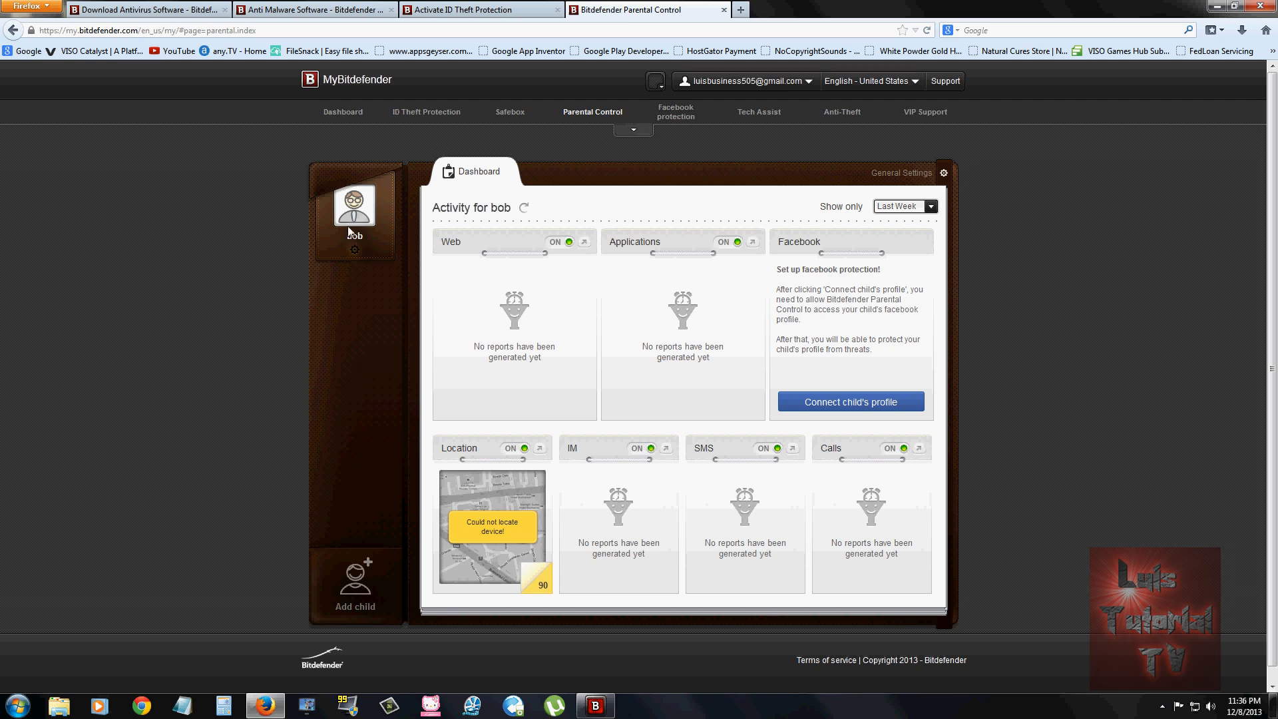
mouse_move(427, 281)
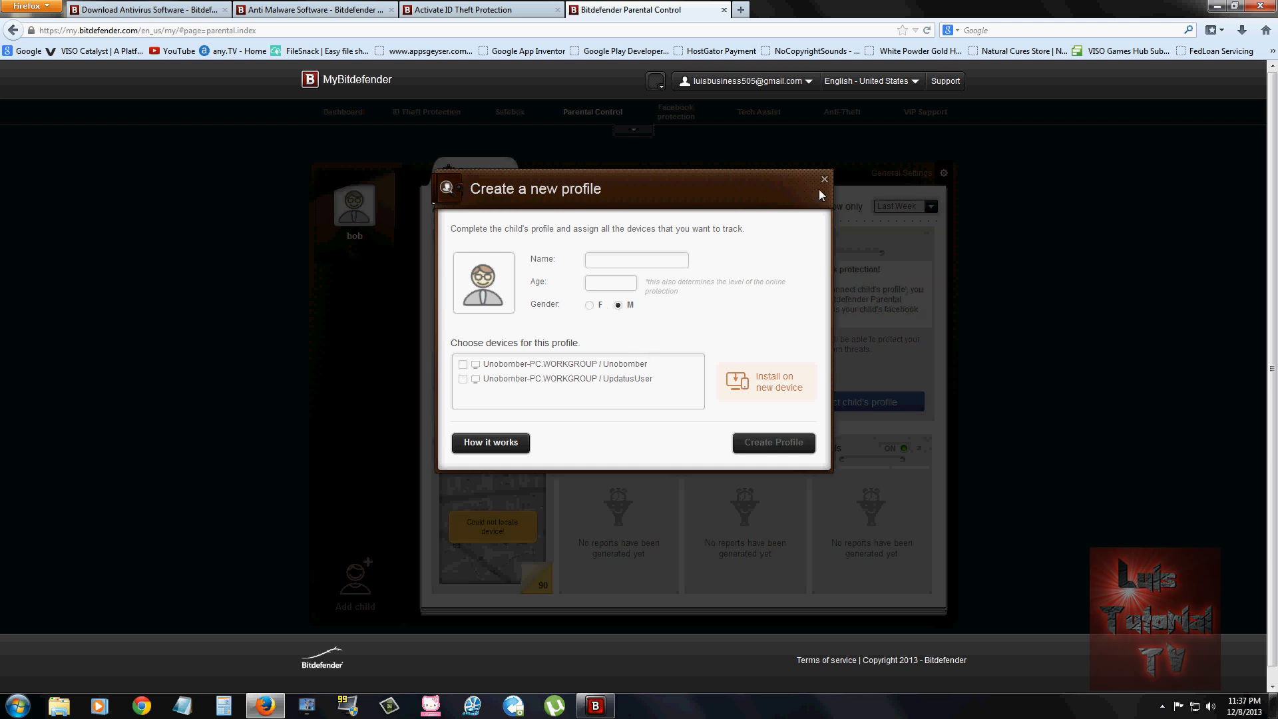
click(823, 179)
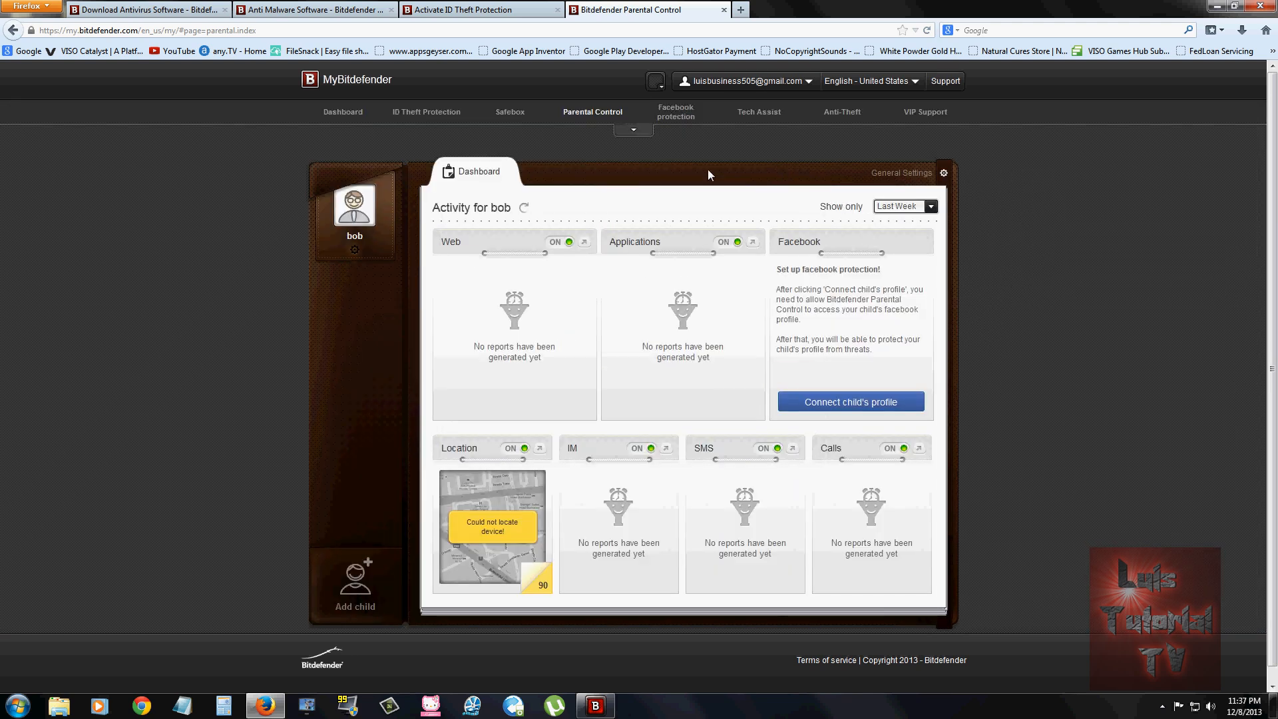
mouse_move(727, 169)
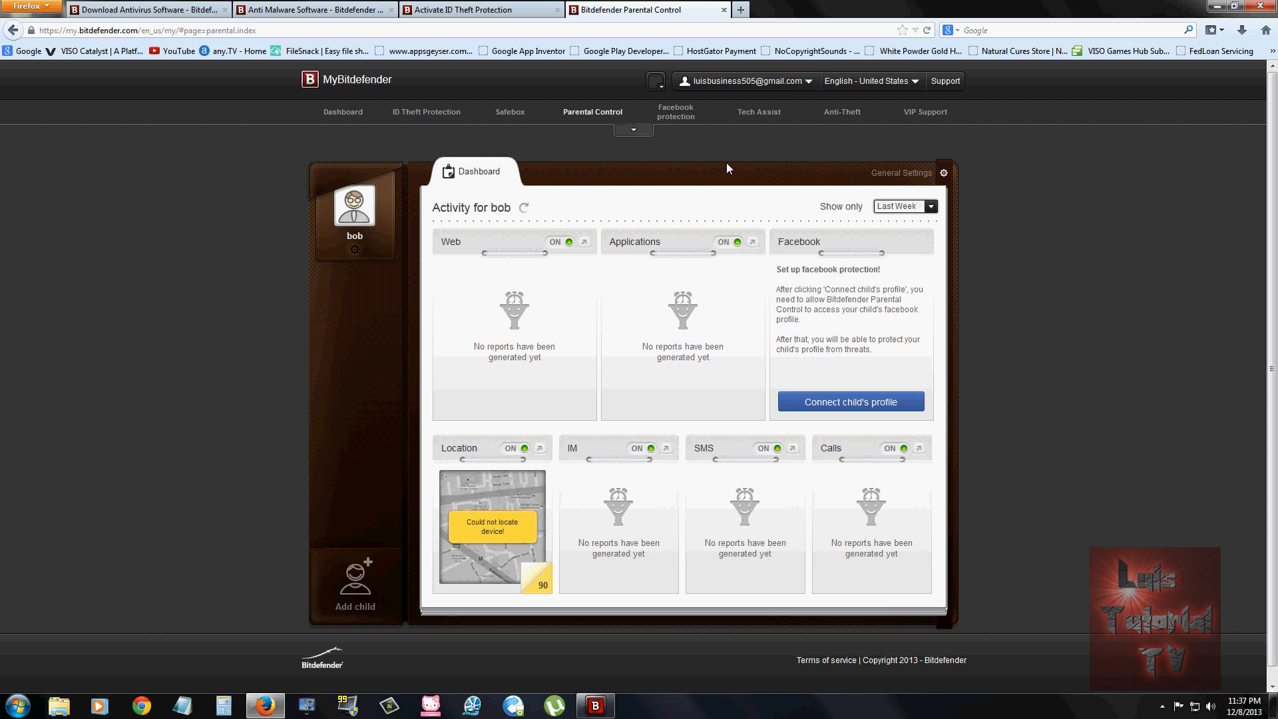
mouse_move(703, 370)
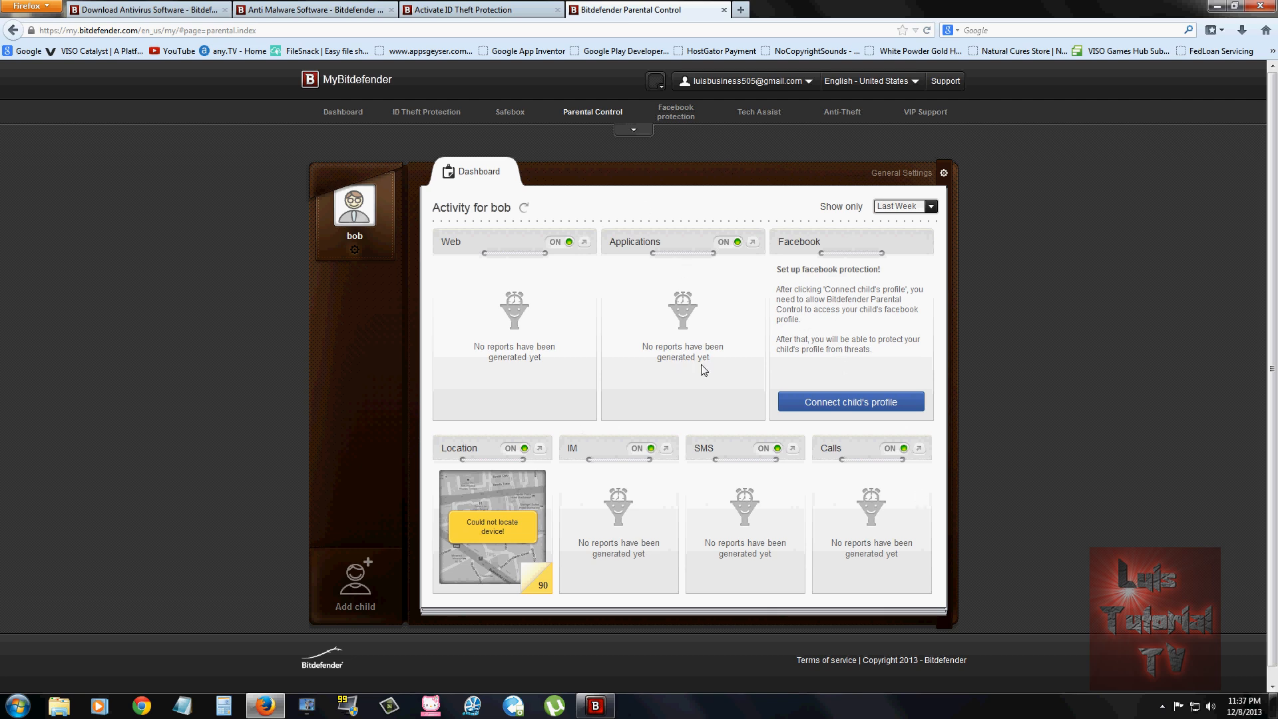
mouse_move(482, 510)
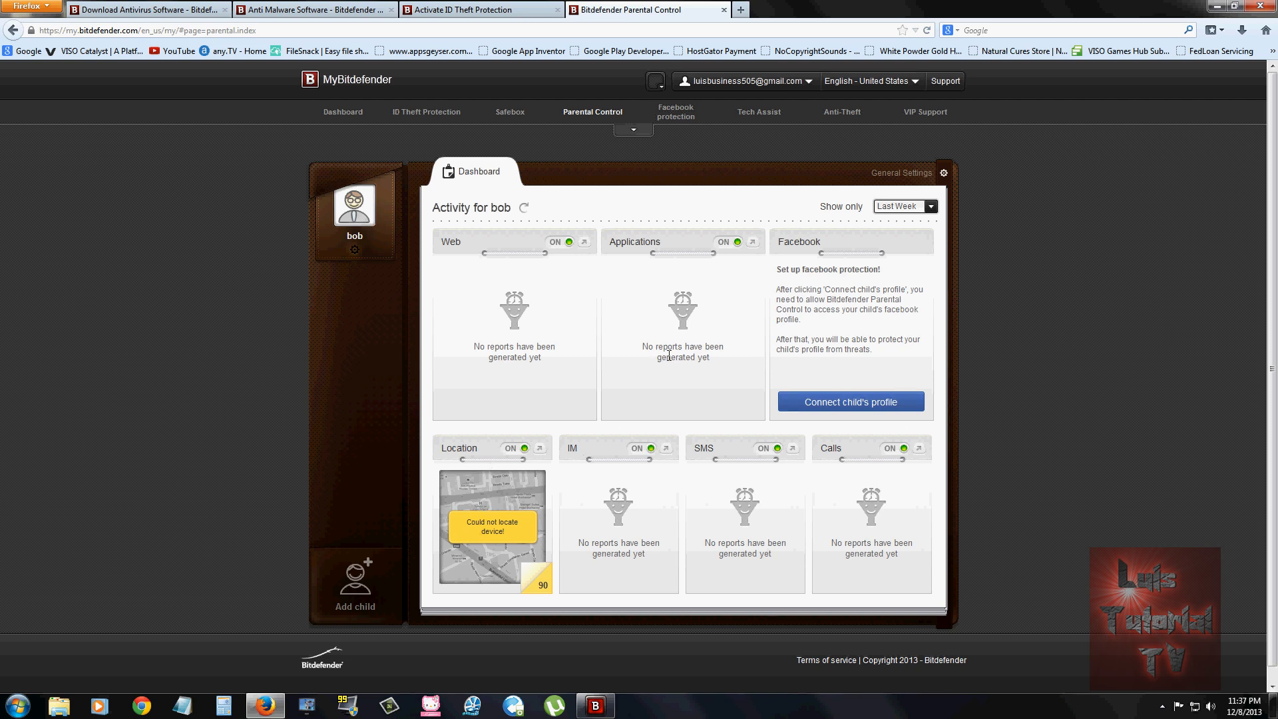
mouse_move(991, 201)
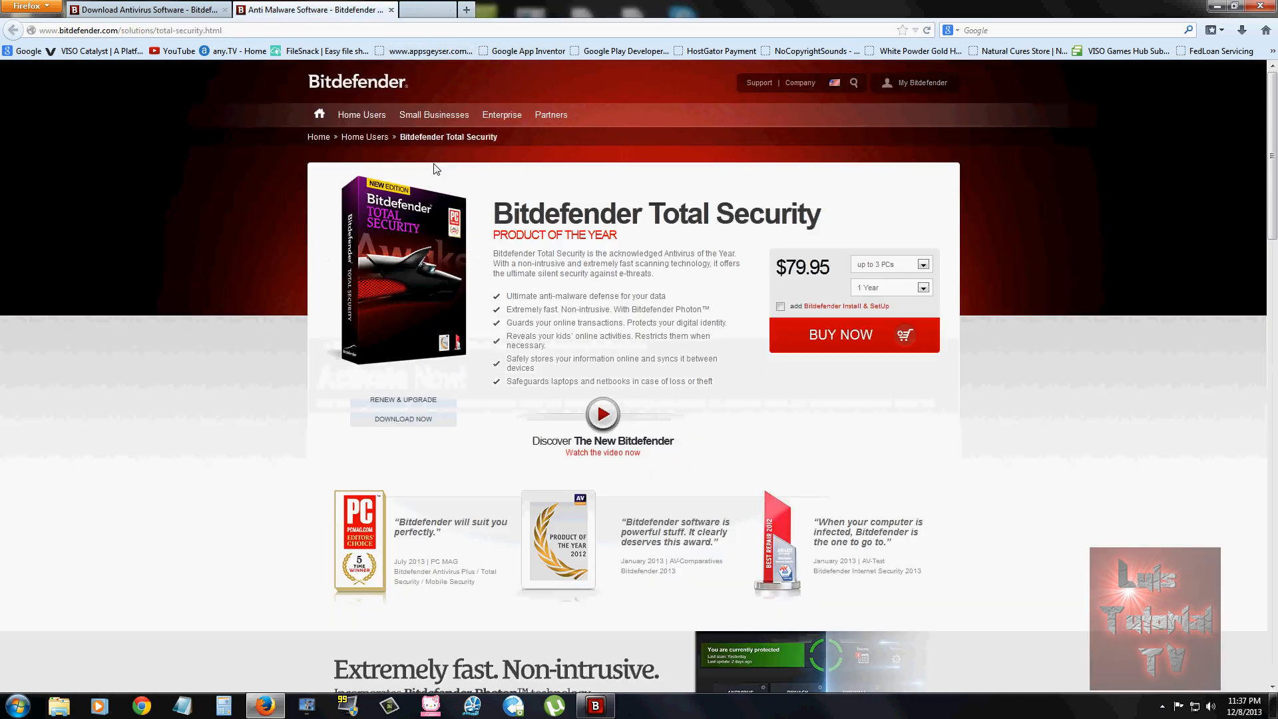
Bring up the Total Security main window, then minimize it to reveal the $79.95 product page.
click(595, 705)
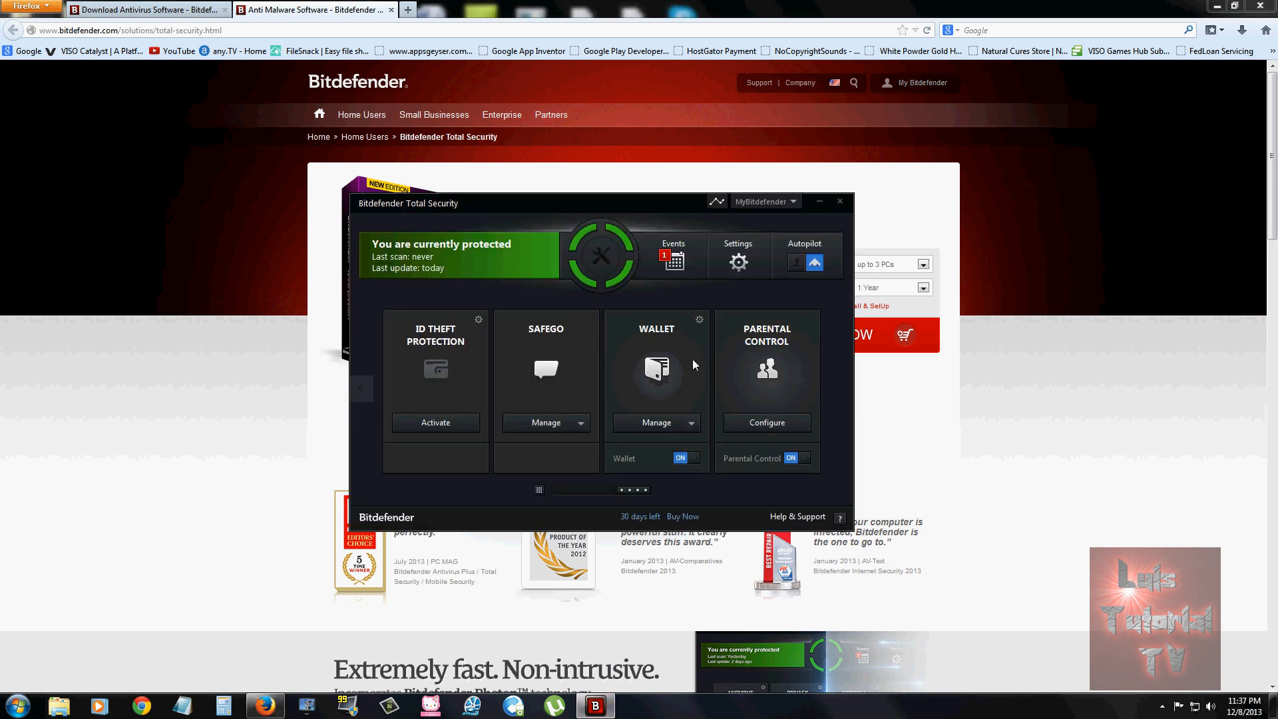
mouse_move(561, 493)
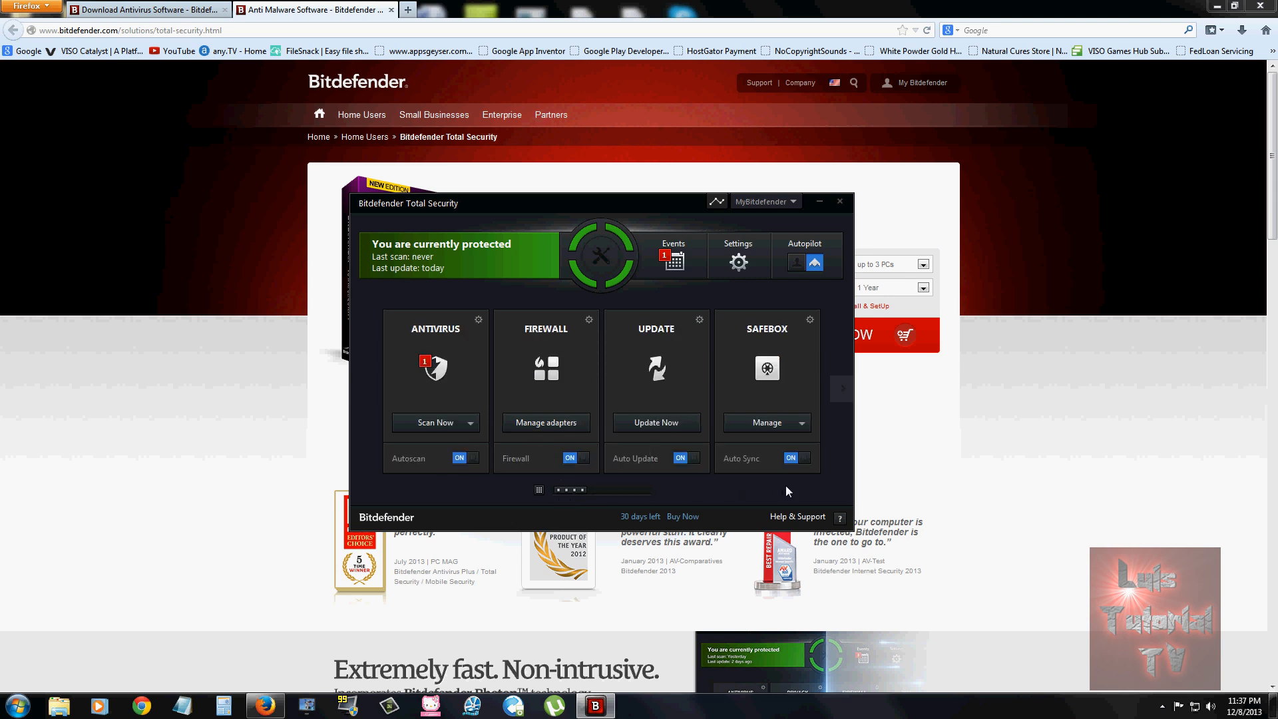
mouse_move(624, 519)
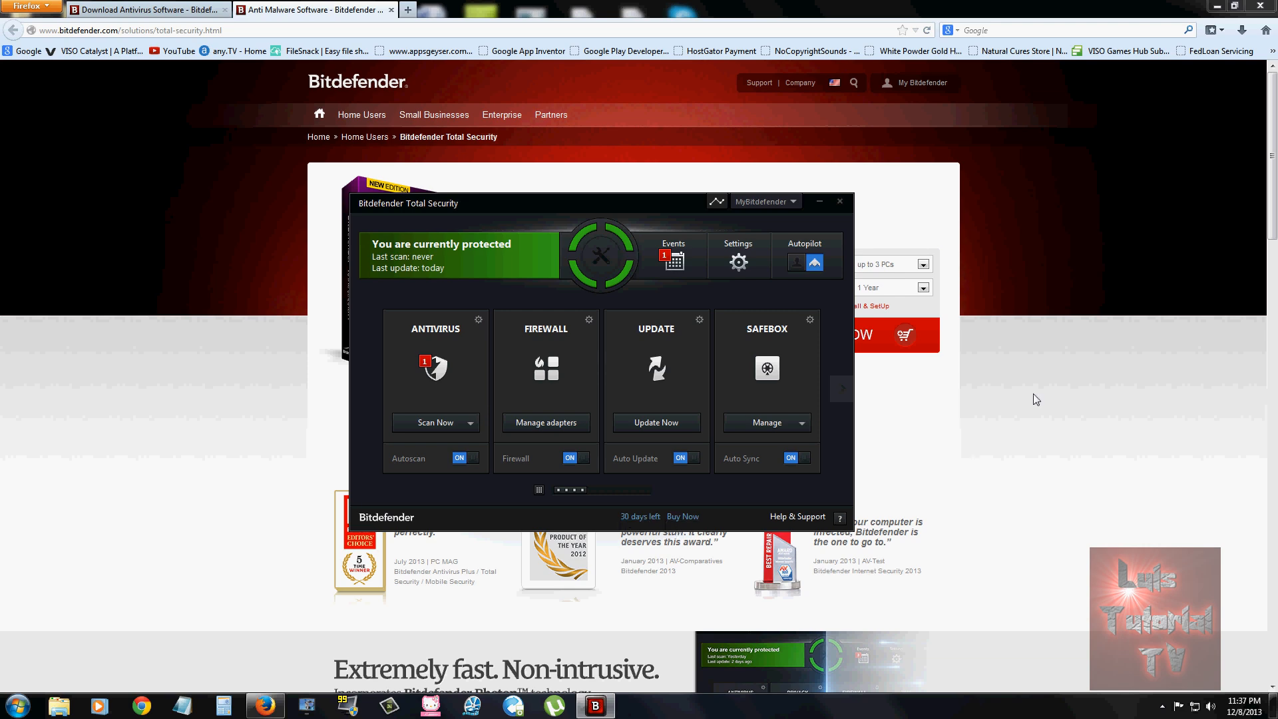
click(839, 201)
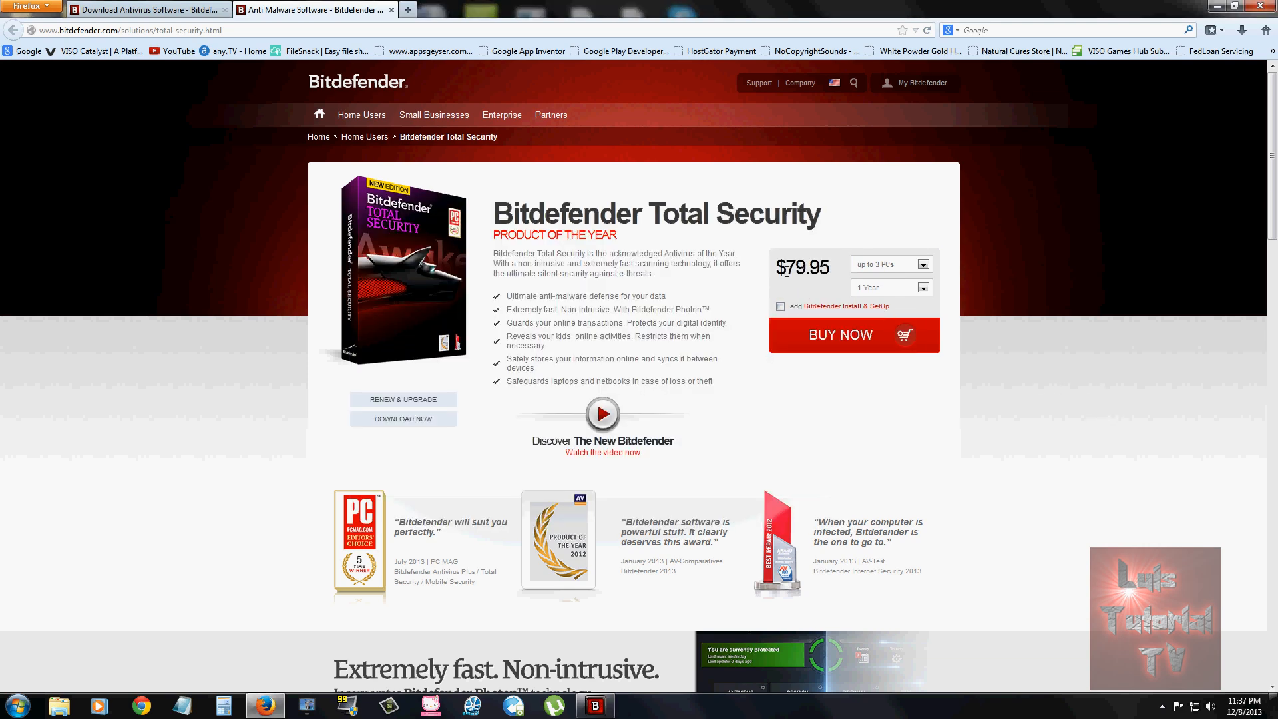
mouse_move(1058, 452)
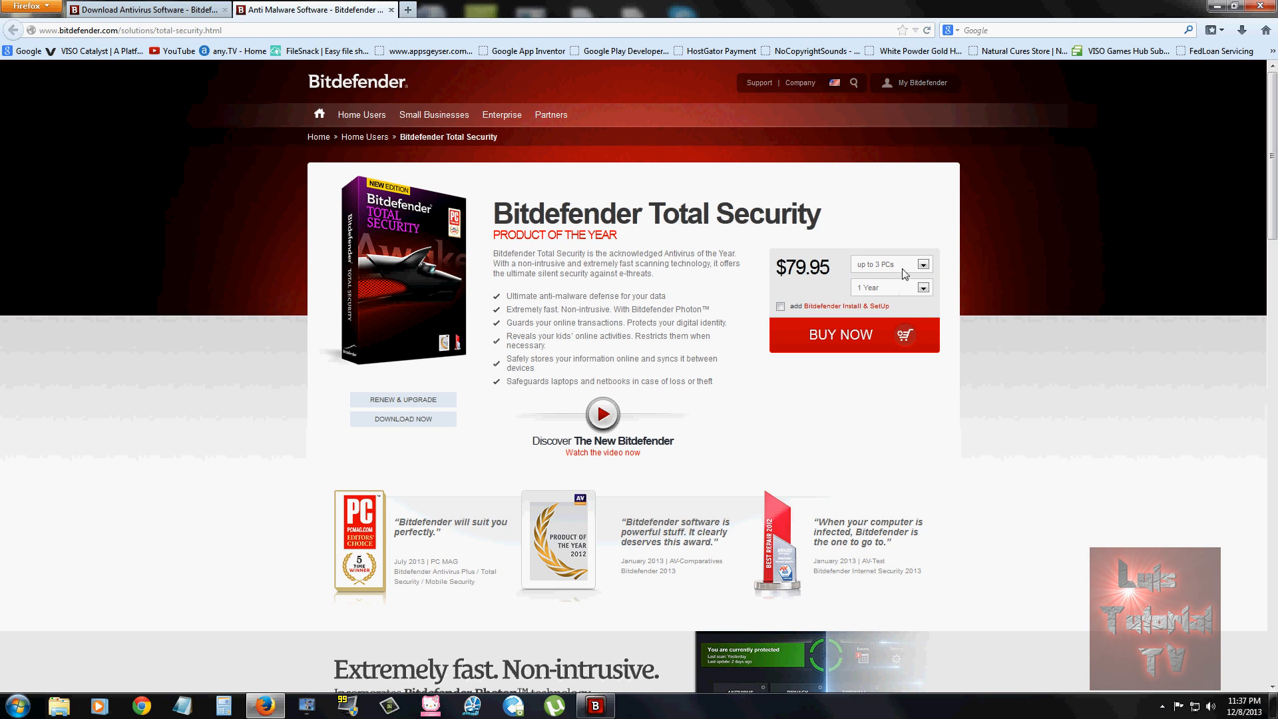
Set coverage to up to 10 PCs, keeping Total Security on each Cloud Security offer popup.
click(888, 264)
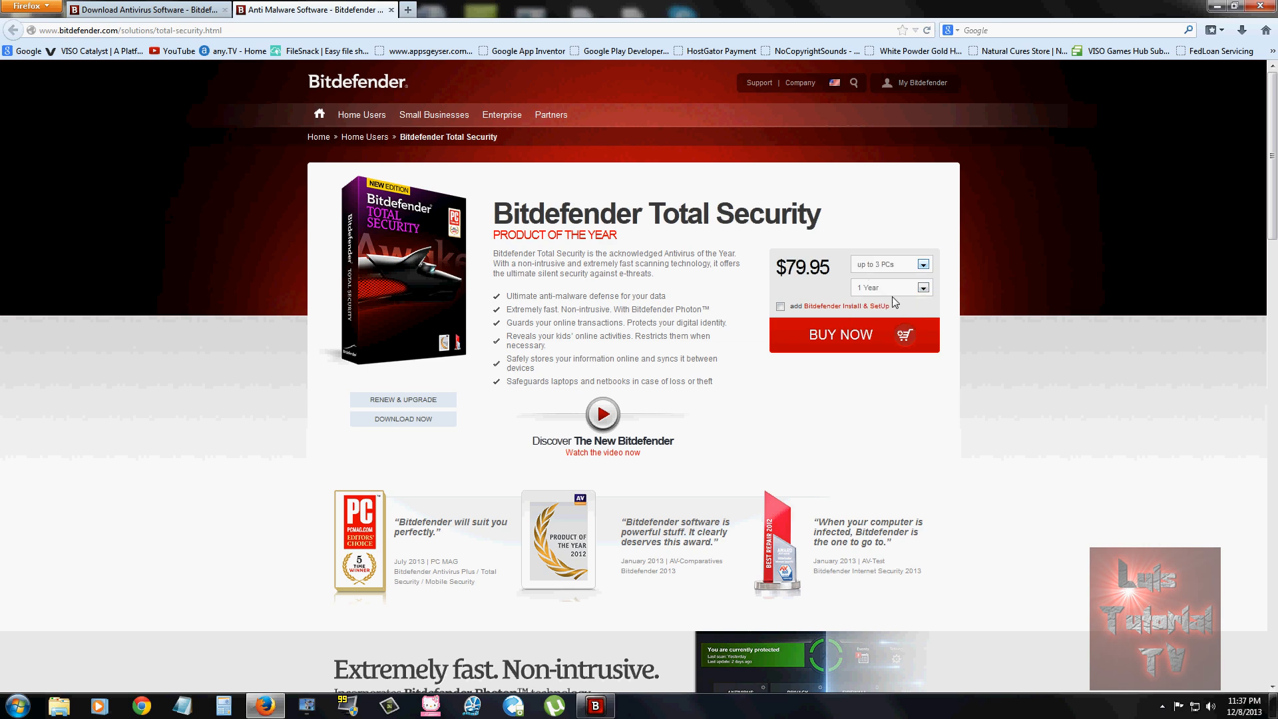
click(890, 264)
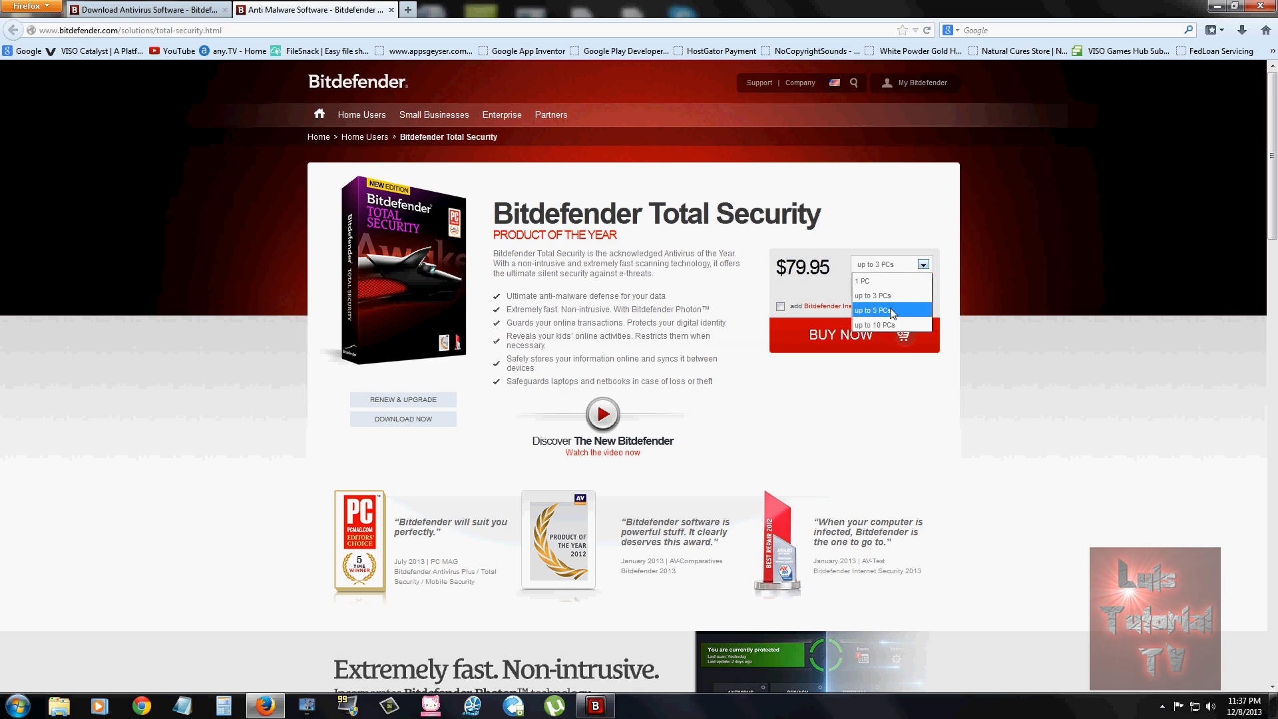
click(888, 310)
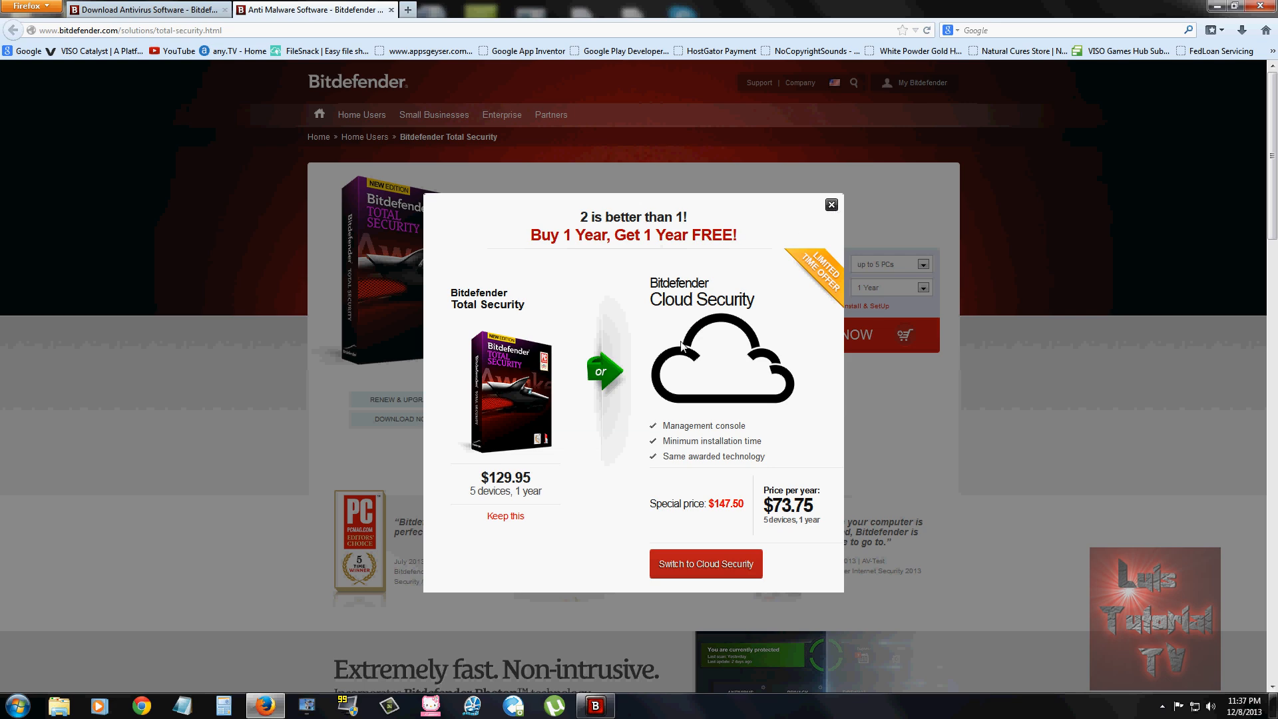
click(921, 264)
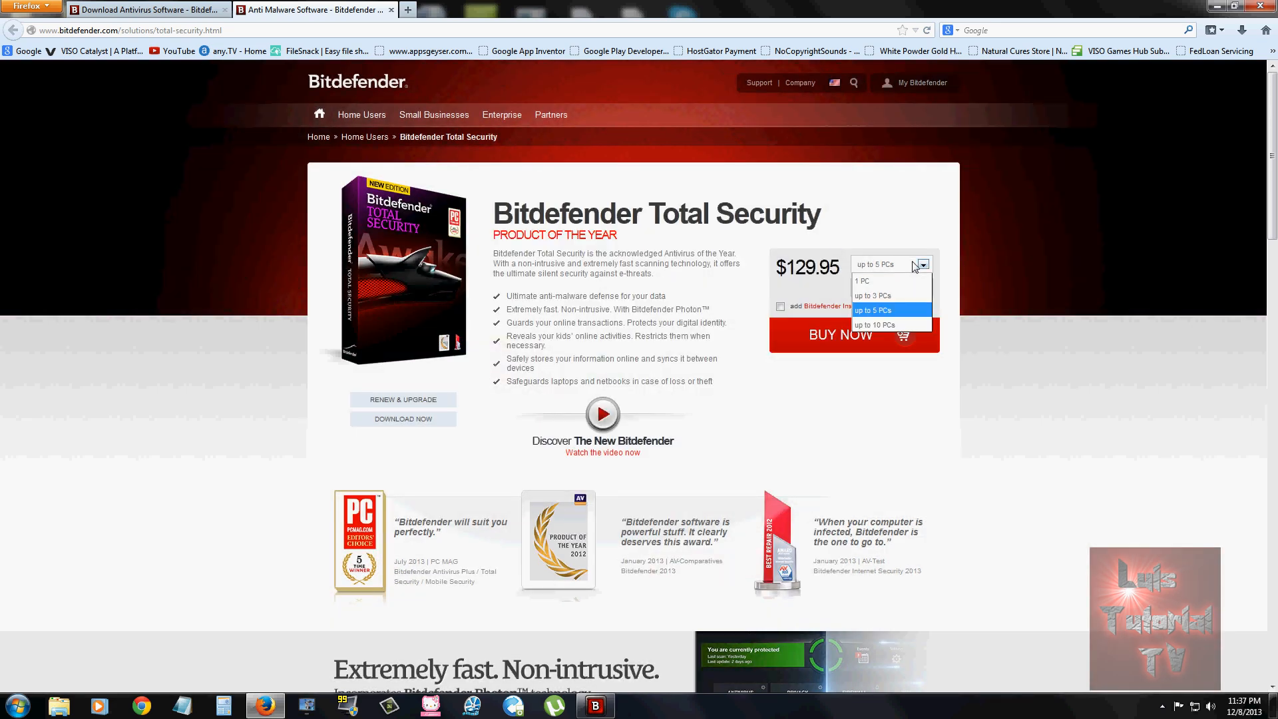
click(872, 324)
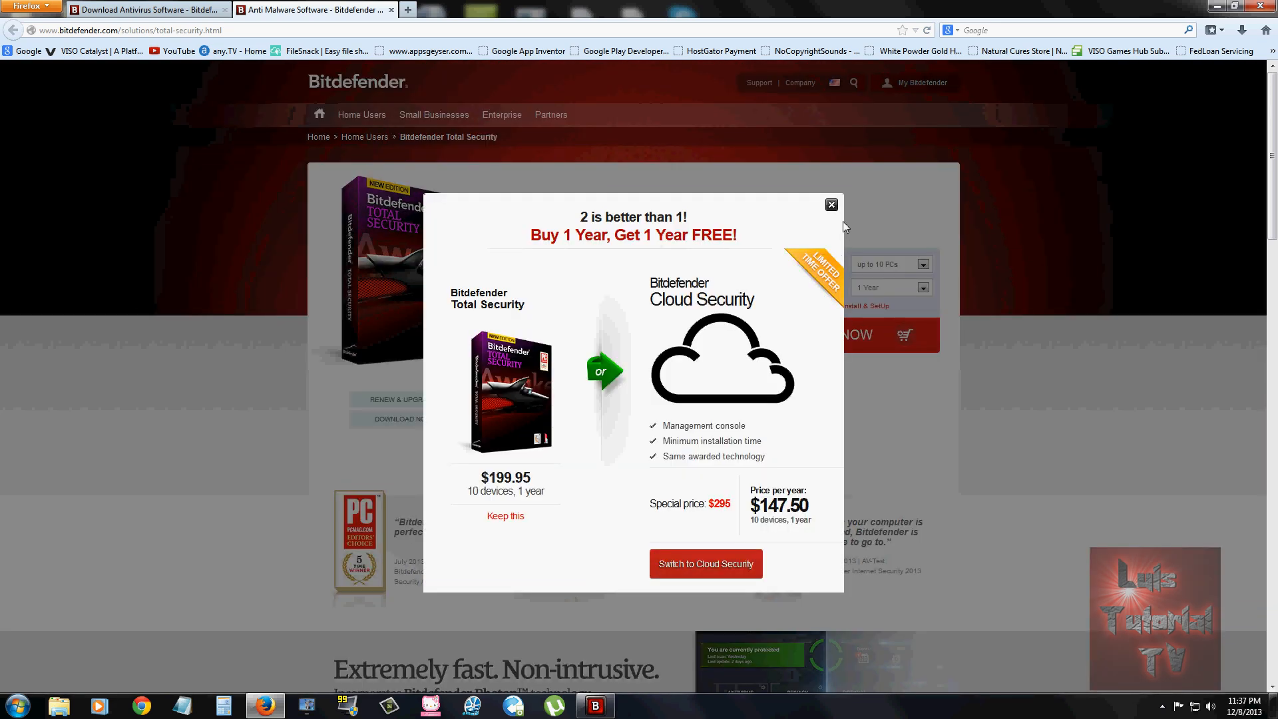
click(831, 203)
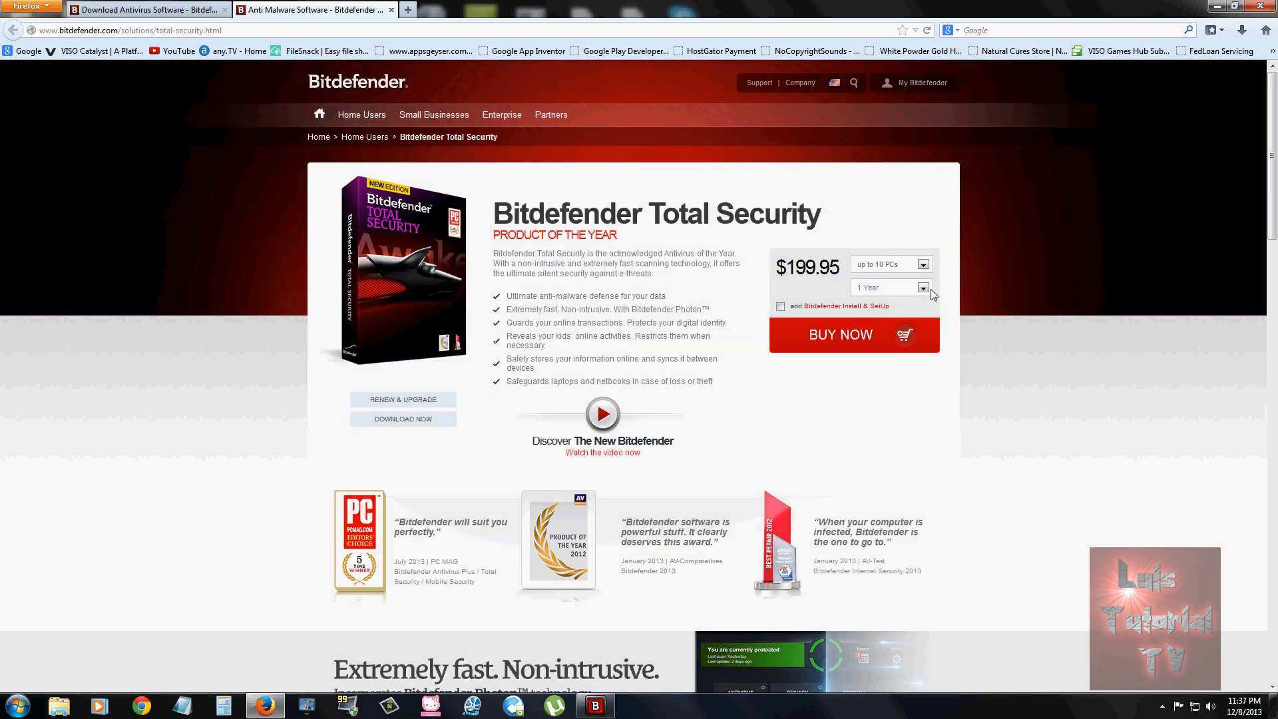
Choose the 3-year subscription, bringing the Total Security price to $479.95.
click(924, 287)
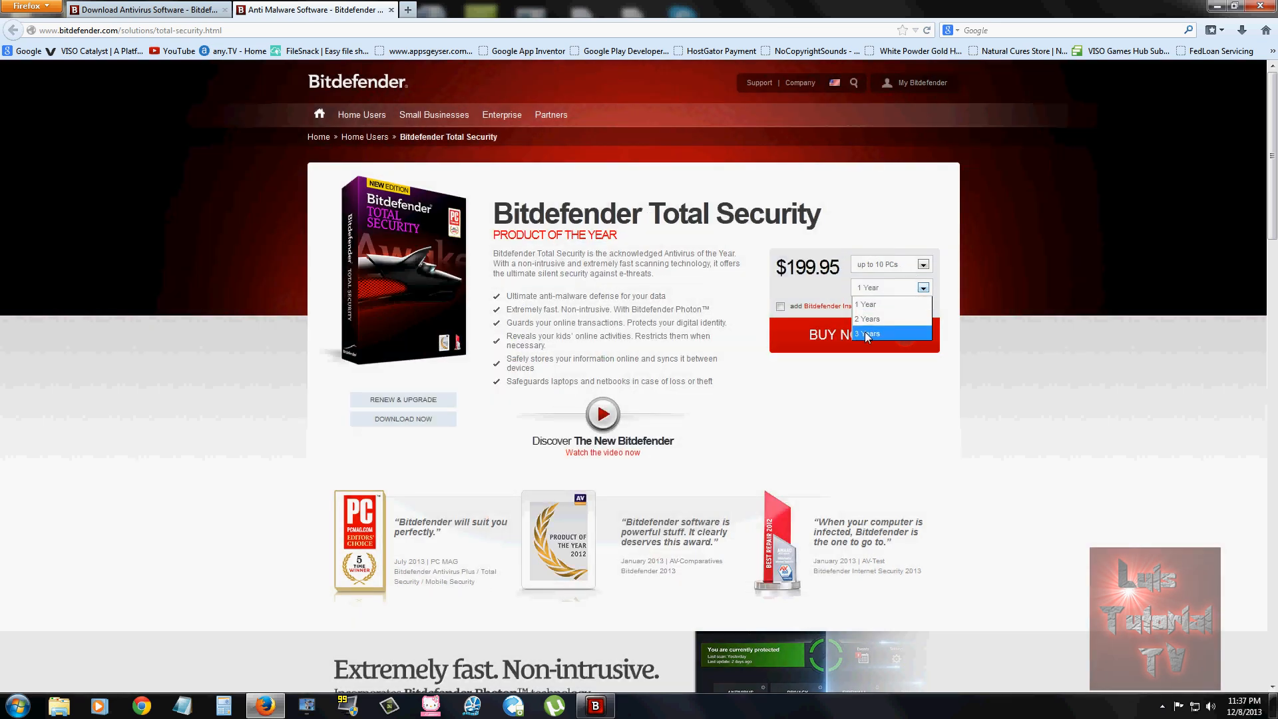
click(865, 334)
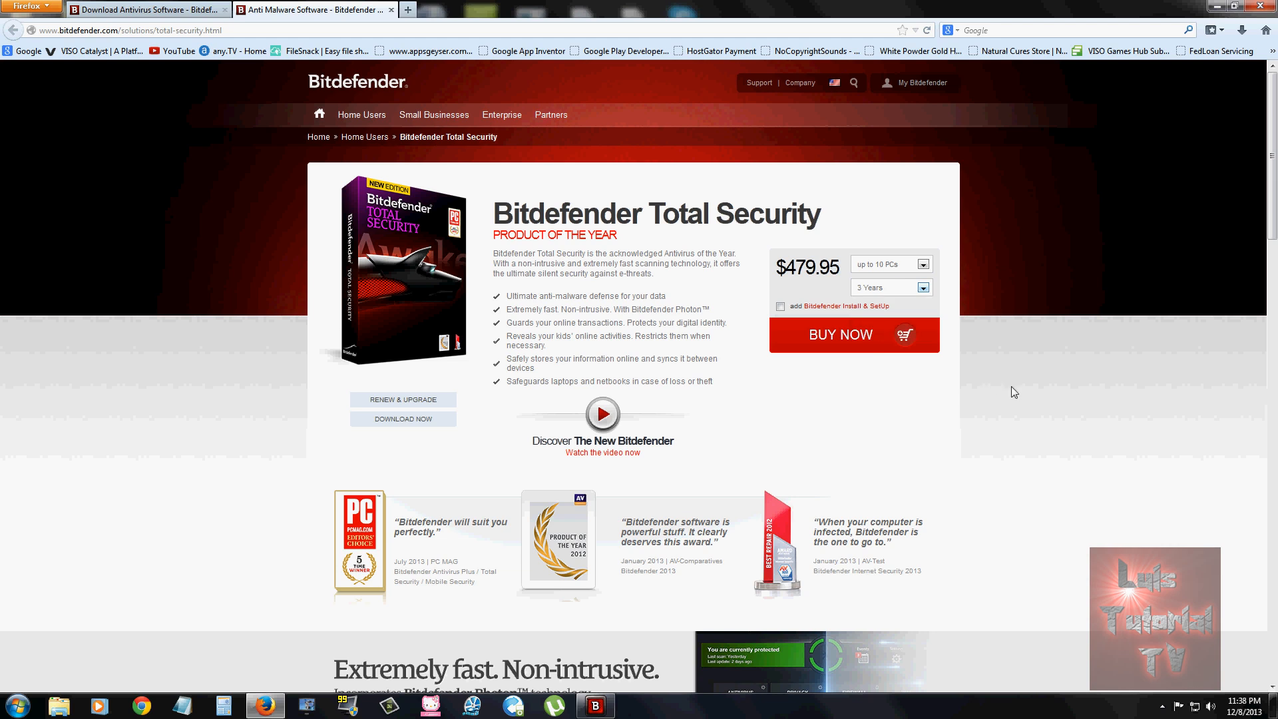
click(924, 287)
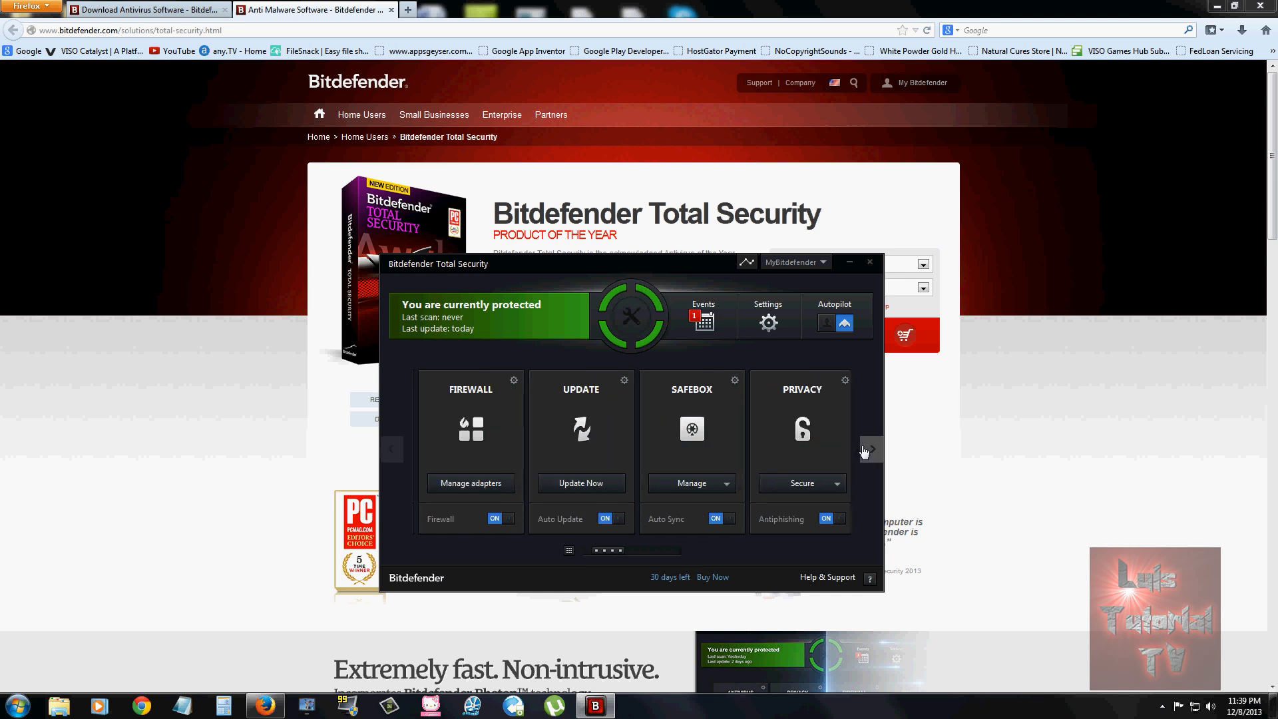
click(867, 449)
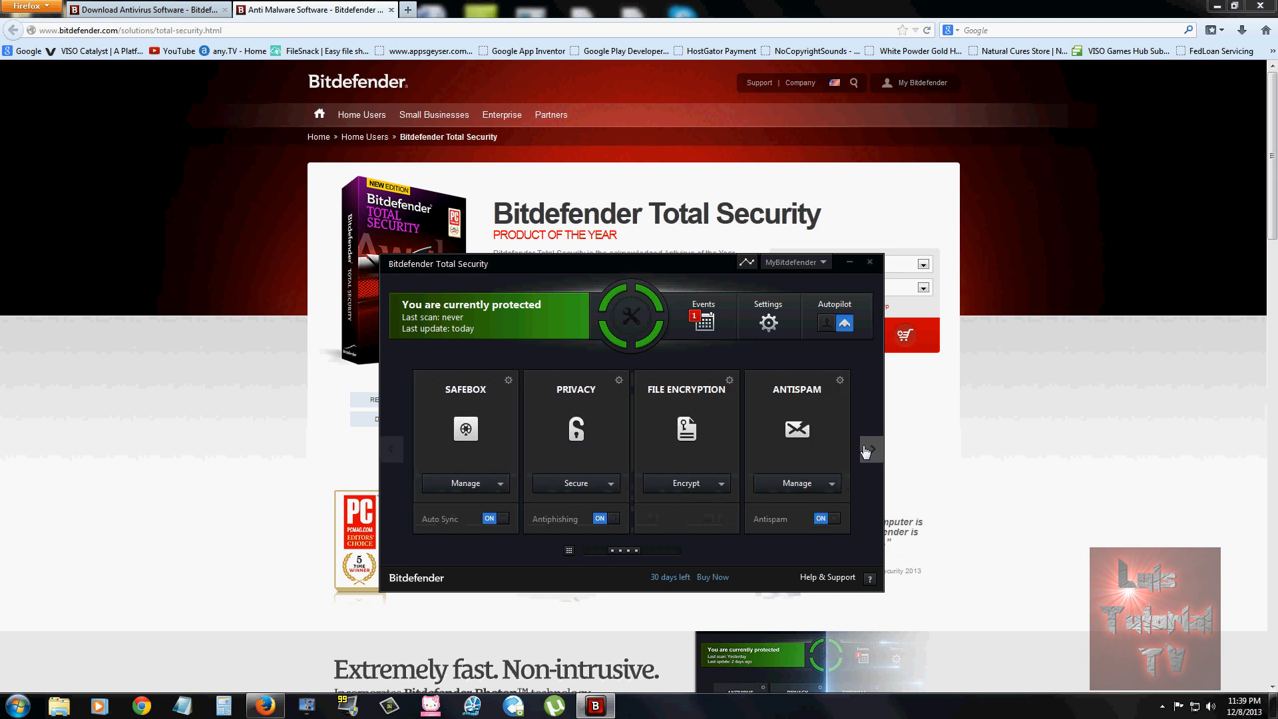